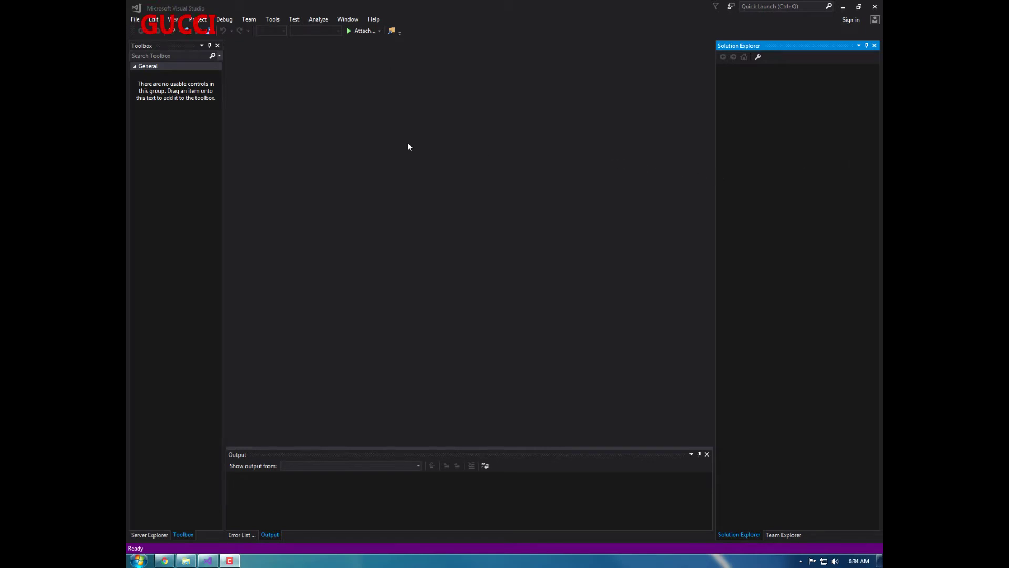
pyautogui.moveTo(135, 20)
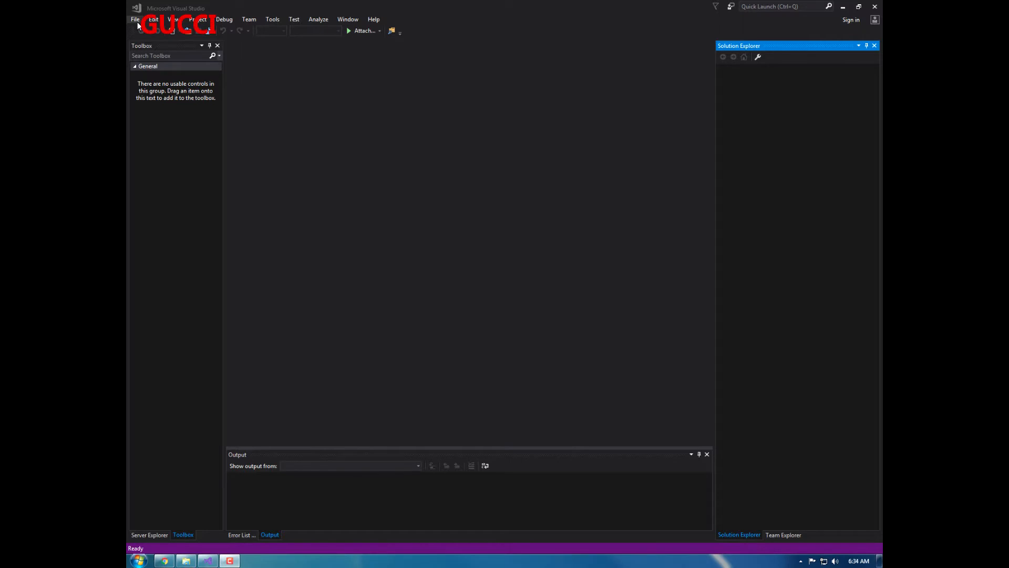
# Create a Visual C# Windows Forms App (.NET Framework) project named 'YouTube Jtag Tool'
pyautogui.click(135, 19)
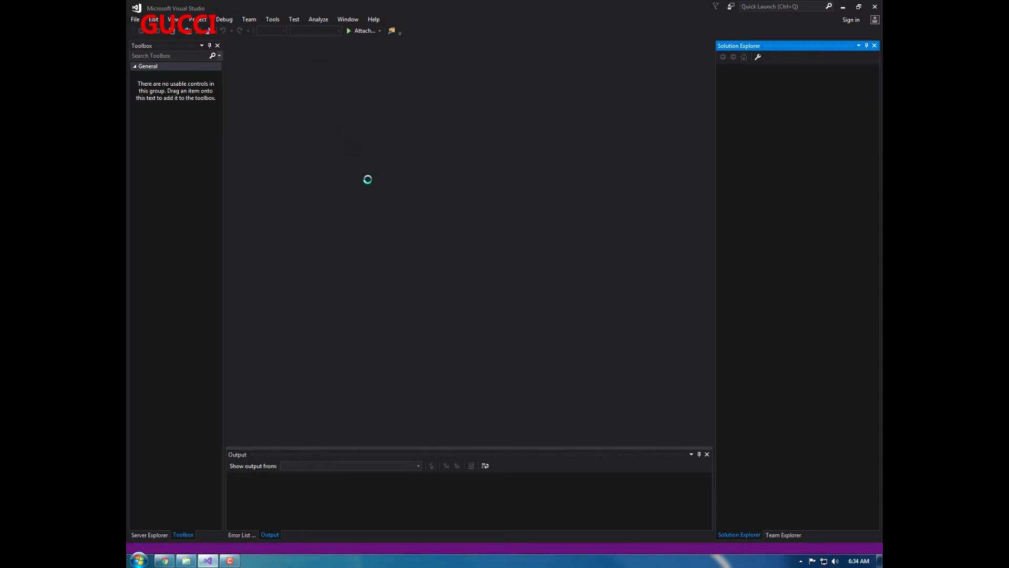
pyautogui.click(135, 19)
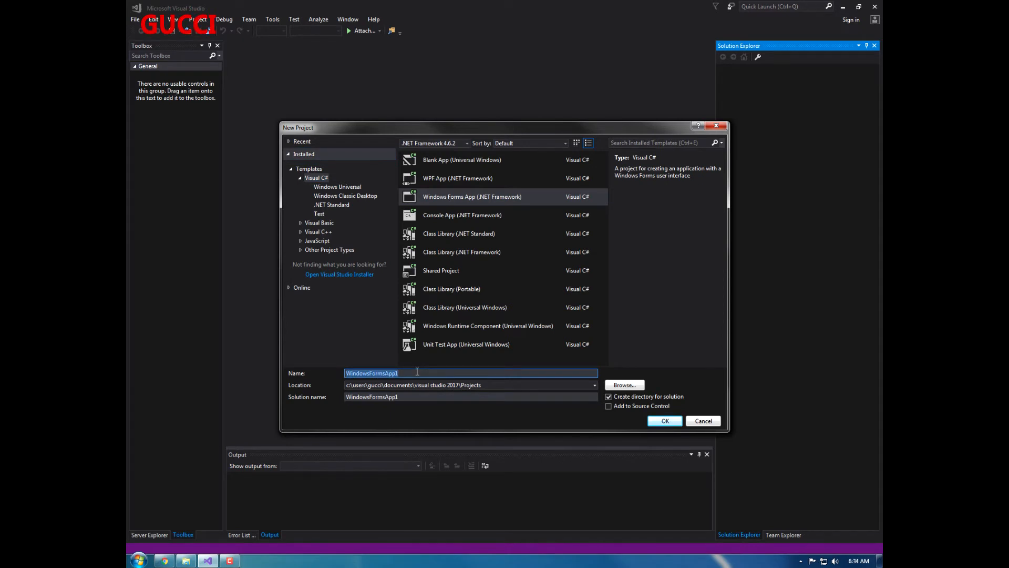
pyautogui.write('YouT')
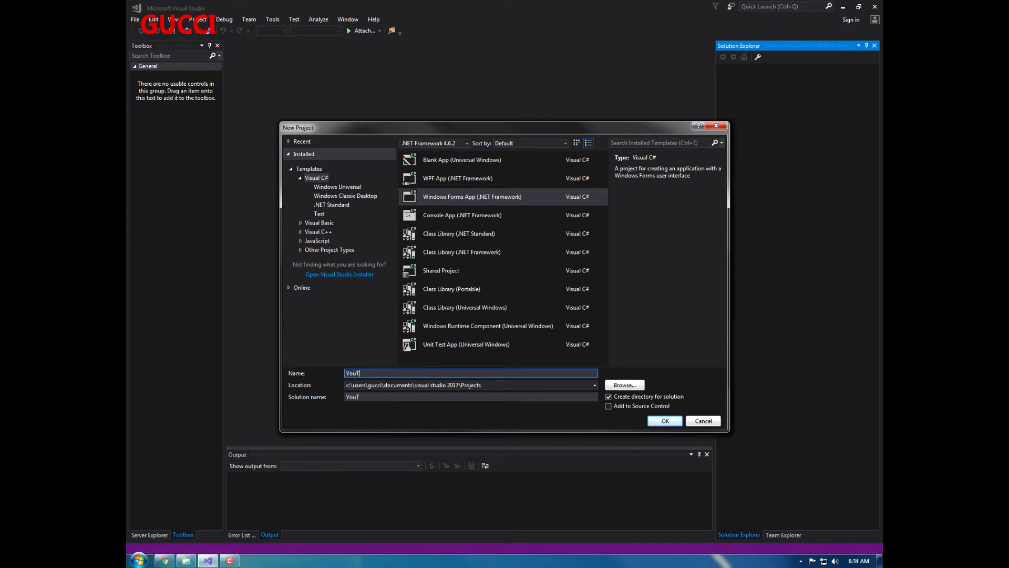
pyautogui.write('ube')
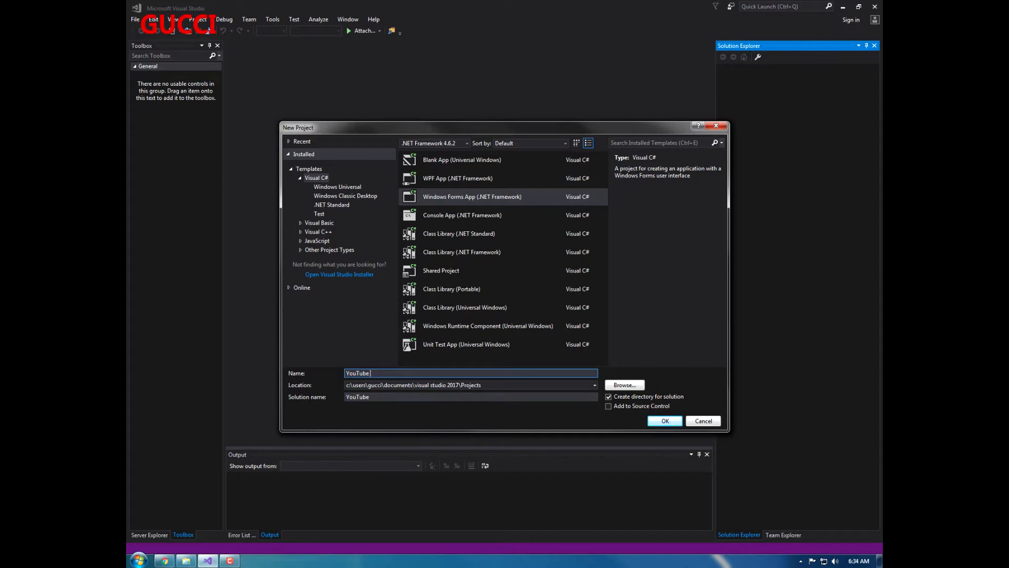
pyautogui.write('J')
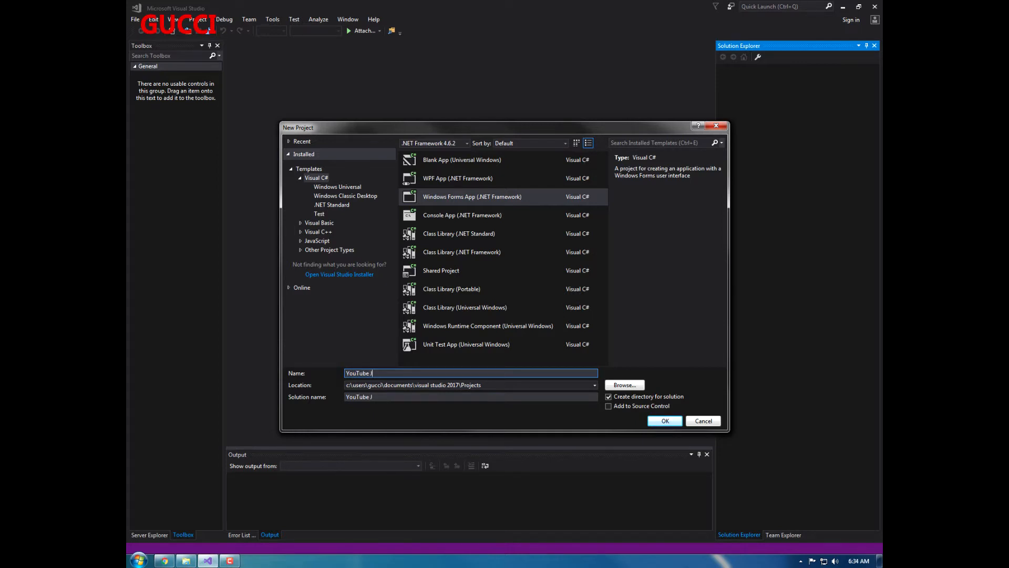
pyautogui.write('tag T')
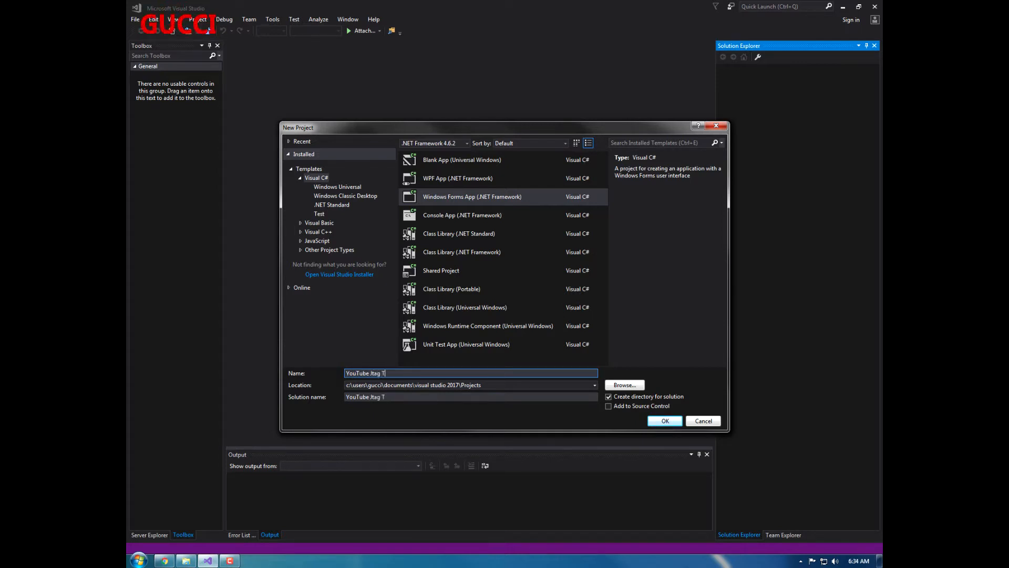
pyautogui.write('ool')
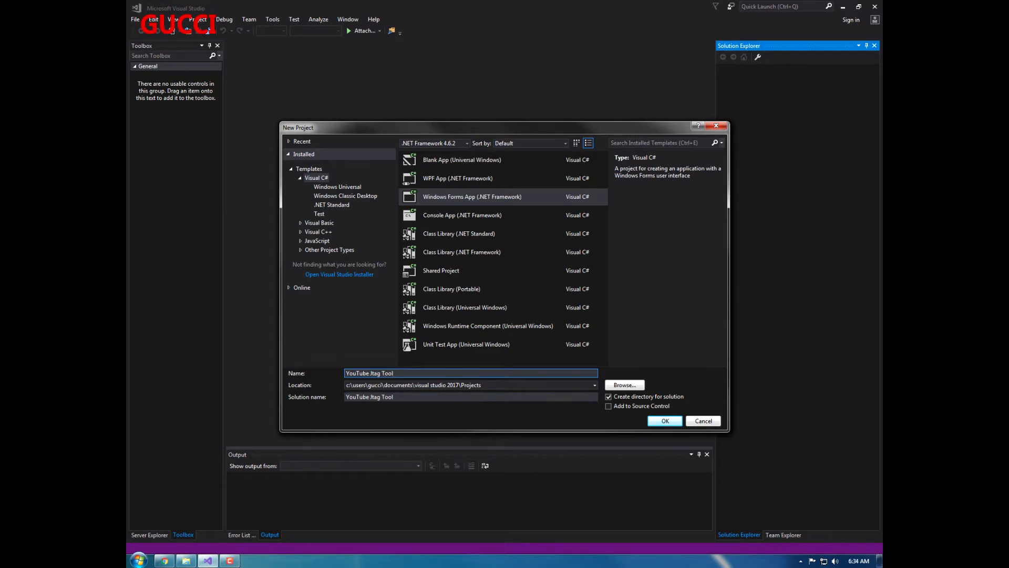
pyautogui.click(664, 421)
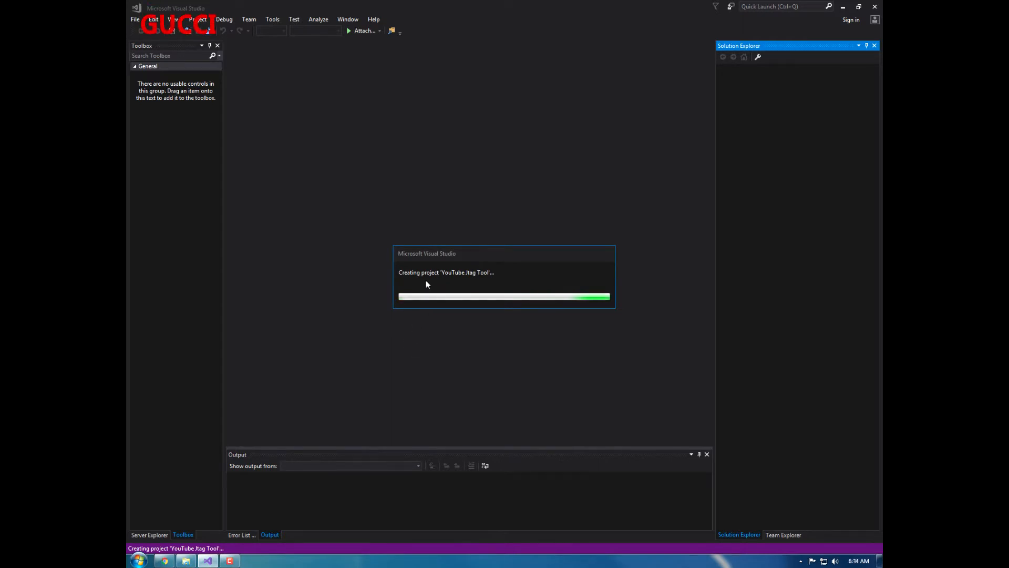
pyautogui.moveTo(415, 287)
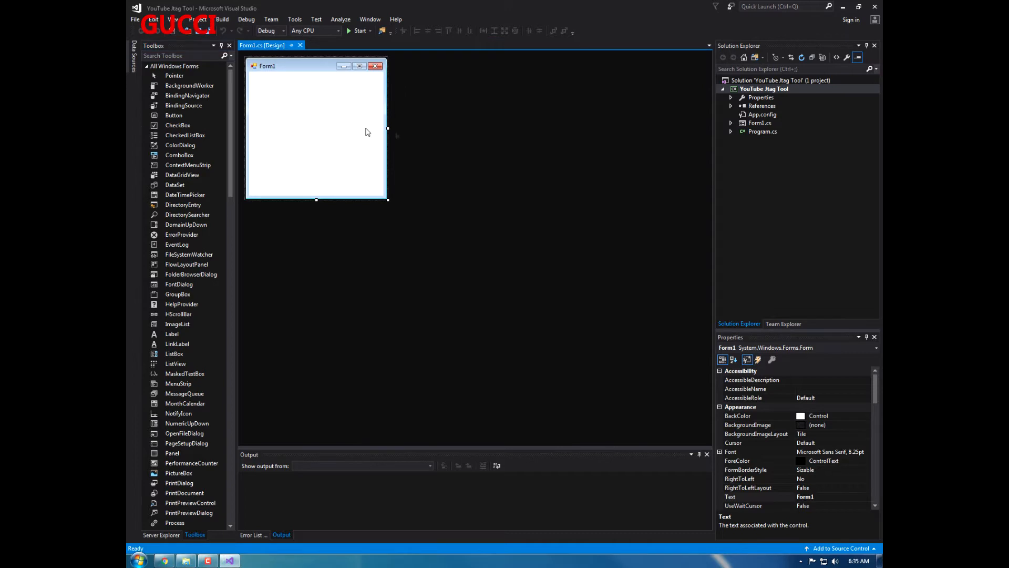
# Reference DevComponents.DotNetBar2.dll, xdevkit.dll, JRPC.dll and XRPC.dll through Add Reference's Browse tab
pyautogui.click(762, 105)
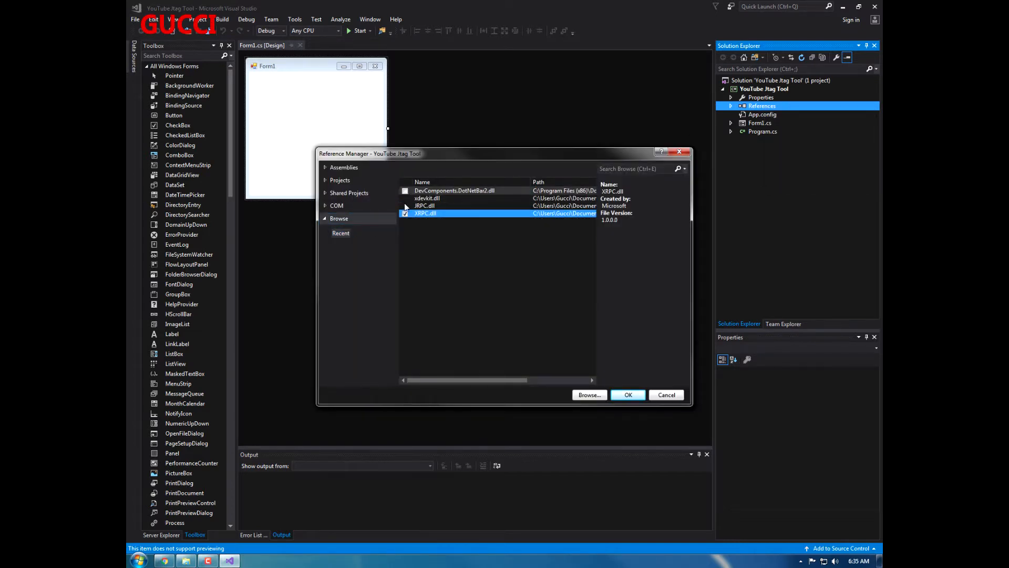
pyautogui.click(425, 198)
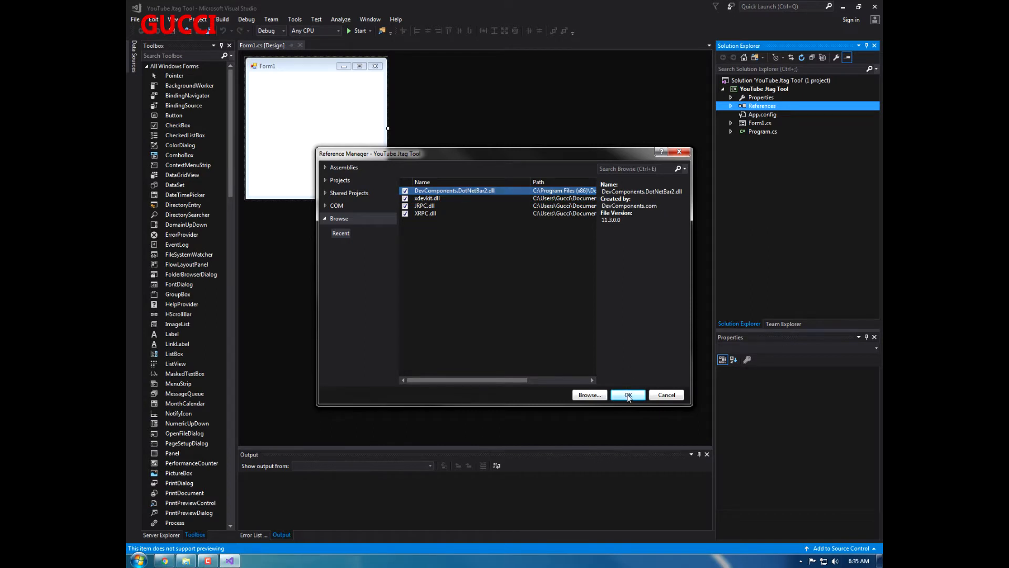
pyautogui.click(627, 395)
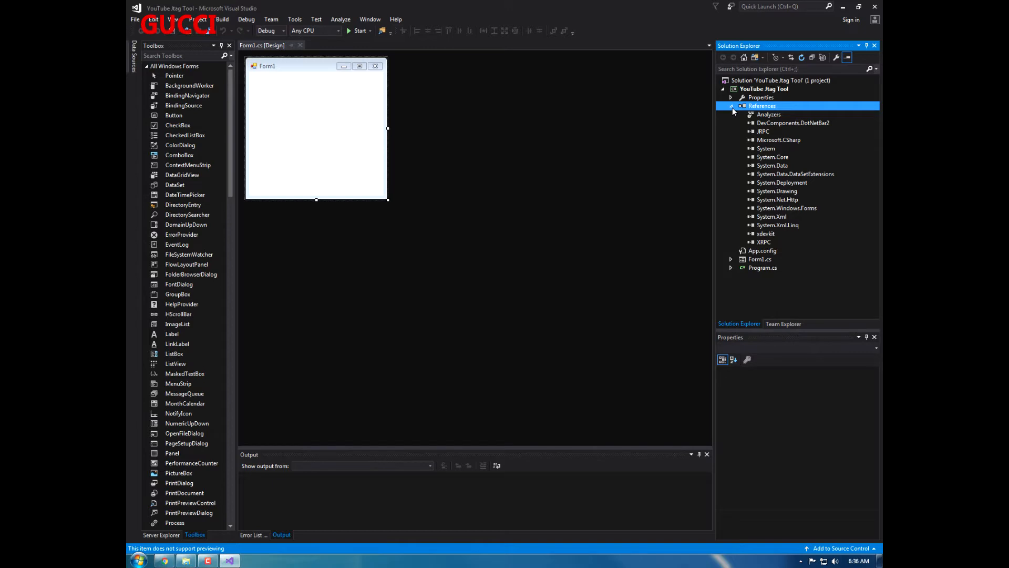
pyautogui.click(731, 105)
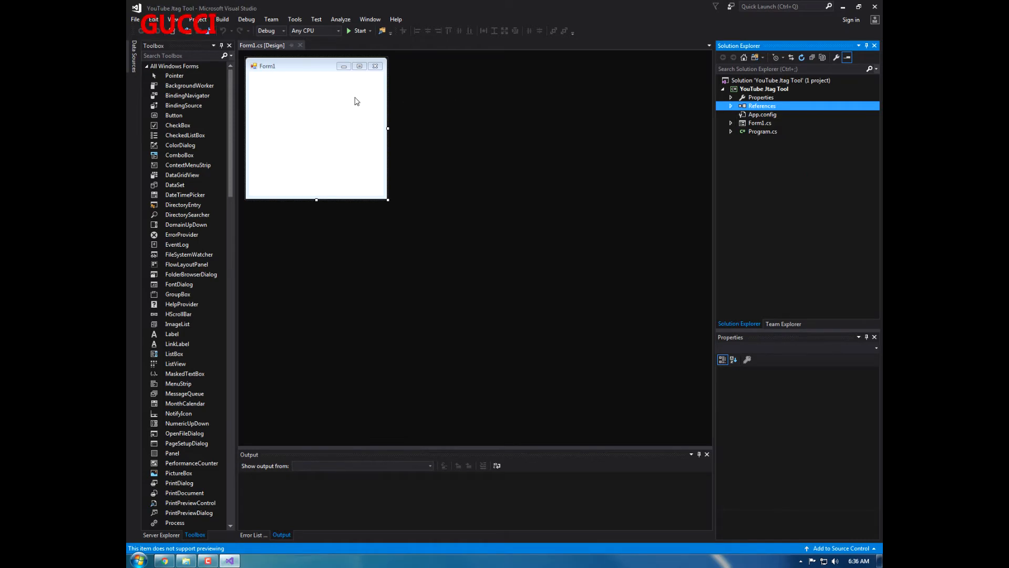
# Add using XRPCLib, JRPC_Client and XDevkit; derive Form1 from DevComponents.DotNetBar.Metro.MetroForm
pyautogui.click(315, 128)
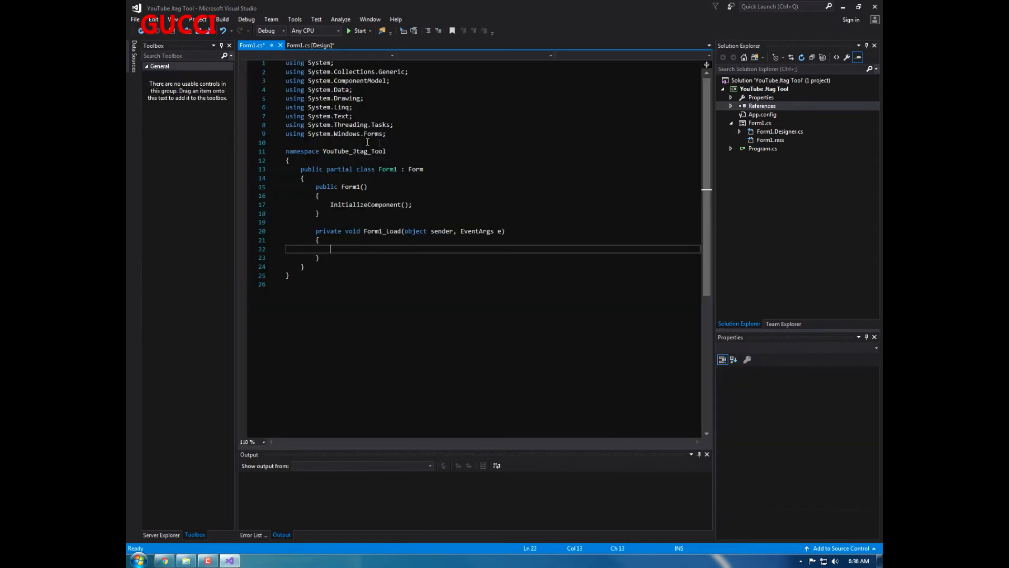
pyautogui.click(386, 135)
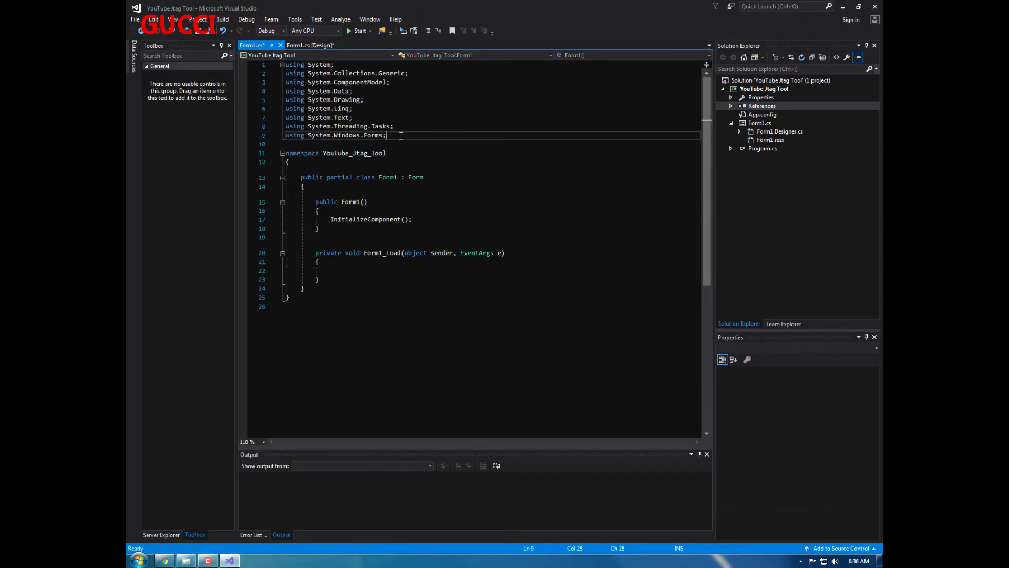
pyautogui.write('using')
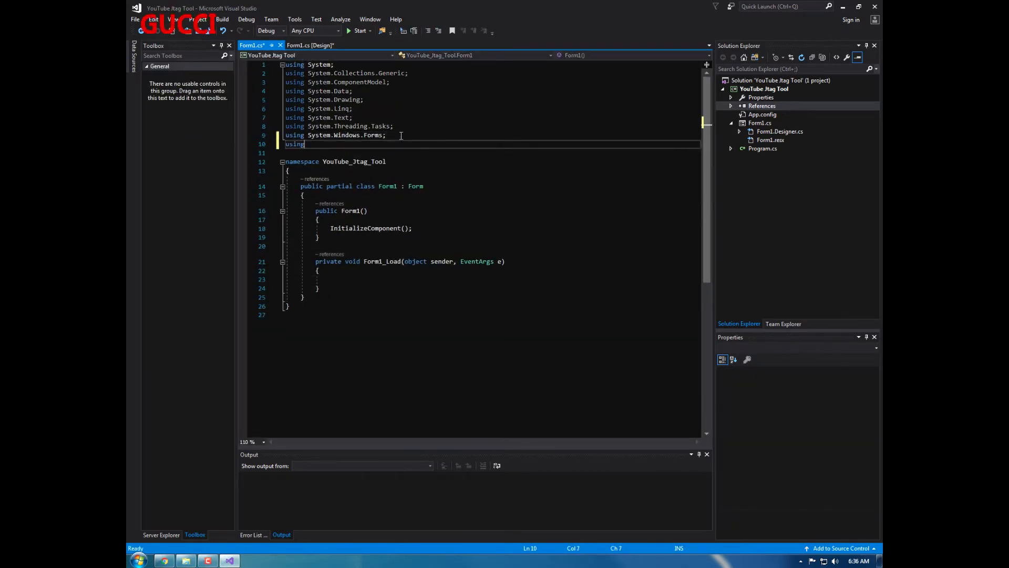
pyautogui.write('XRPCLib;')
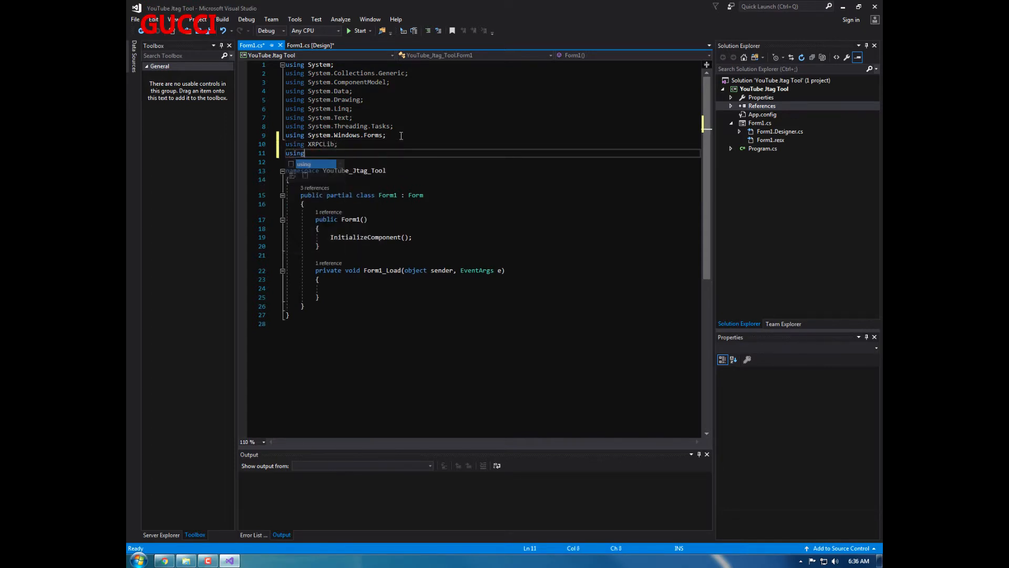
pyautogui.write('JRPC_Client')
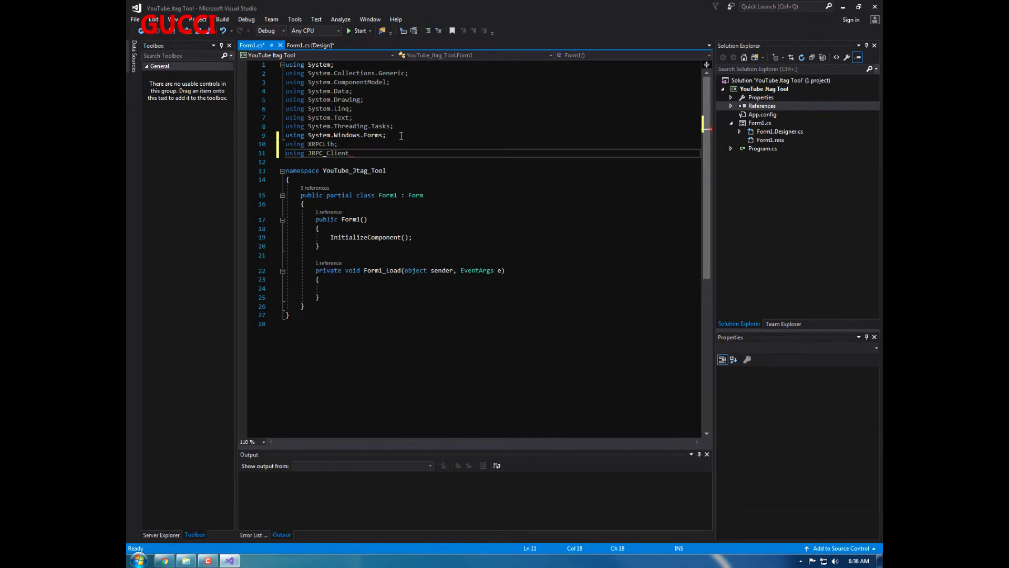
pyautogui.write('using XDevkit;')
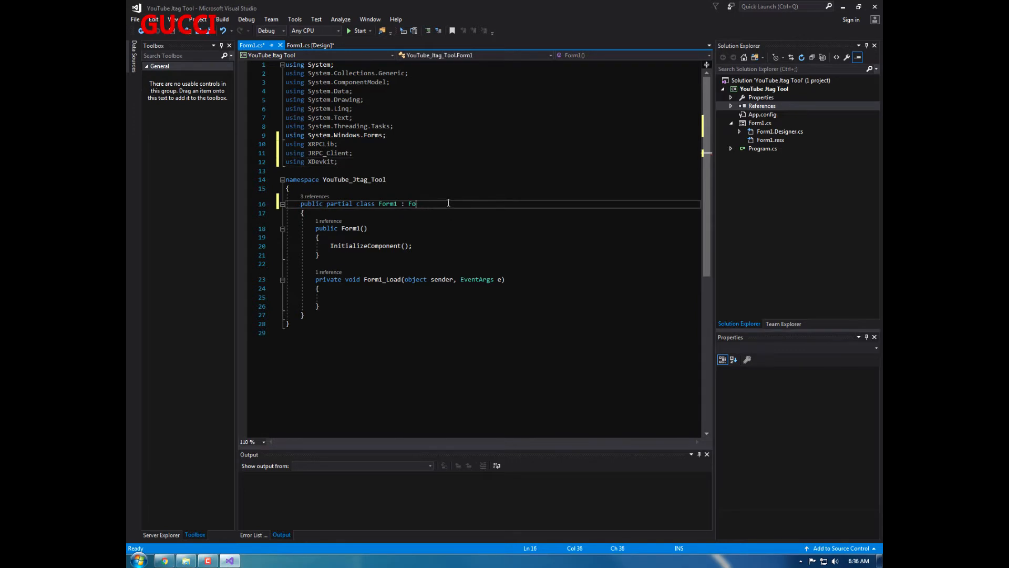
pyautogui.write('DevComponents')
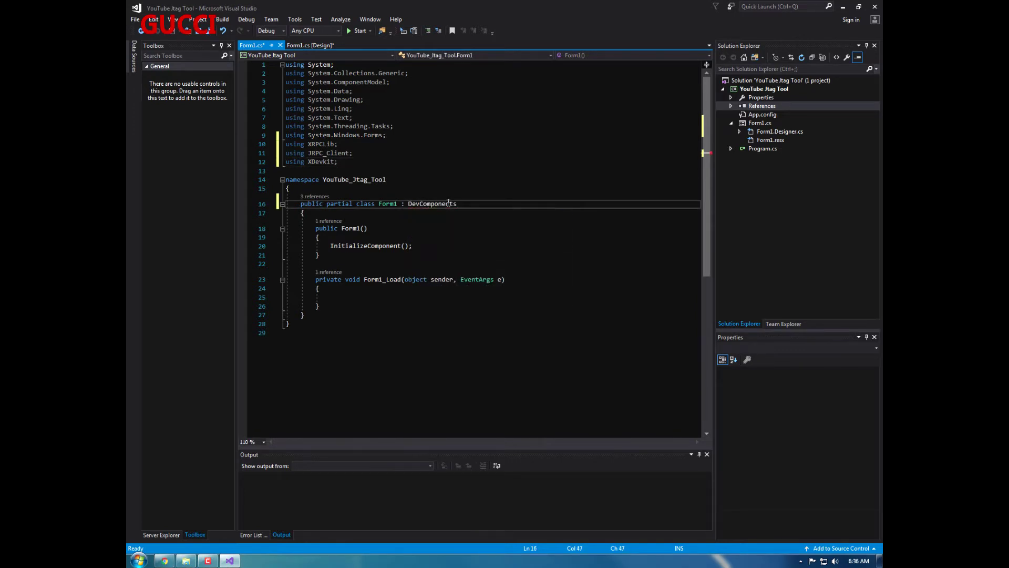
pyautogui.write('.DotNetBar.Metro.MetroForm')
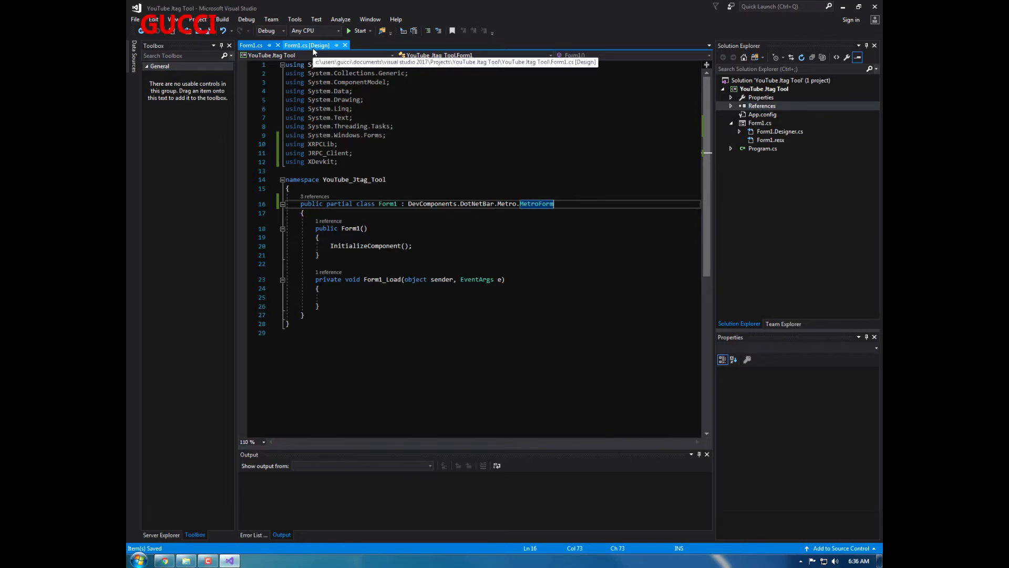
# Place a DotNetBar ButtonX (buttonX1) on Form1 and set the form's Text to 'YouTube Jtag Tool'
pyautogui.click(307, 46)
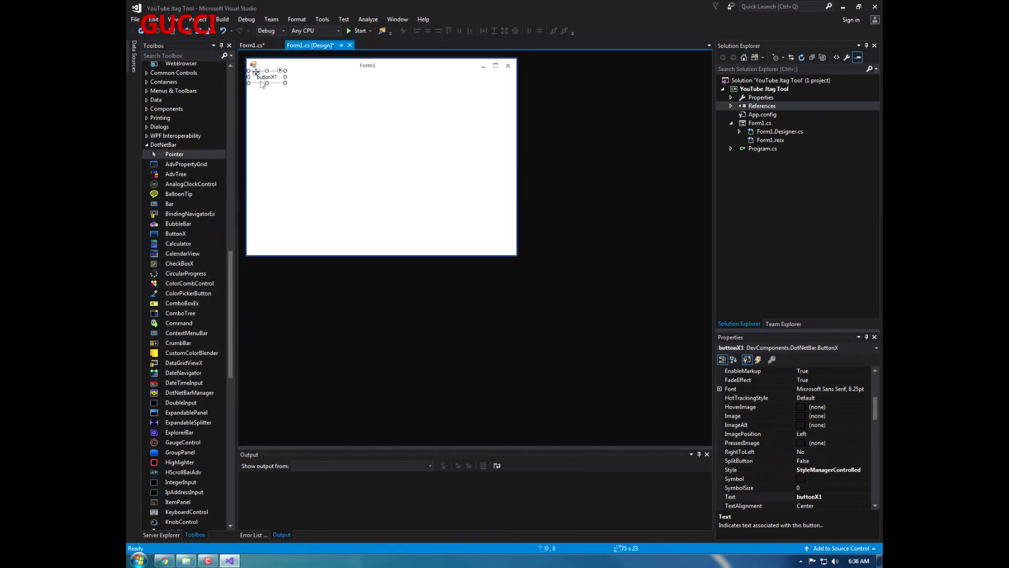
pyautogui.moveTo(264, 76); pyautogui.dragTo(293, 96)
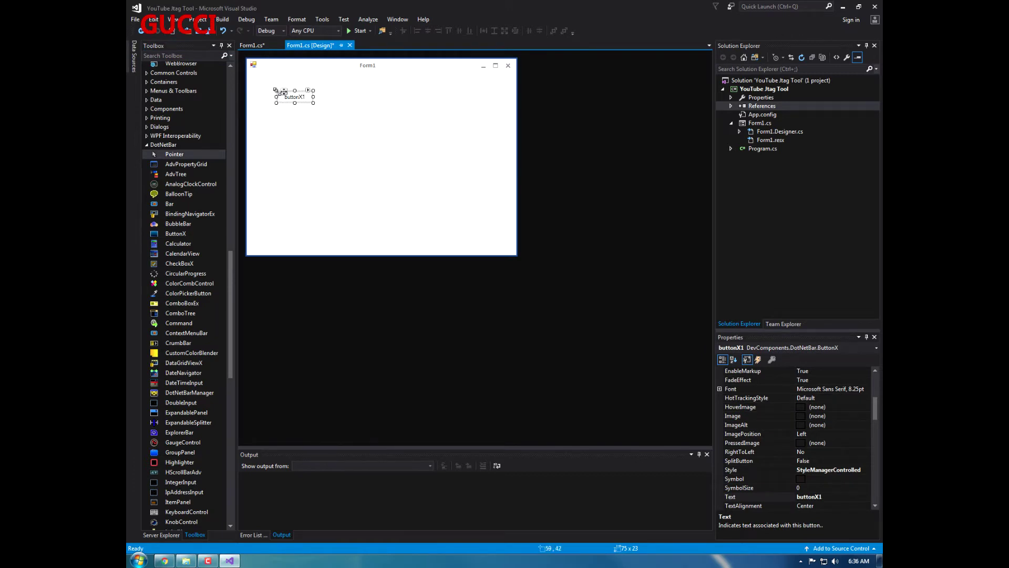
pyautogui.click(387, 193)
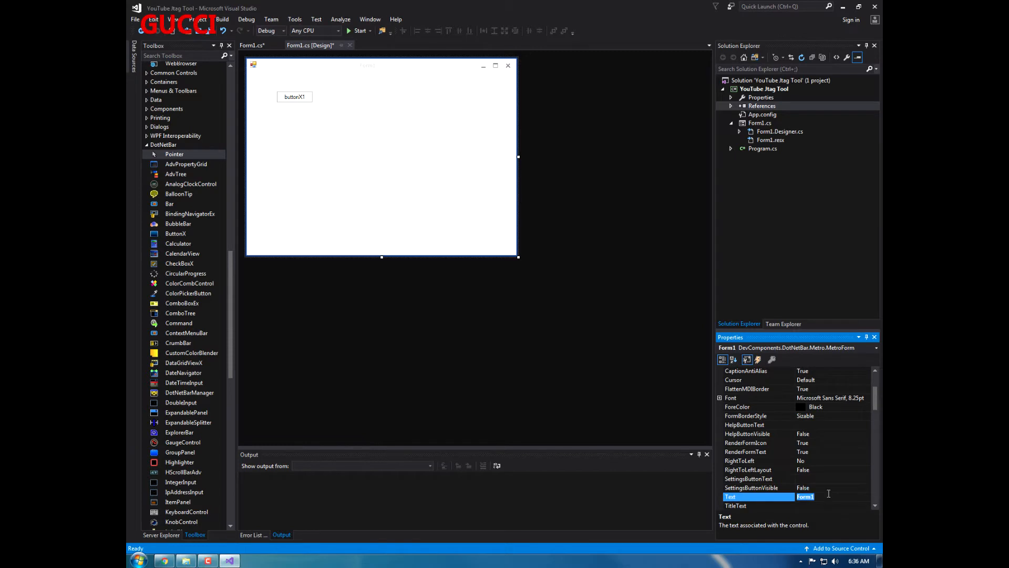
pyautogui.write('YouTube Jtag Tool')
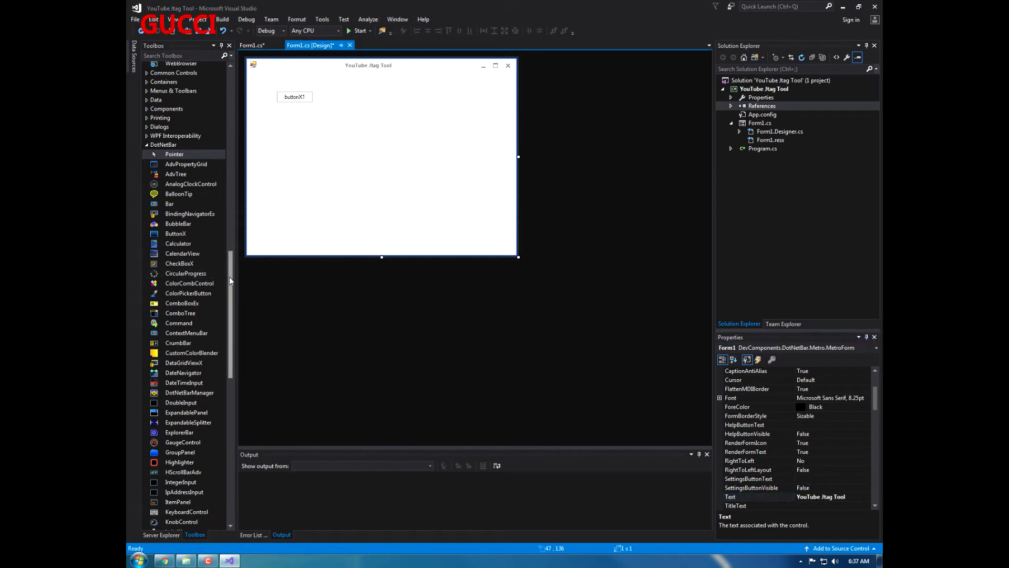
pyautogui.scroll(-3)
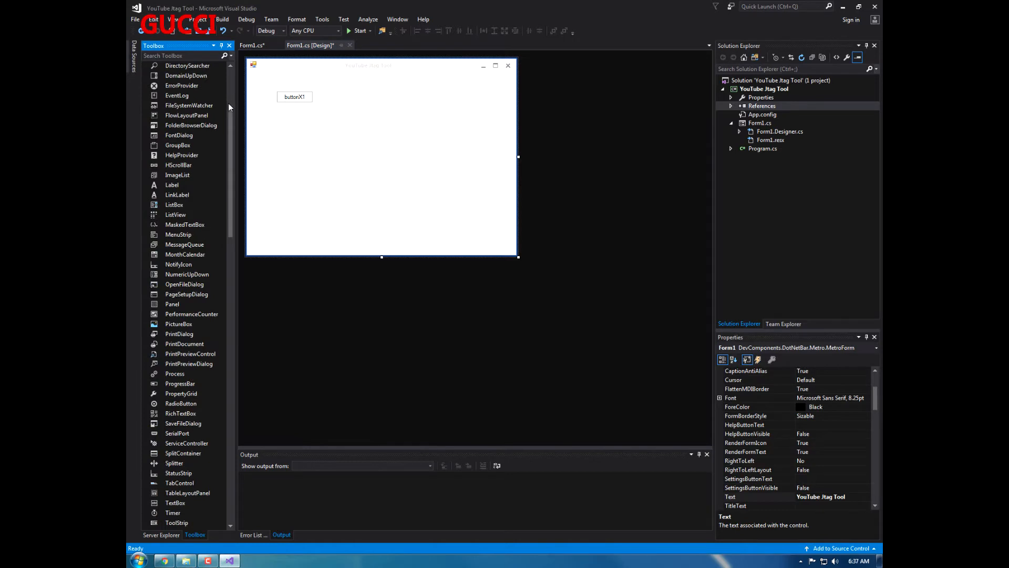
# Reposition and widen buttonX1, then set its Text property to 'Connect'
pyautogui.click(294, 97)
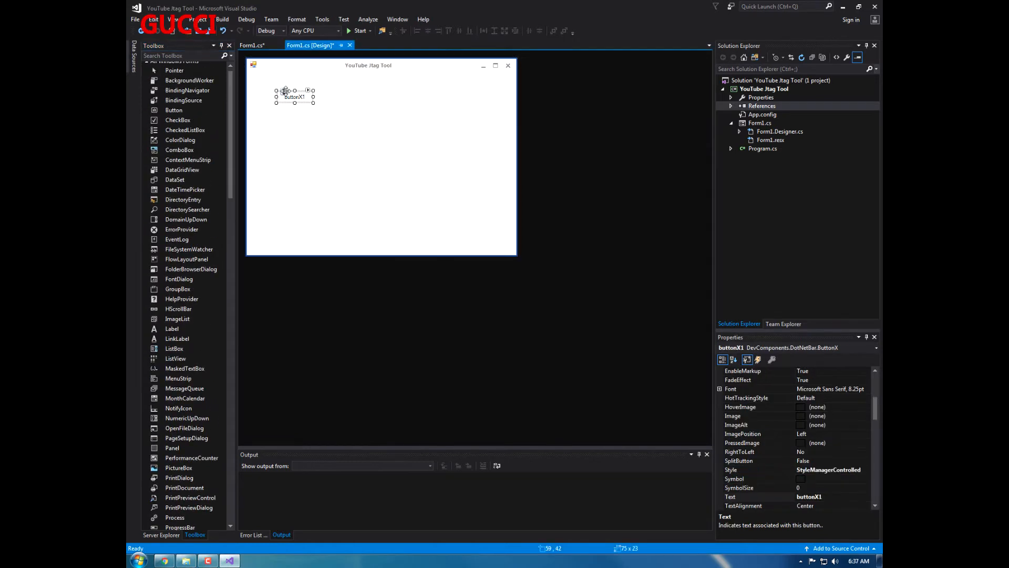
pyautogui.moveTo(294, 97); pyautogui.dragTo(320, 193)
pyautogui.write('Controls')
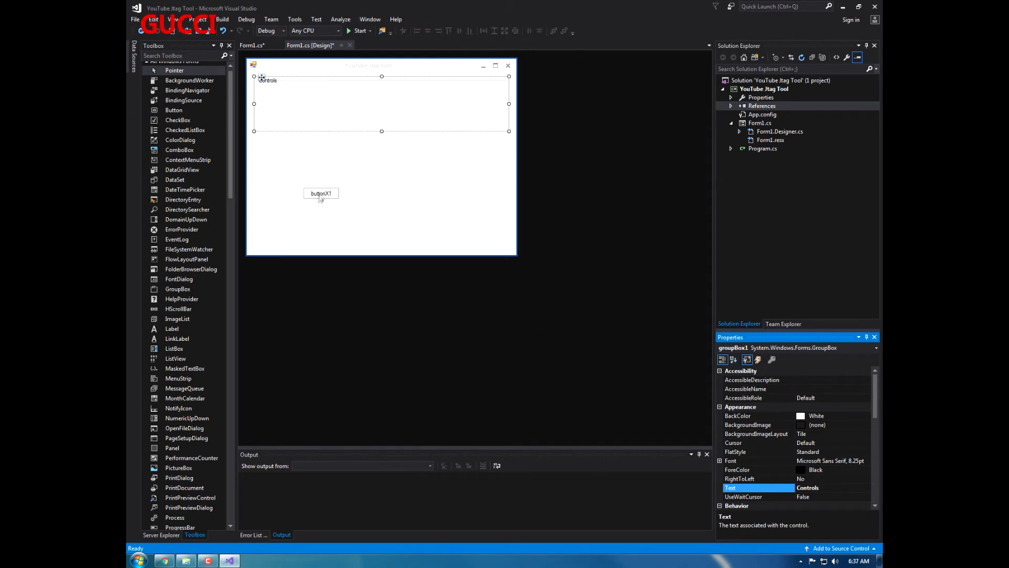
pyautogui.click(321, 193)
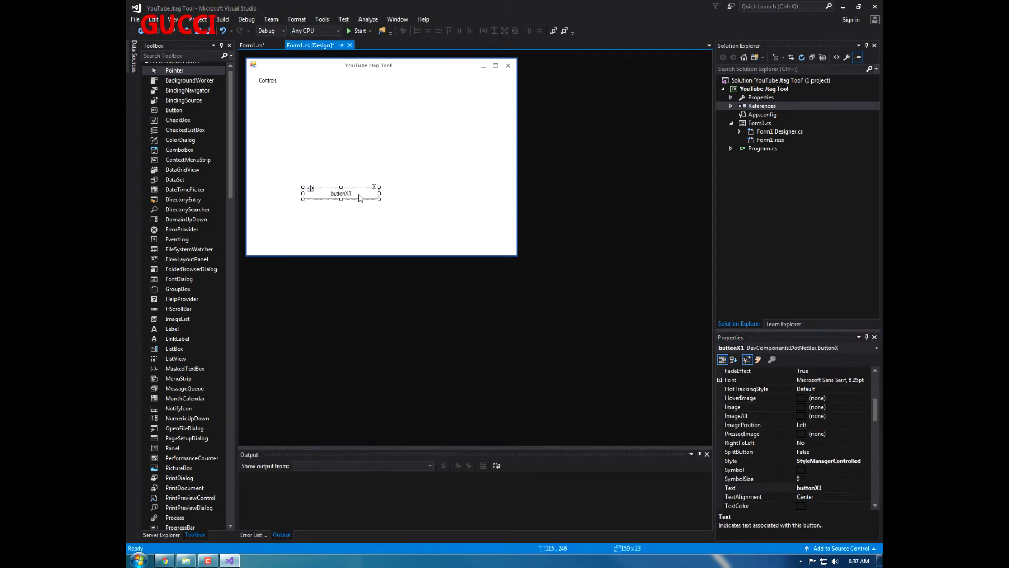
pyautogui.moveTo(341, 193); pyautogui.dragTo(295, 91)
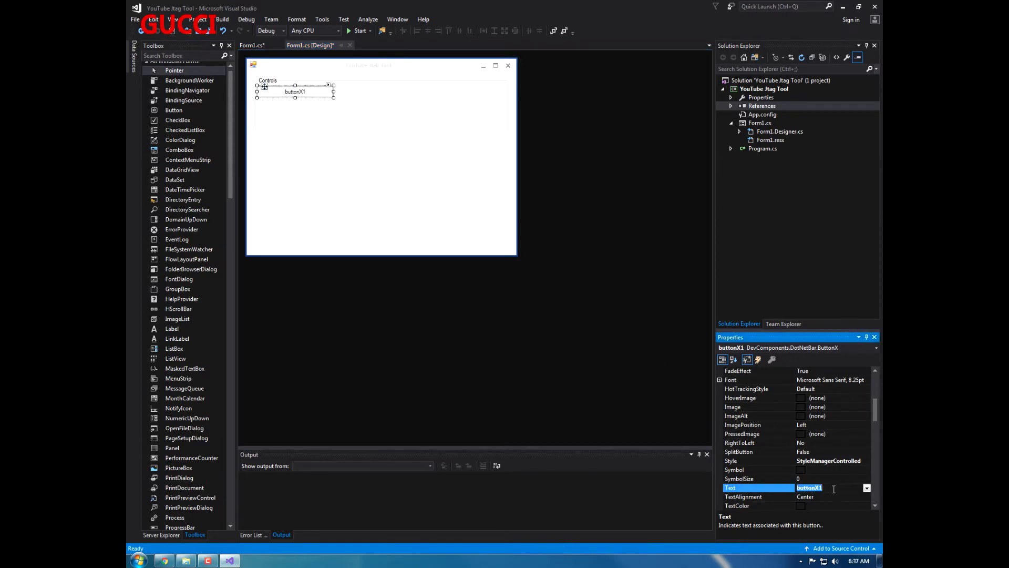
pyautogui.write('Connect')
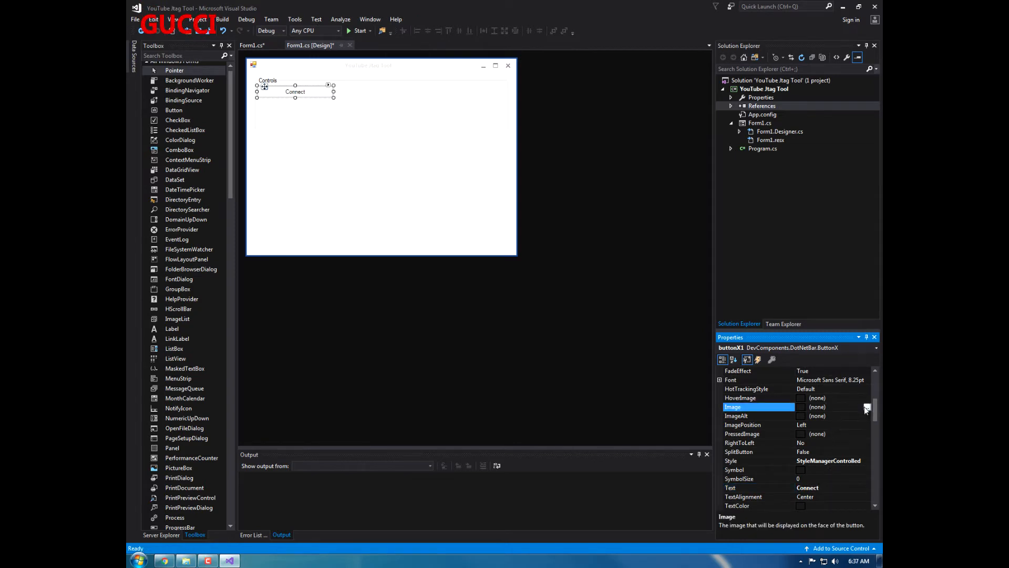
# Import connect.png as the Connect button's Image and create its buttonX1_Click handler
pyautogui.click(866, 407)
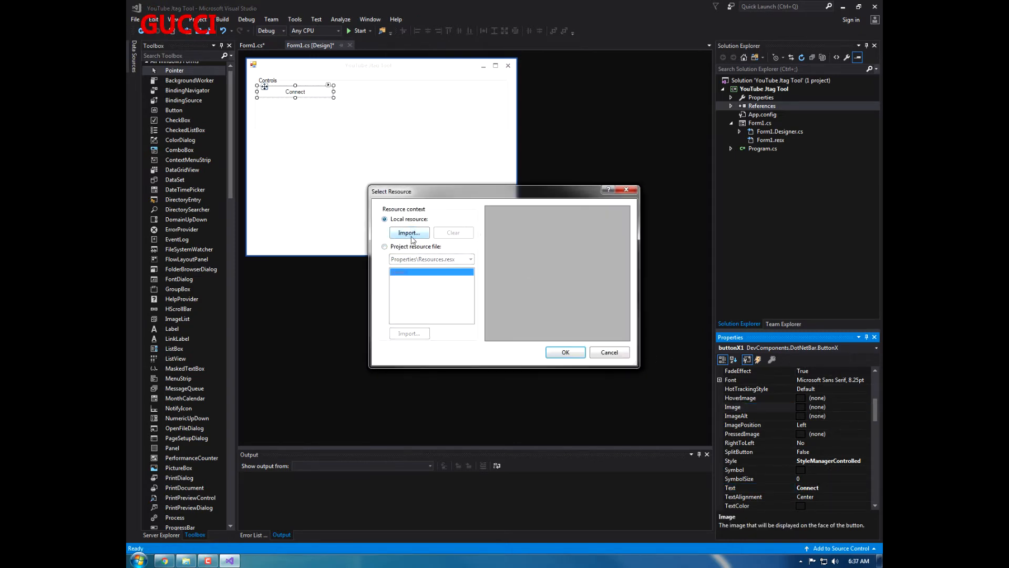
pyautogui.click(408, 232)
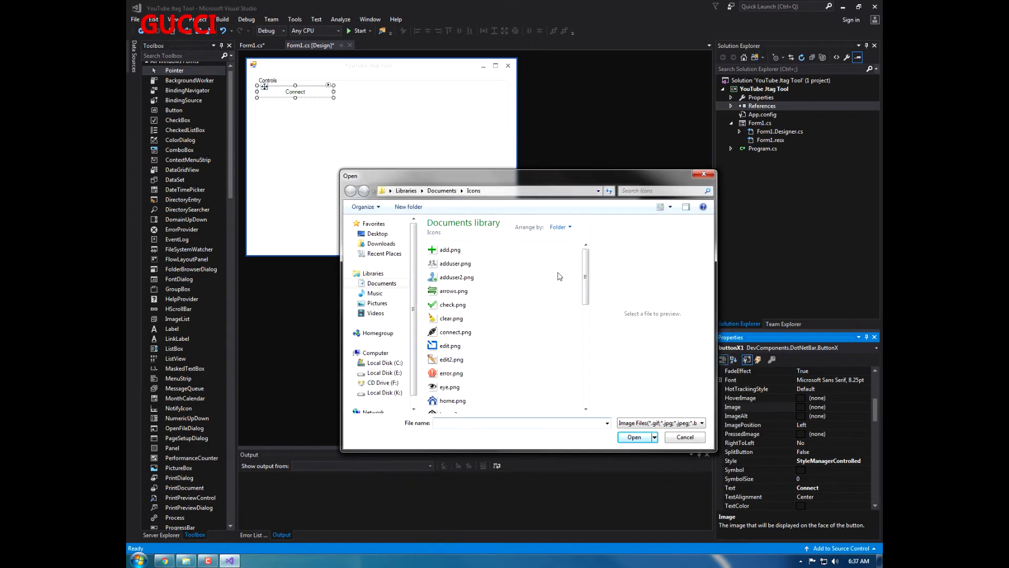
pyautogui.click(455, 331)
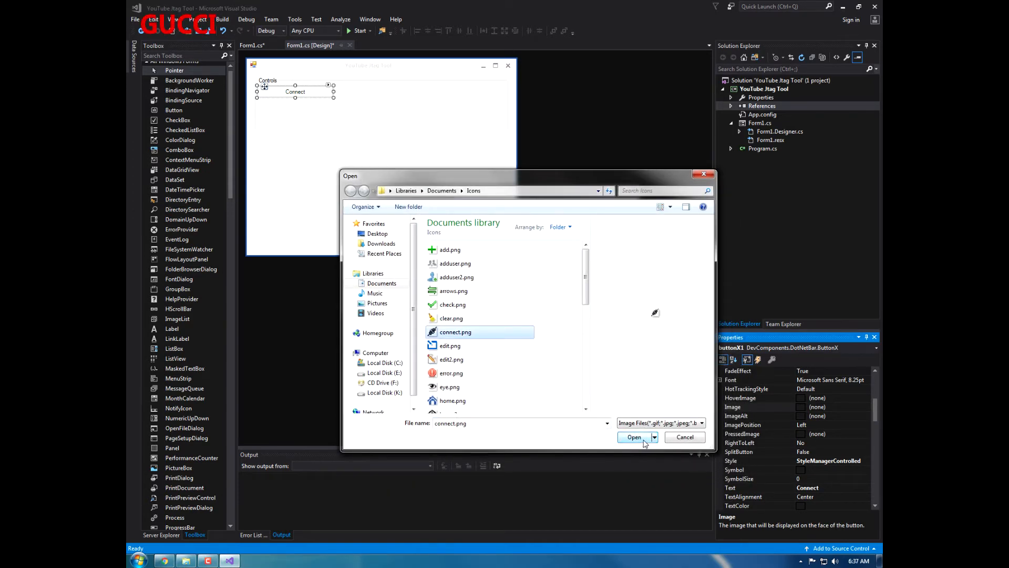
pyautogui.click(633, 437)
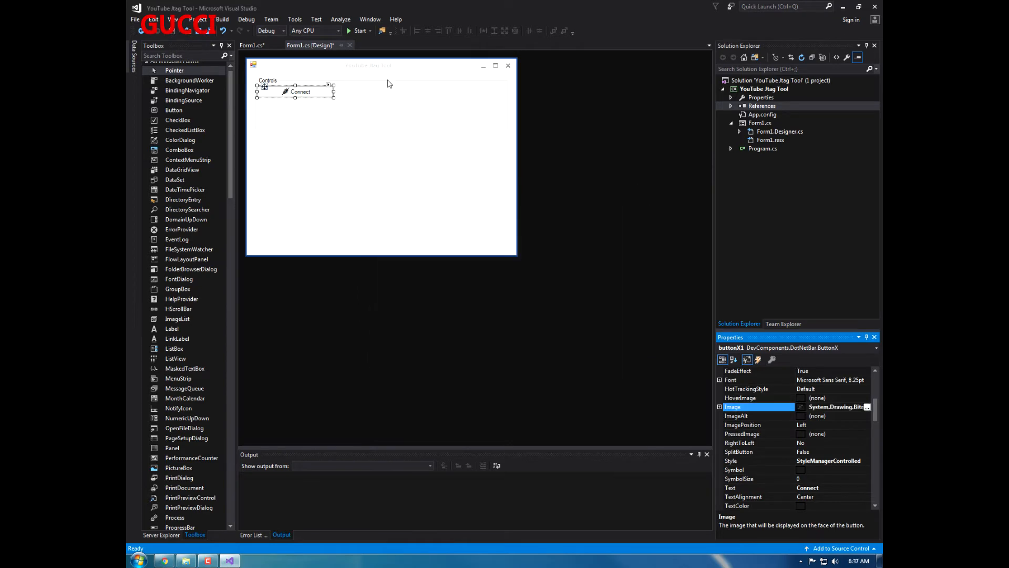
pyautogui.click(300, 91)
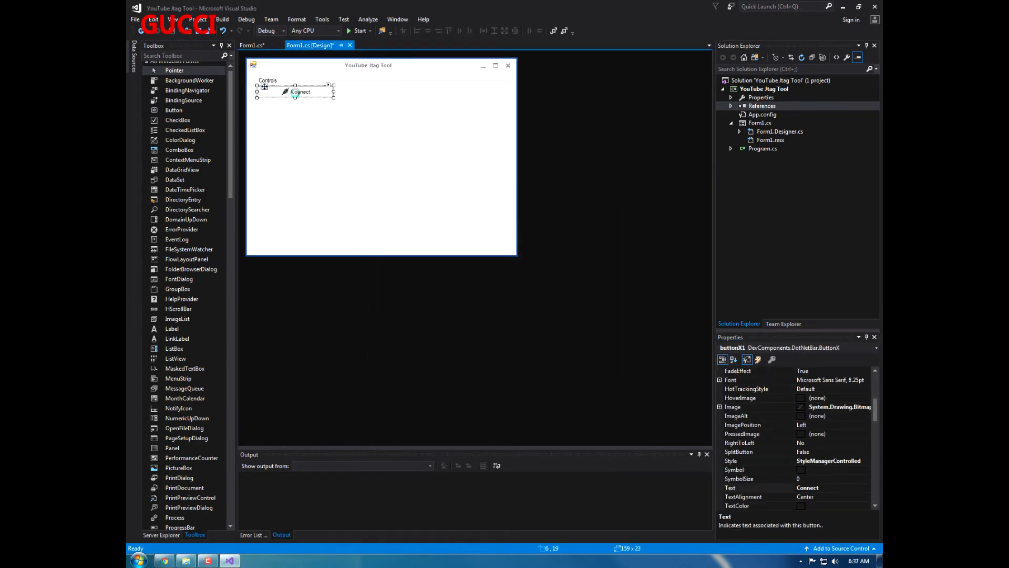
pyautogui.doubleClick(299, 92)
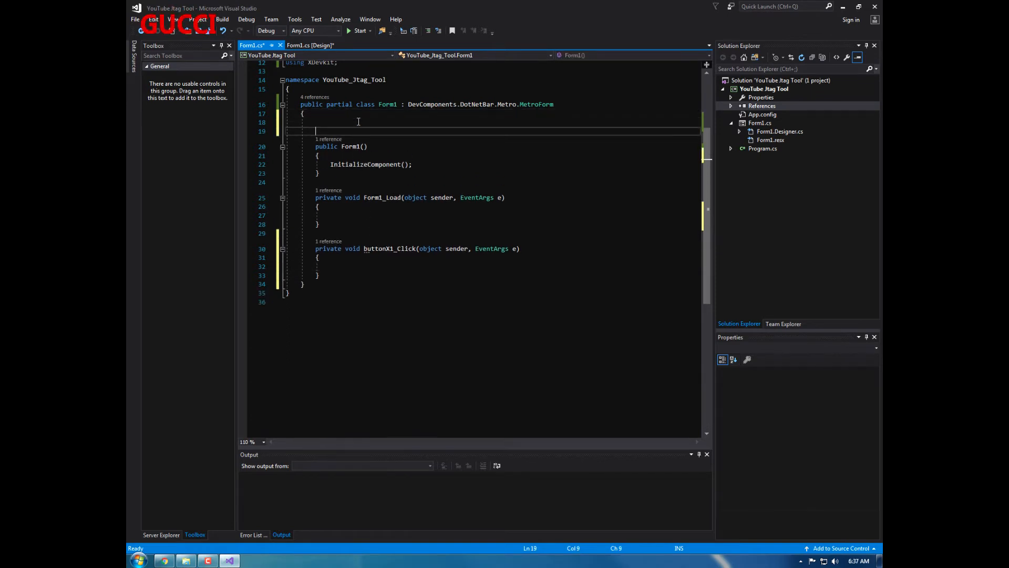
# Declare the fields 'XRPC Jtag = new XRPC();' and 'IXboxConsole Console;' in Form1
pyautogui.write('XRPC')
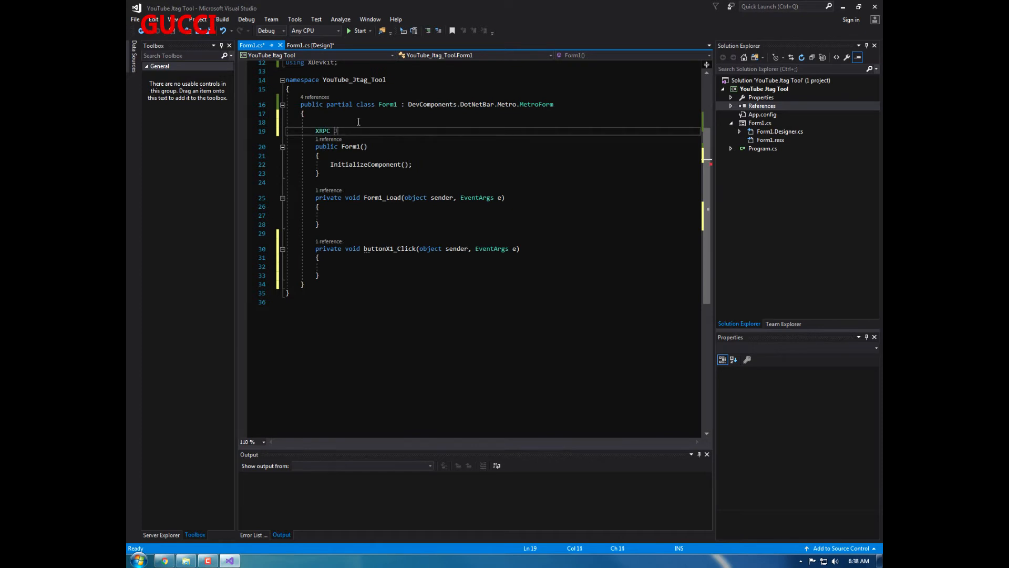
pyautogui.write('Jtag = new XRPC(')
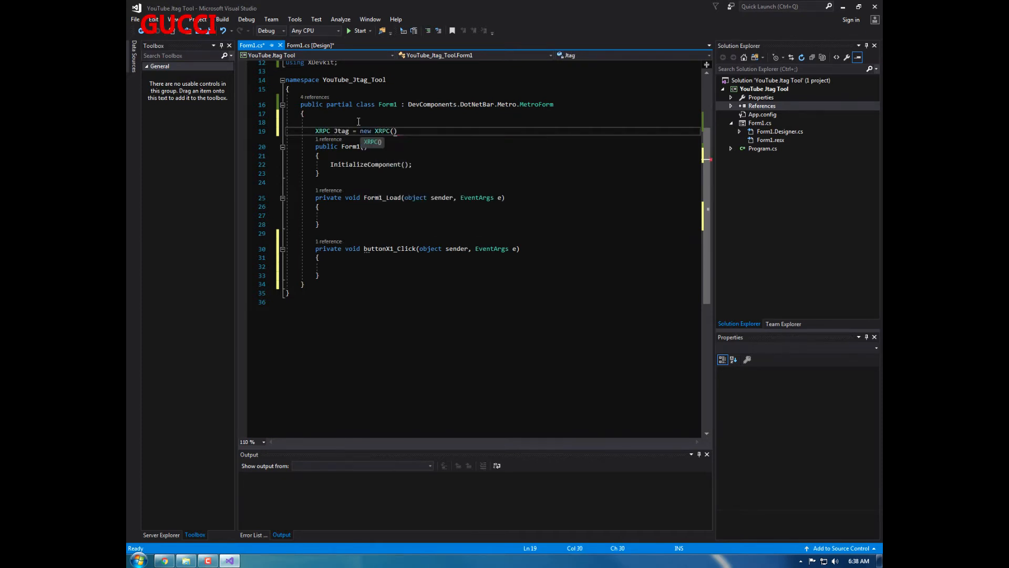
pyautogui.press('enter')
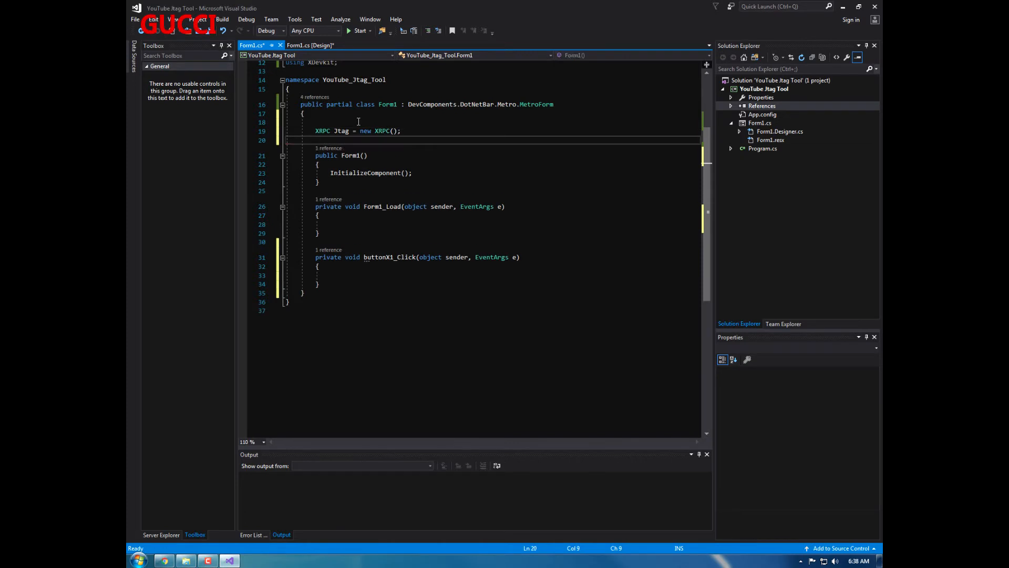
pyautogui.write('IXboxConsole')
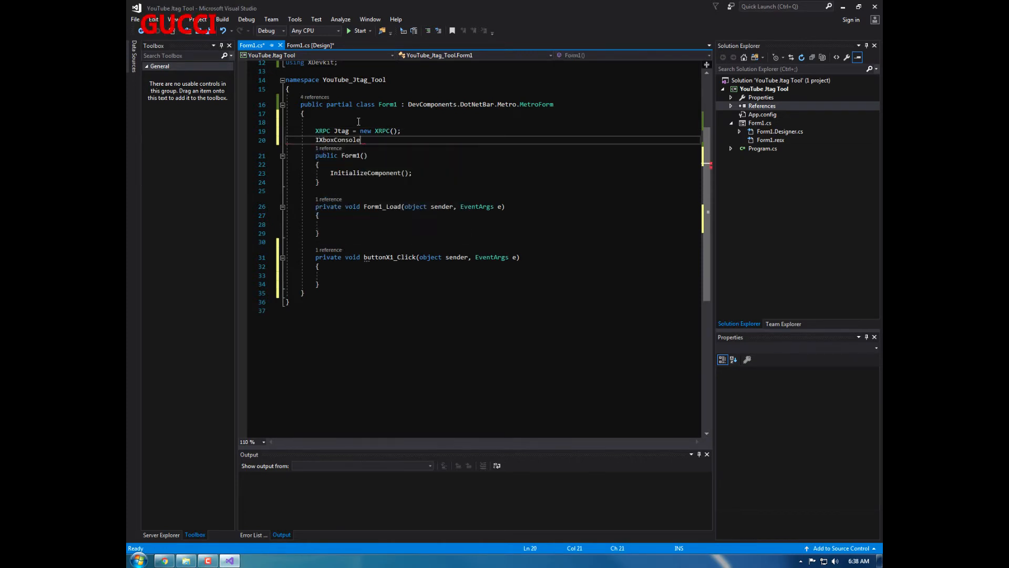
pyautogui.write('Consol')
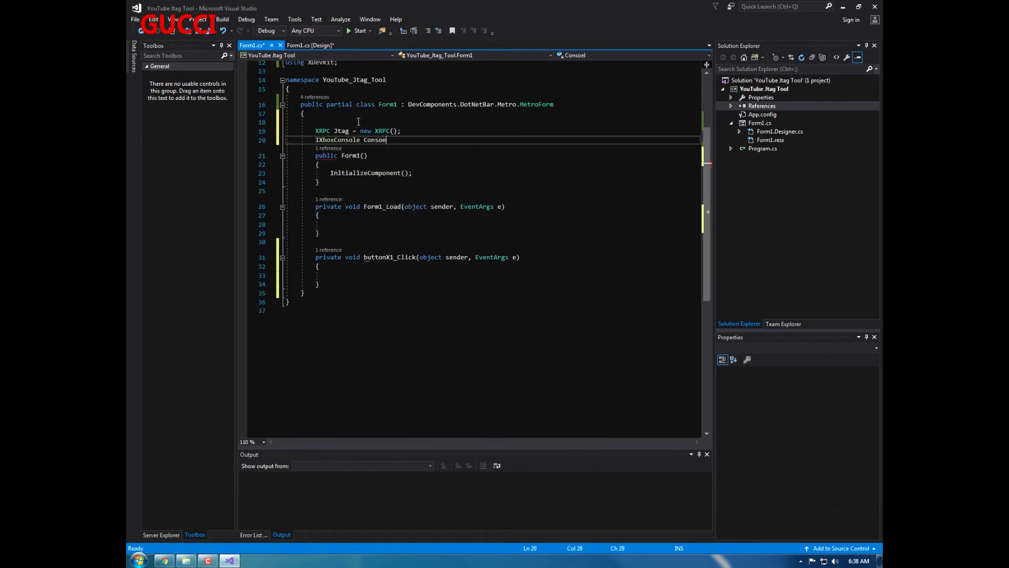
pyautogui.write('e;')
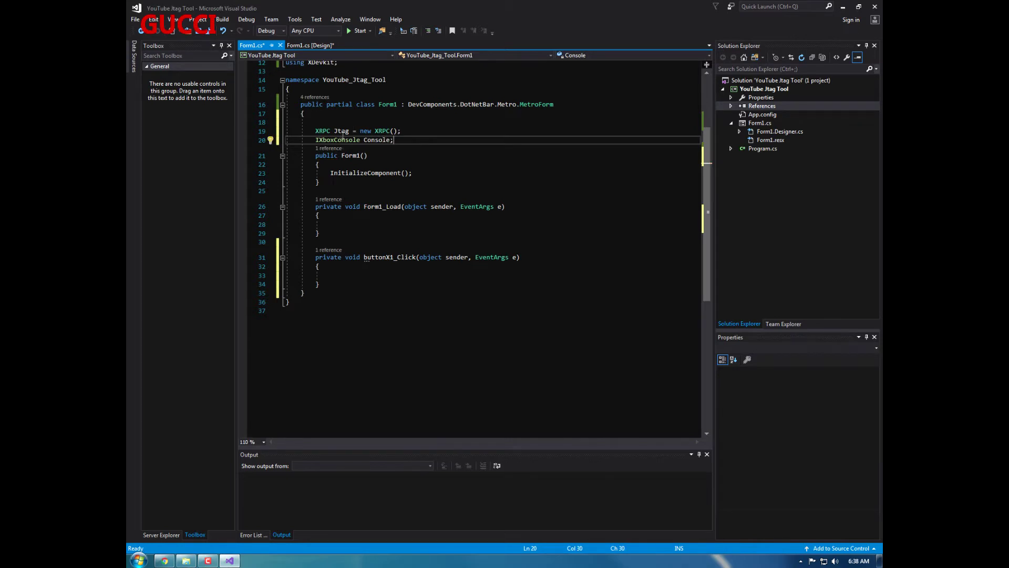
pyautogui.doubleClick(337, 140)
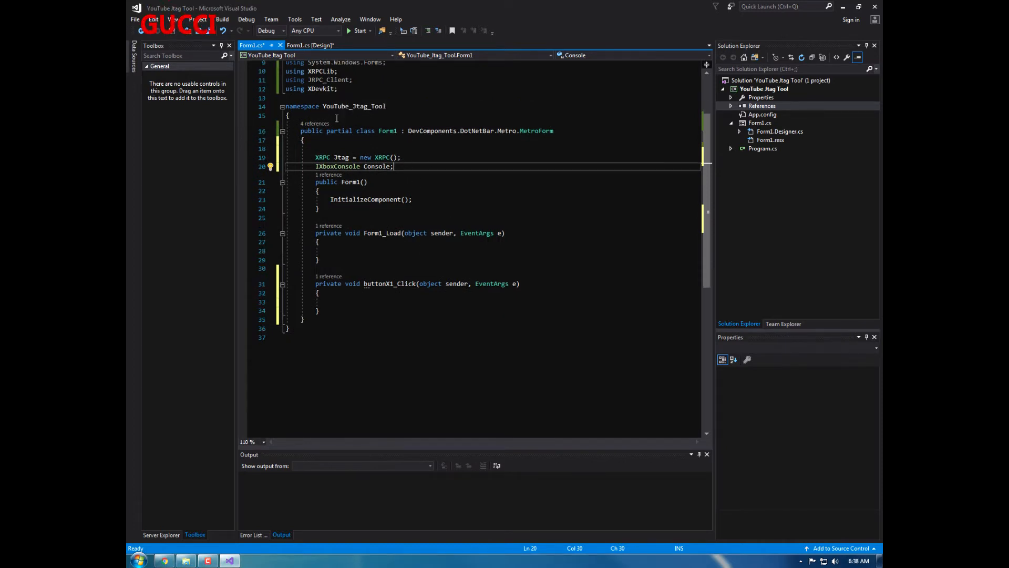
pyautogui.scroll(3)
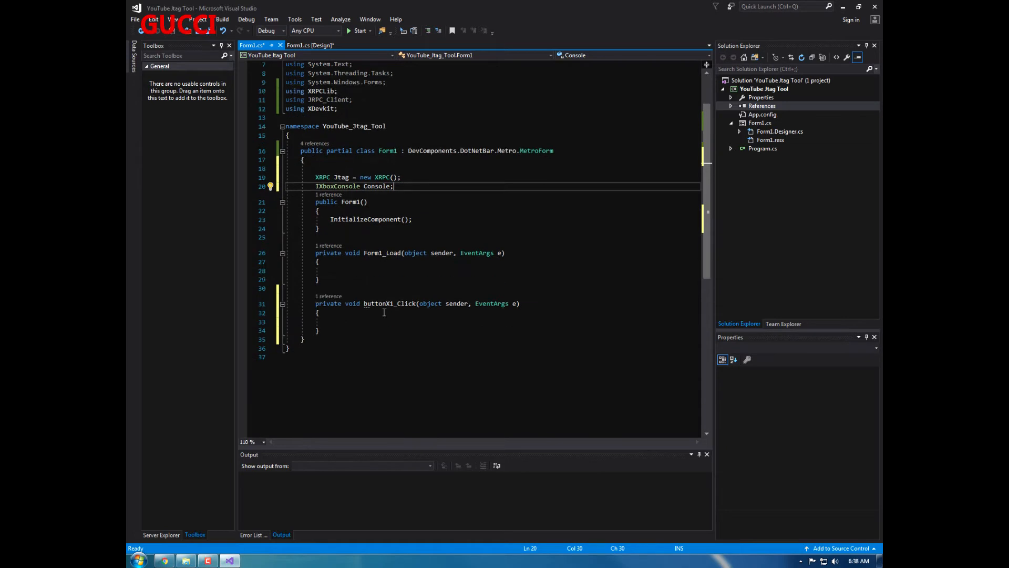
# In buttonX1_Click, call Jtag.Connect() and add an if on Jtag.activeConnection
pyautogui.click(310, 46)
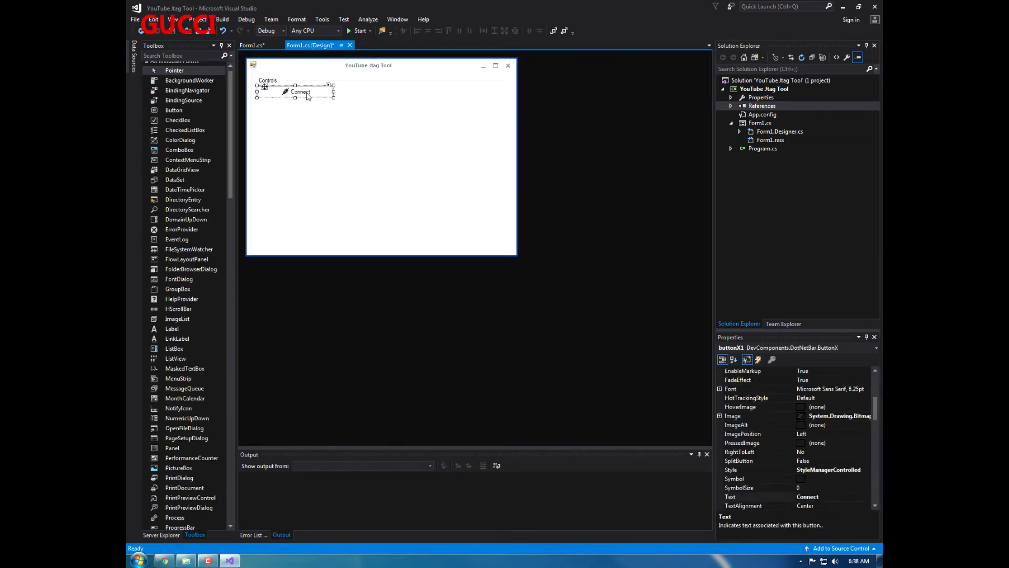
pyautogui.doubleClick(301, 91)
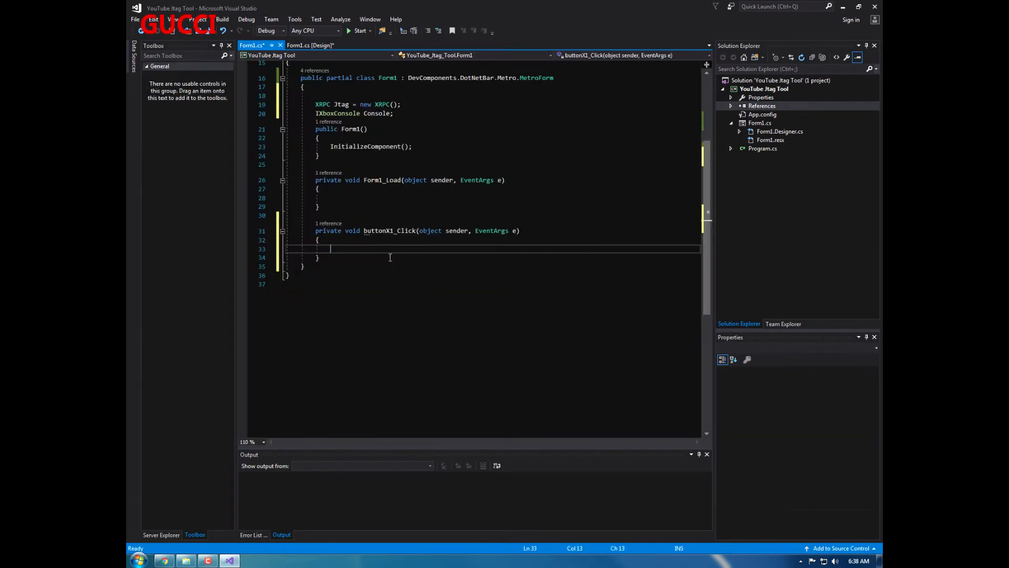
pyautogui.write('Jtag.Connect();')
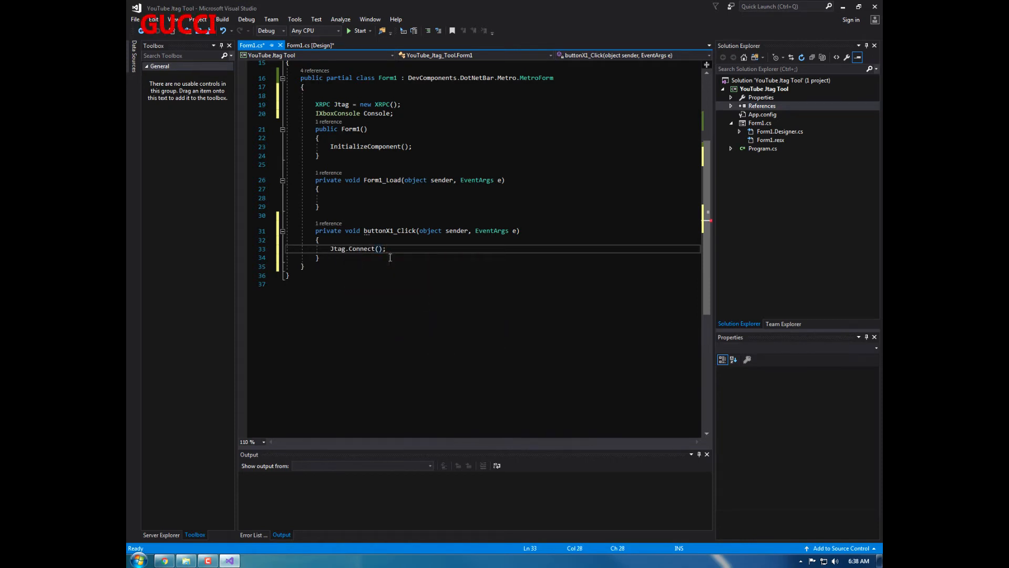
pyautogui.write('if(')
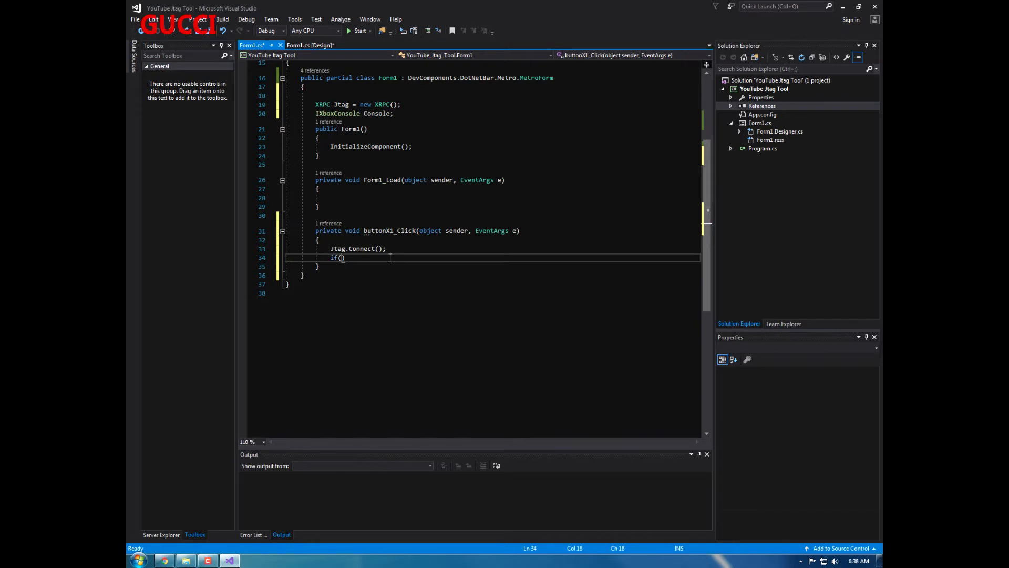
pyautogui.write('Jtag')
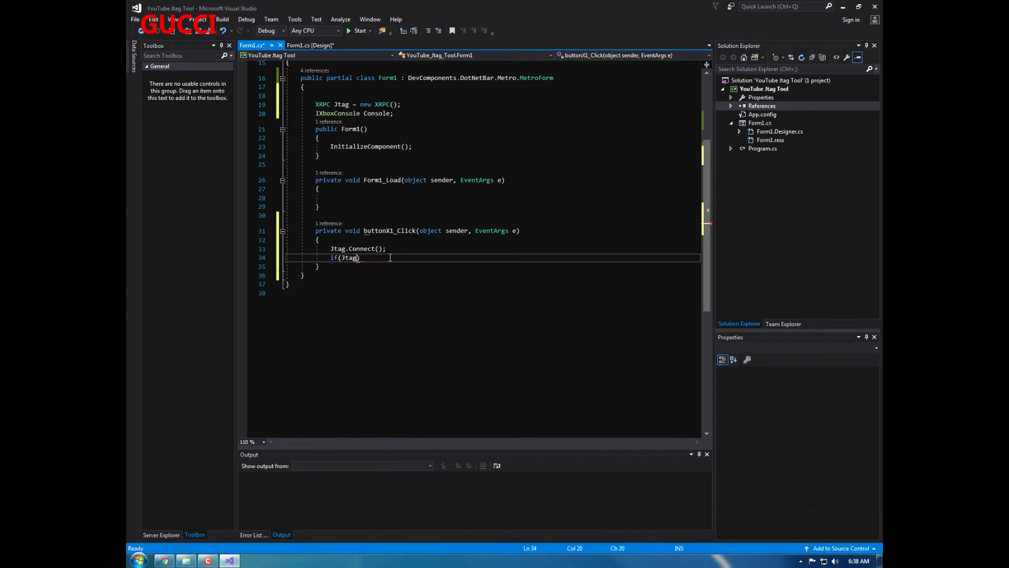
pyautogui.write('.activeConnection')
pyautogui.write('{')
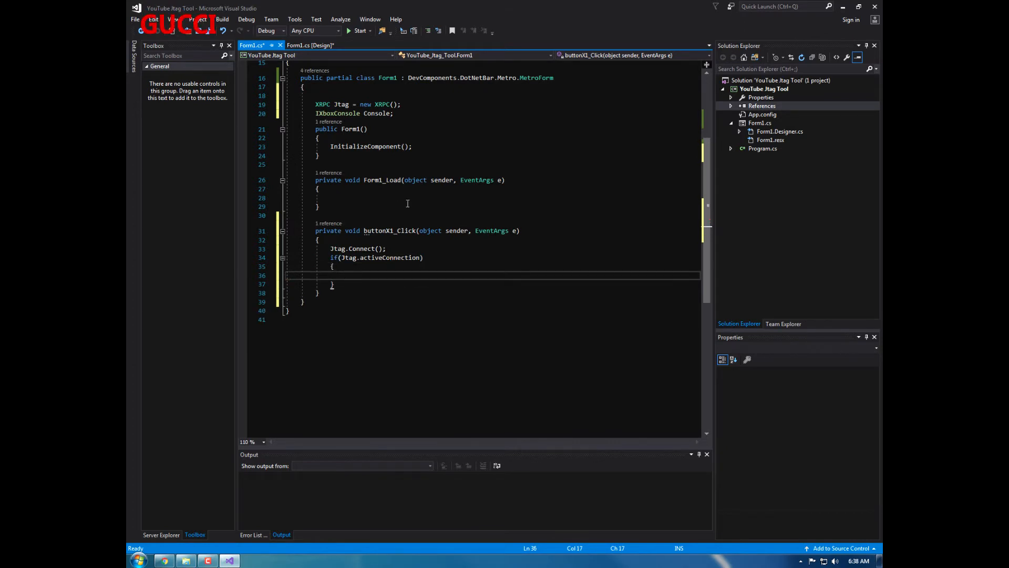
# Set buttonX1.Text to 'Re-Connect' on success, else to 'Failed to Connect'
pyautogui.write('buttonX1.Text = "')
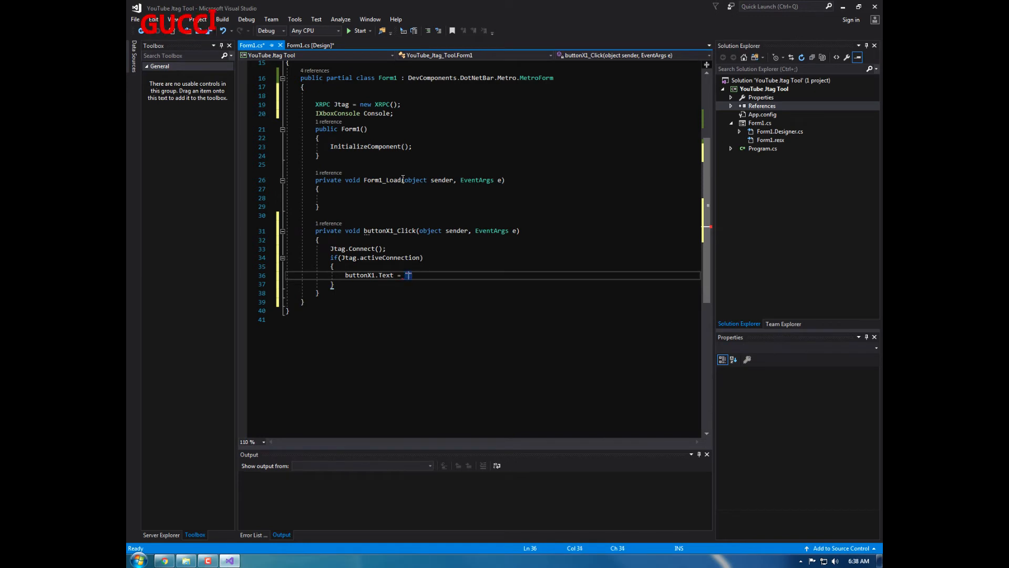
pyautogui.write('Re-Connect')
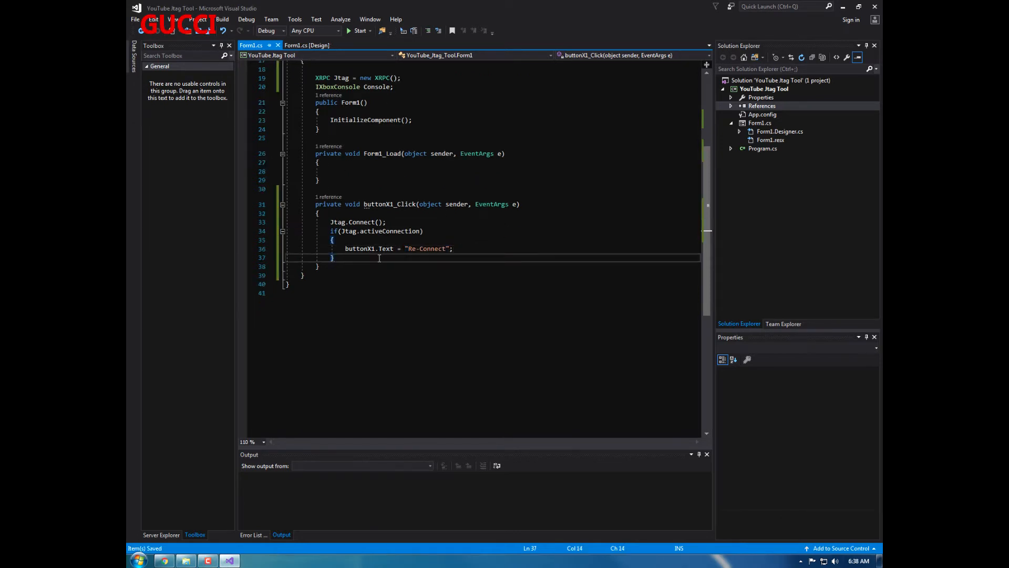
pyautogui.write('else')
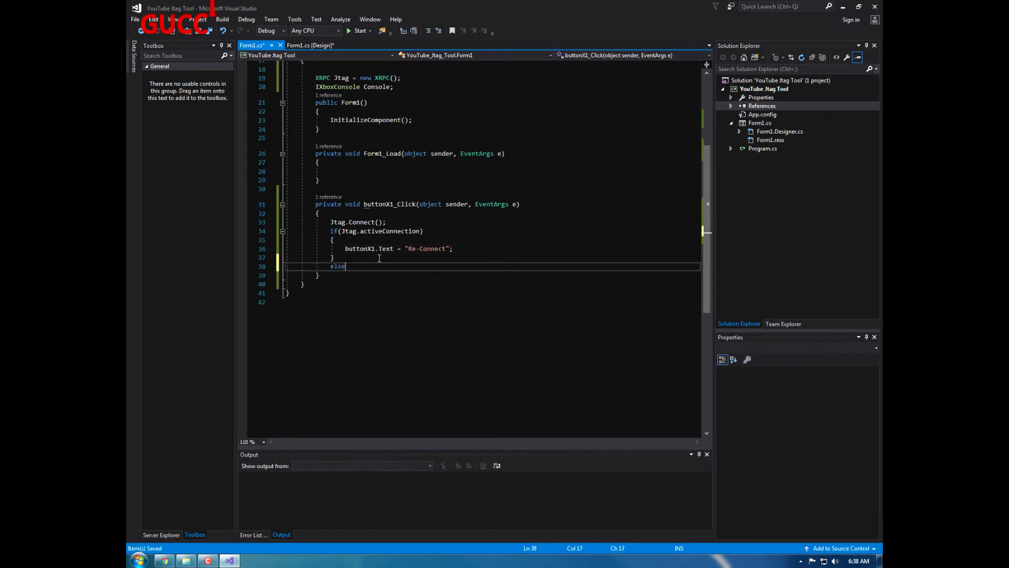
pyautogui.write('{')
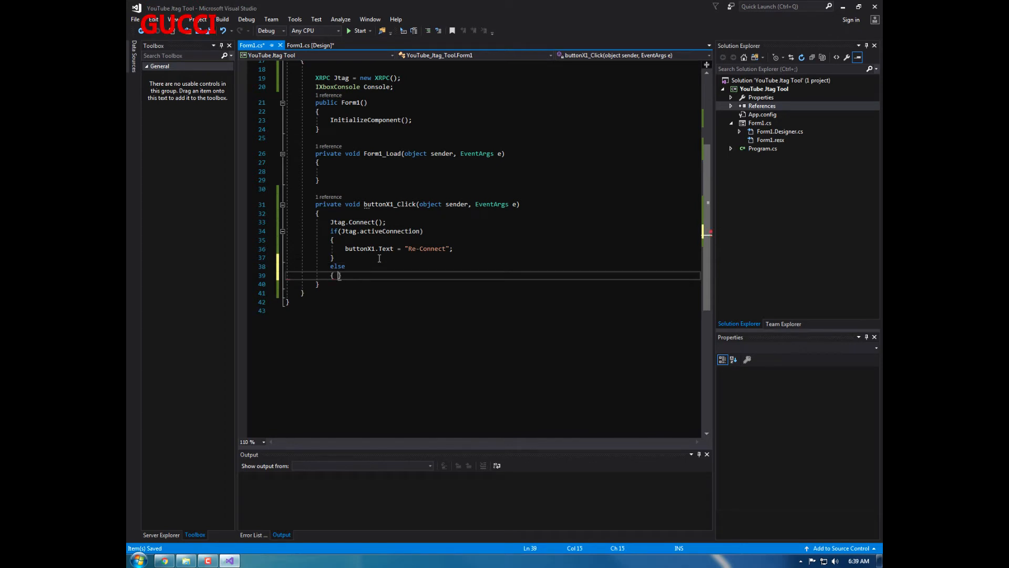
pyautogui.write('buttonX1.Text = "')
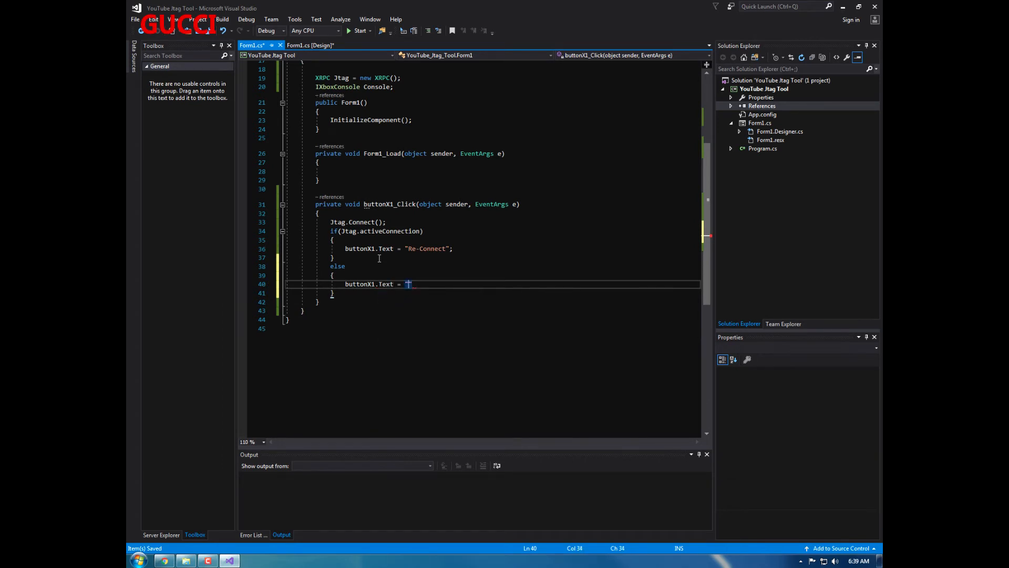
pyautogui.write('Failed t')
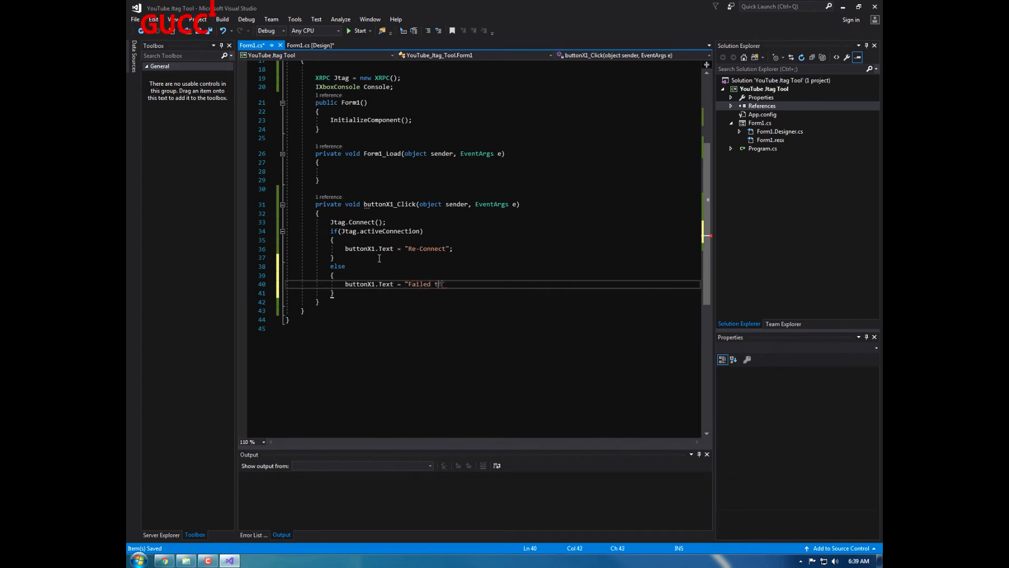
pyautogui.write('o Connect')
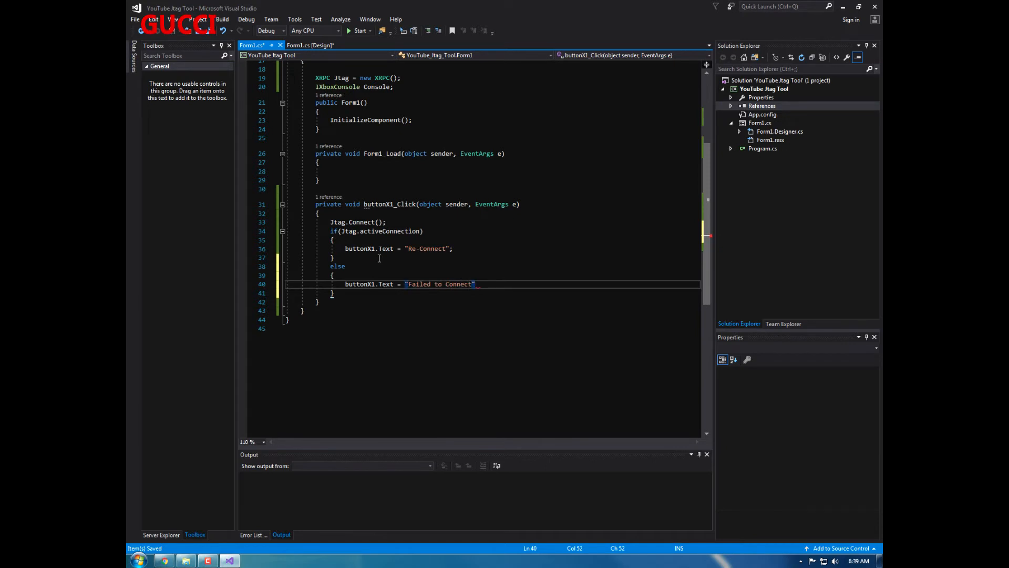
pyautogui.write(';')
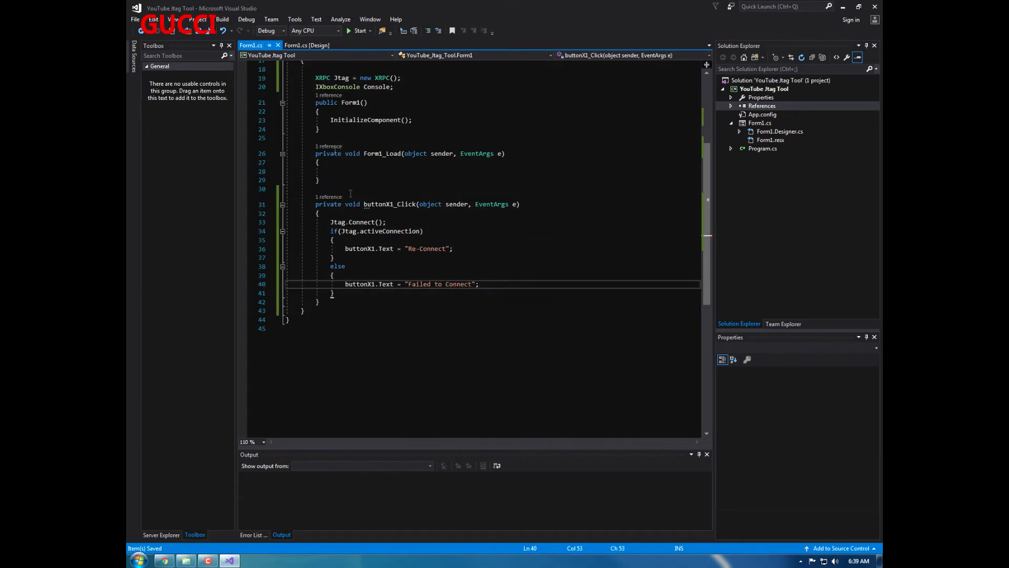
# From the design view, build and start the YouTube Jtag Tool project with Start
pyautogui.click(307, 45)
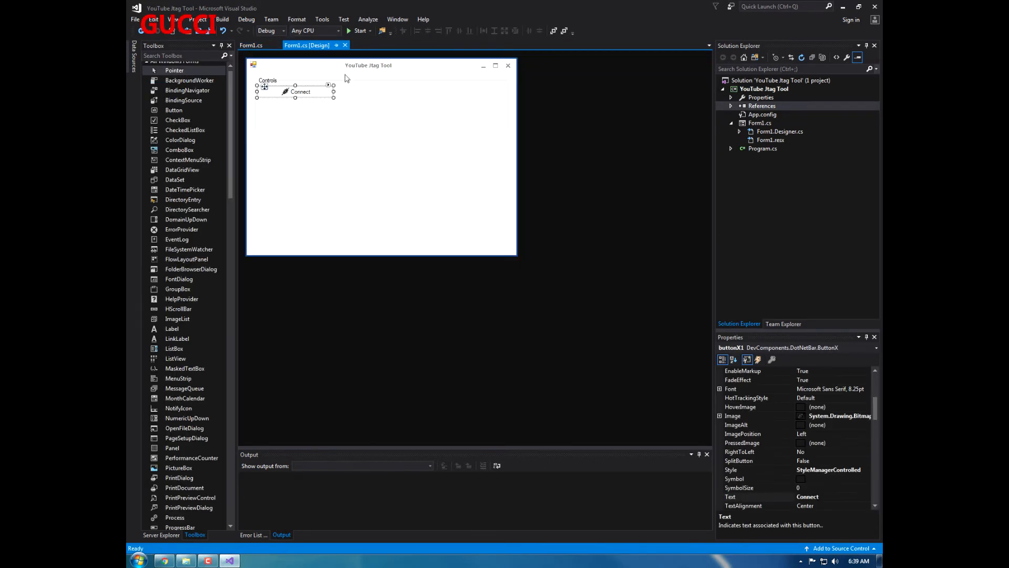
pyautogui.click(359, 31)
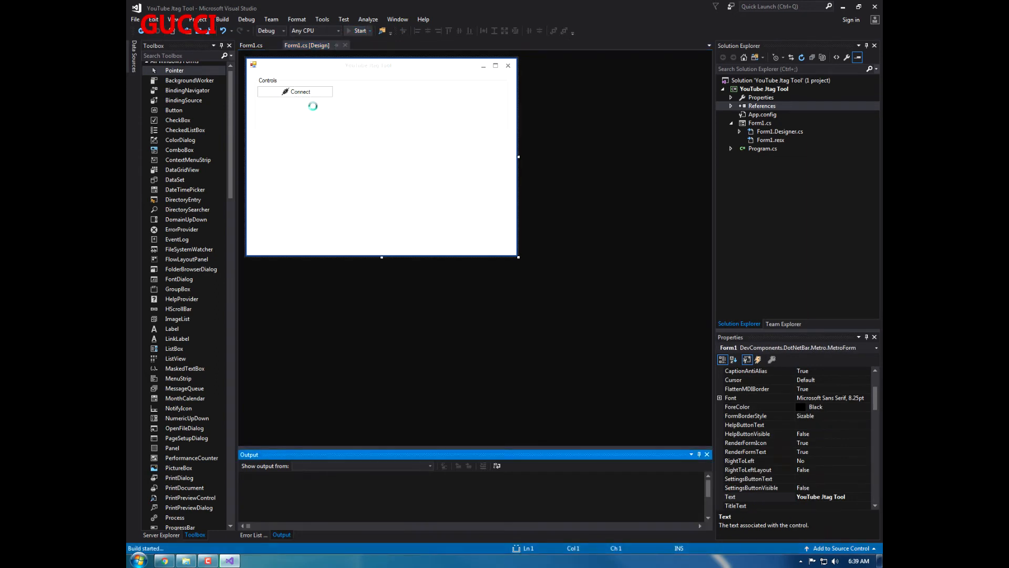
pyautogui.click(359, 30)
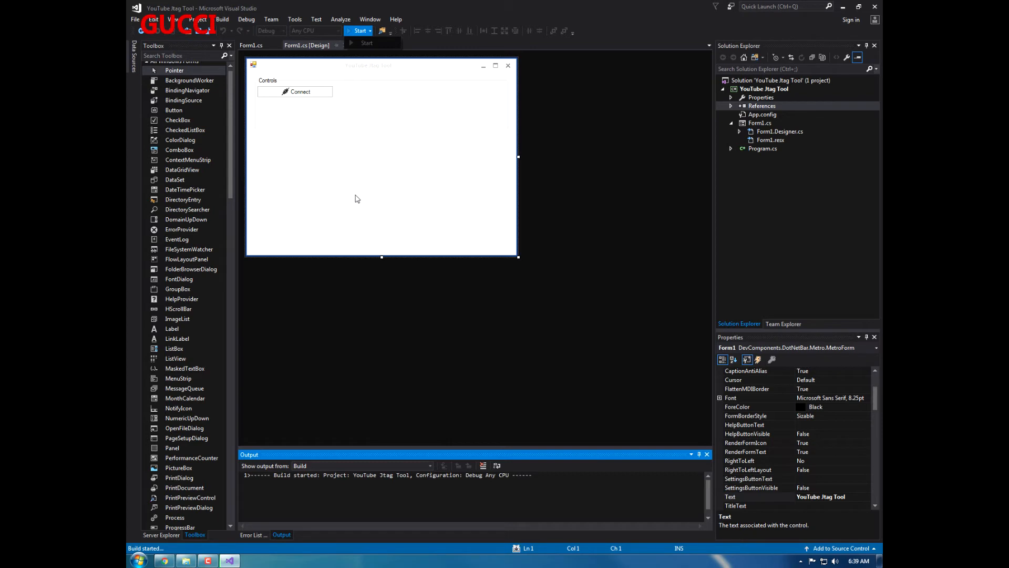
pyautogui.moveTo(358, 195)
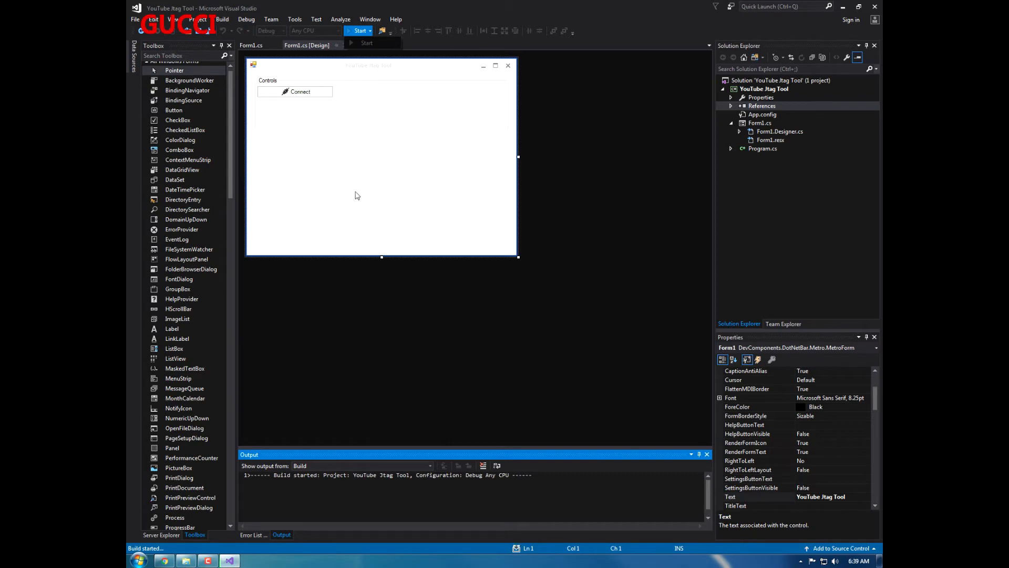
pyautogui.moveTo(256, 420)
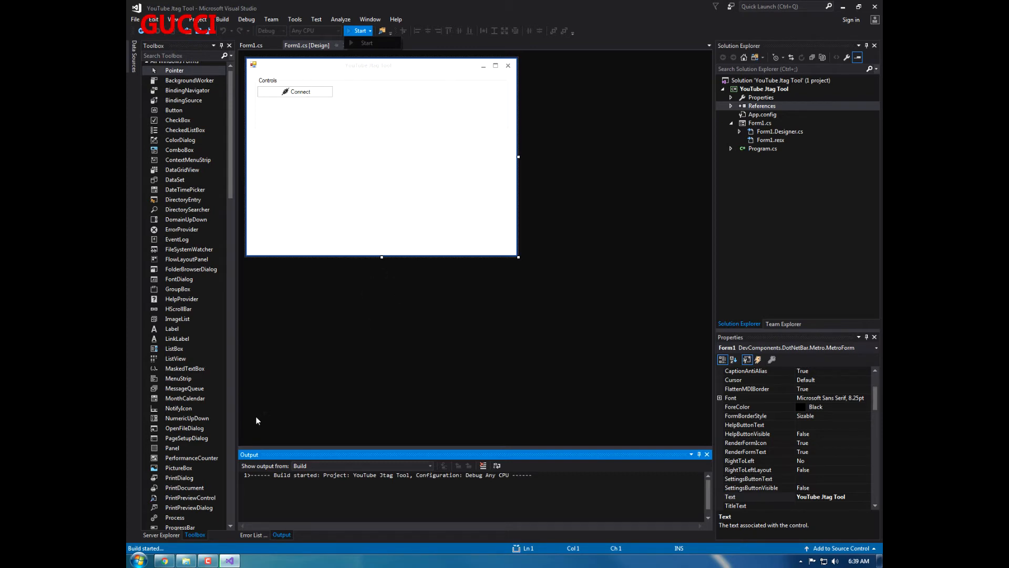
pyautogui.moveTo(413, 224)
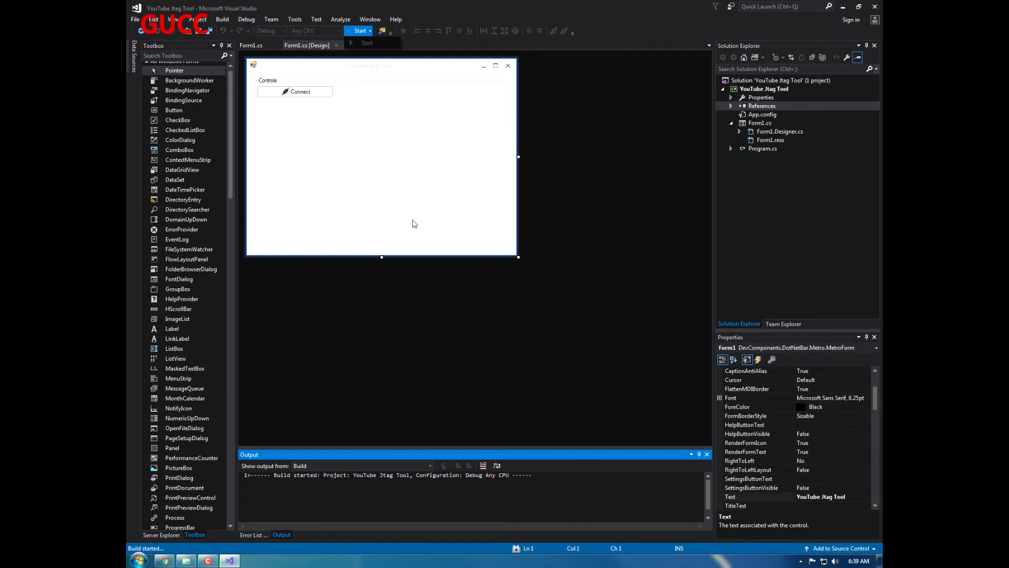
pyautogui.click(359, 31)
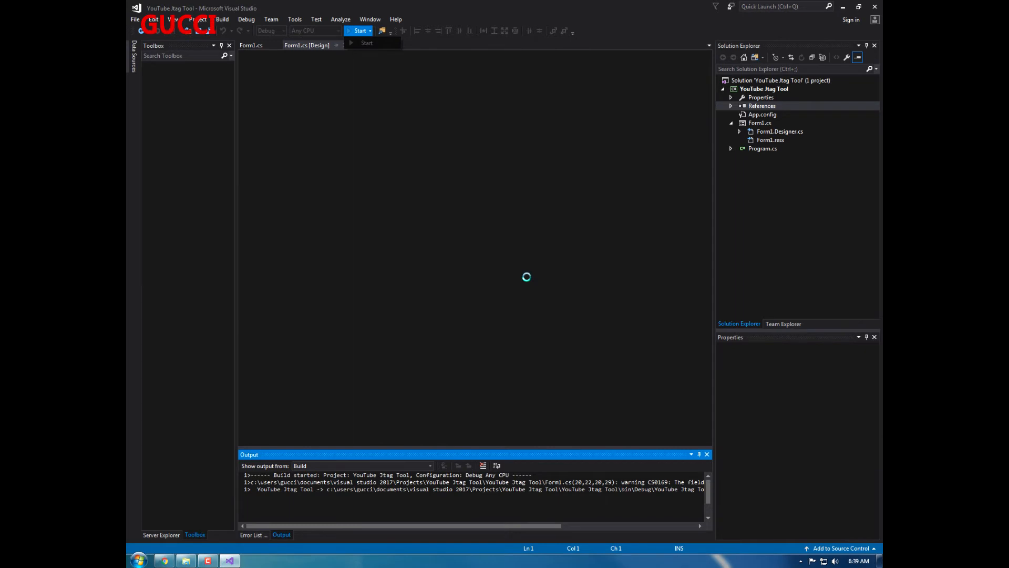
# Try Connect in the running tool, then stop debugging after the COMException at Jtag.Connect()
pyautogui.click(359, 30)
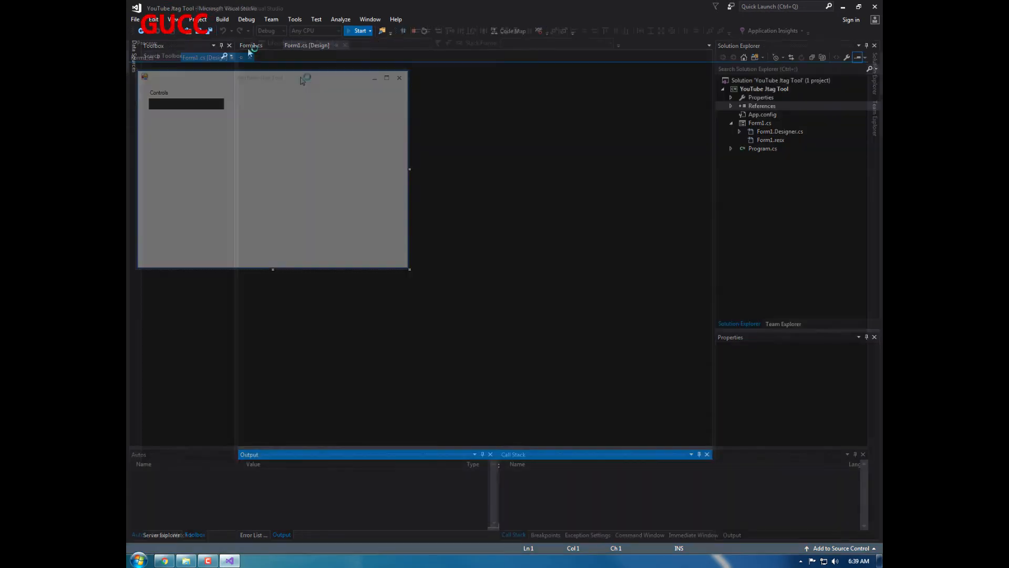
pyautogui.click(359, 31)
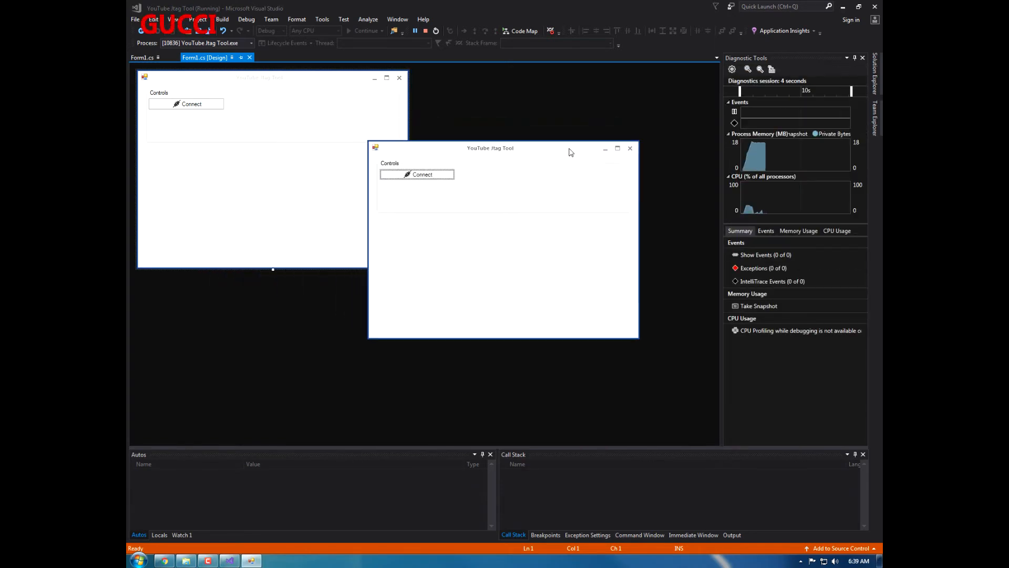
pyautogui.click(617, 149)
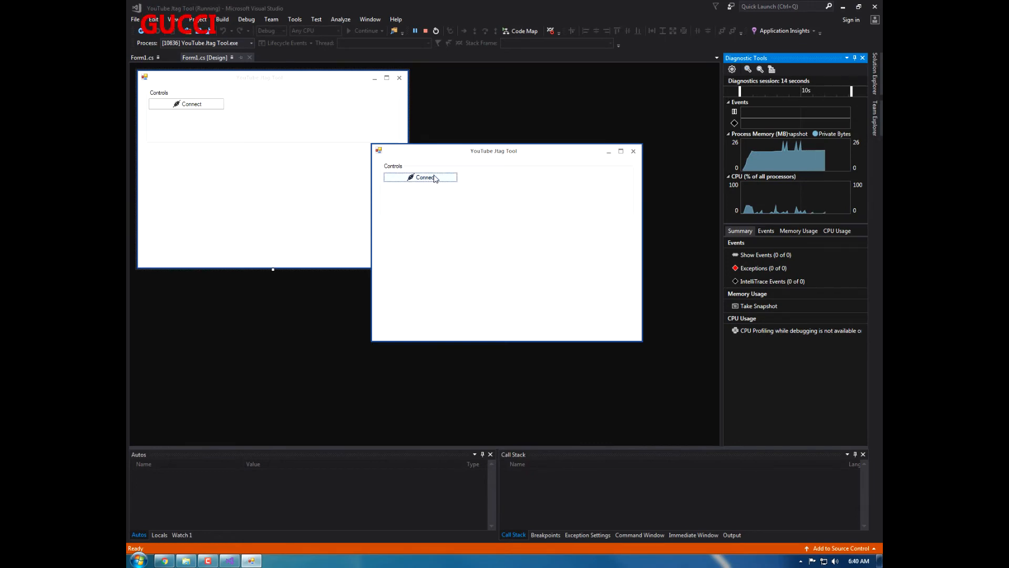
pyautogui.click(420, 177)
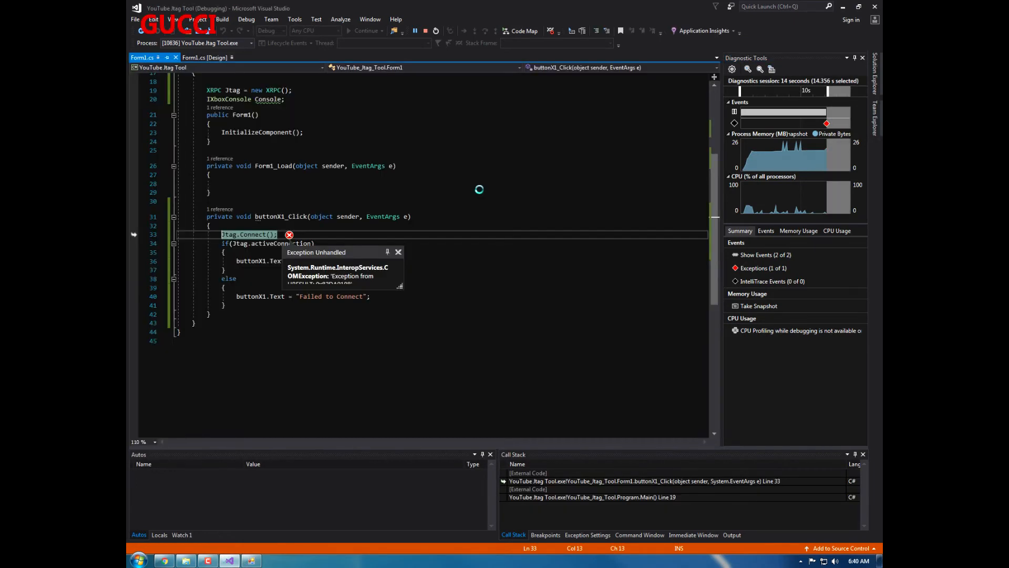
pyautogui.moveTo(334, 111)
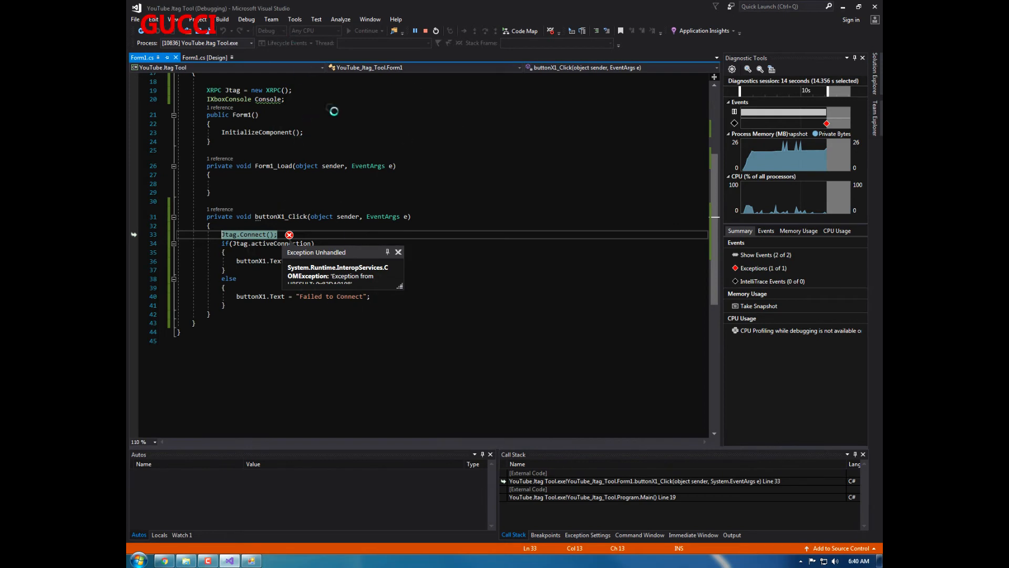
pyautogui.click(247, 19)
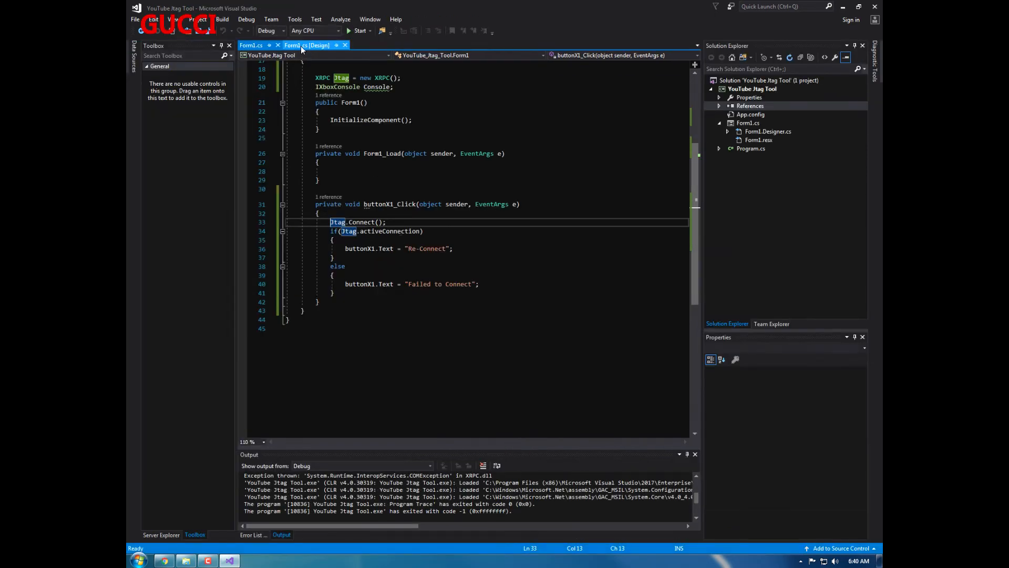
# Add a second ButtonX below Connect, caption it Shutdown Console, and browse for its image
pyautogui.click(307, 45)
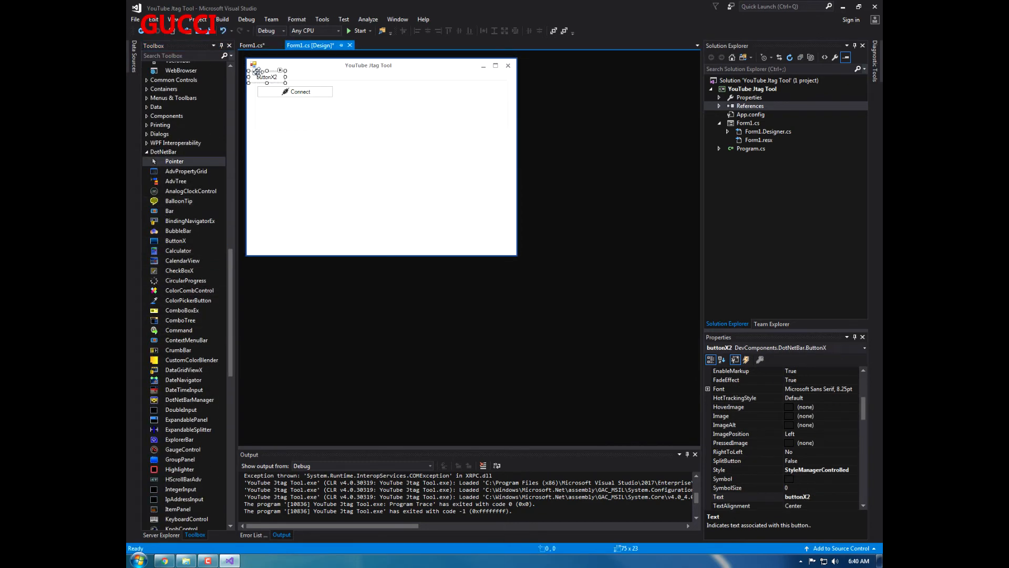
pyautogui.moveTo(265, 76); pyautogui.dragTo(276, 111)
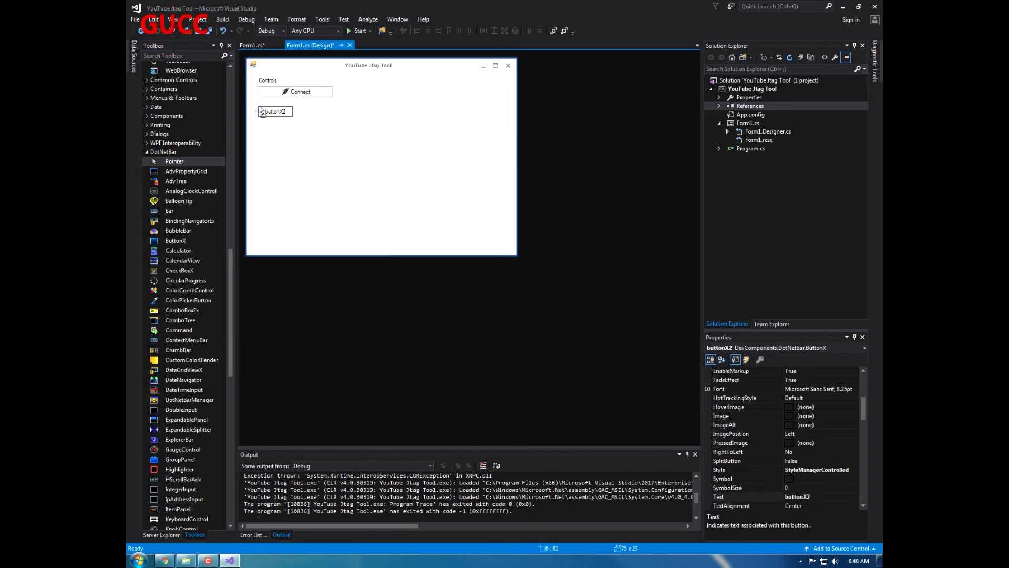
pyautogui.moveTo(292, 111); pyautogui.dragTo(343, 109)
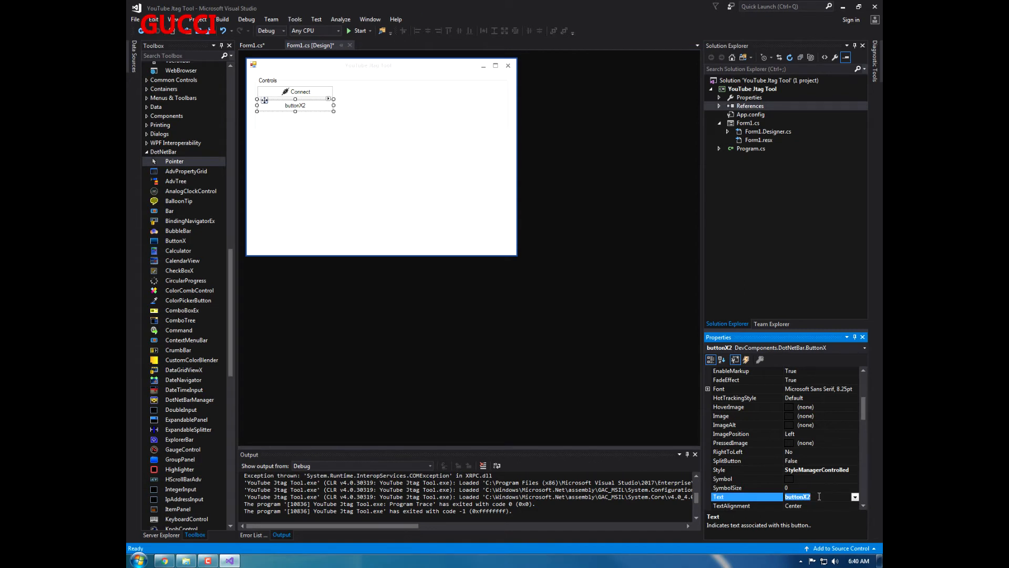
pyautogui.write('Shutdown Console')
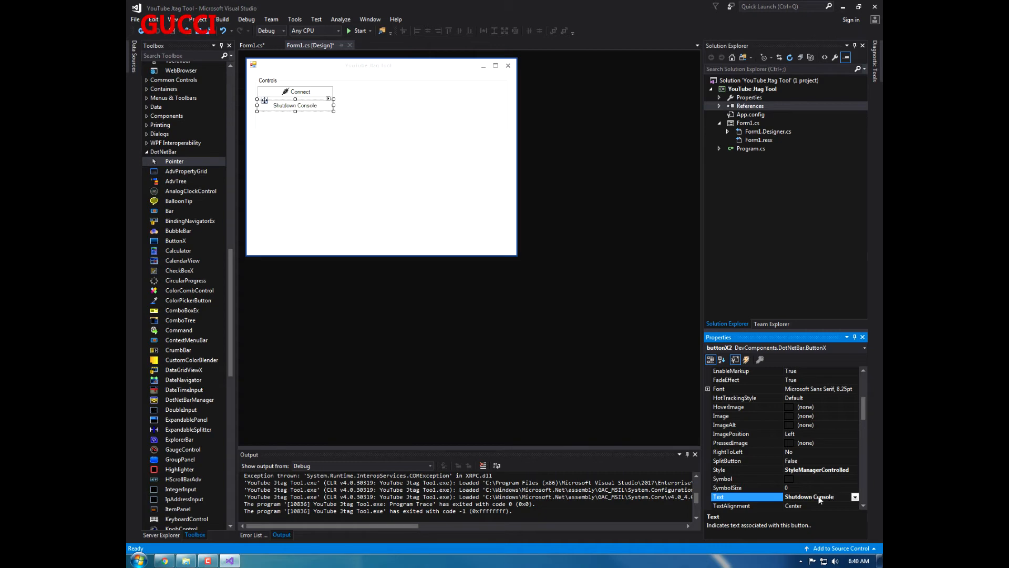
pyautogui.click(740, 415)
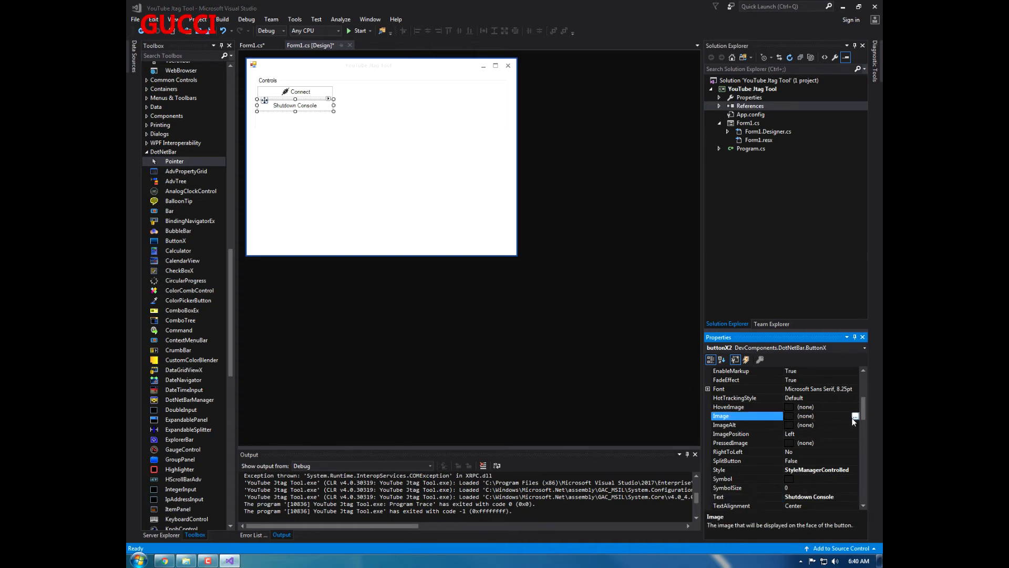
pyautogui.click(855, 416)
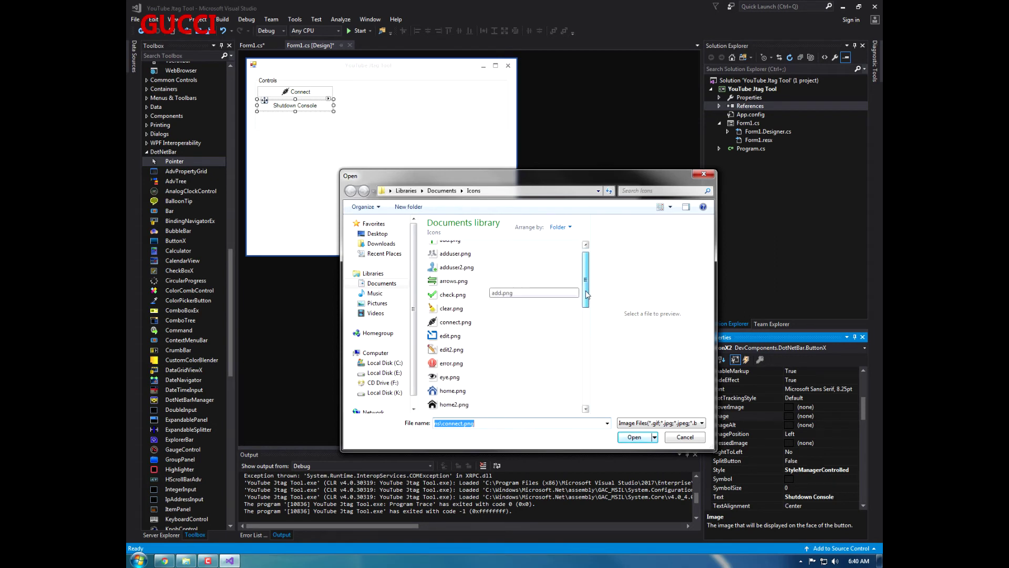
# Pick minus.png from the Icons folder as the Shutdown Console button image
pyautogui.scroll(-3)
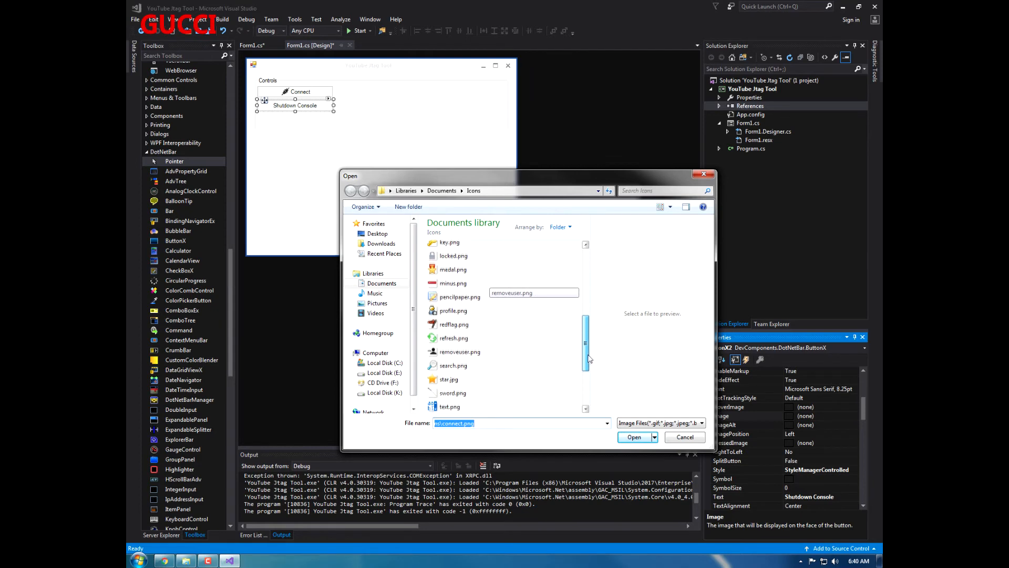
pyautogui.scroll(-3)
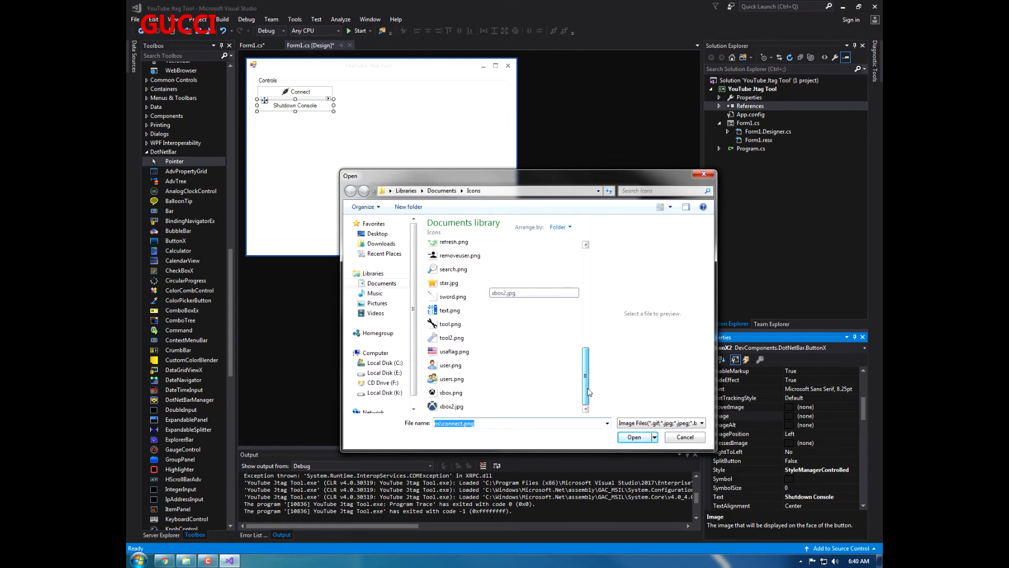
pyautogui.scroll(3)
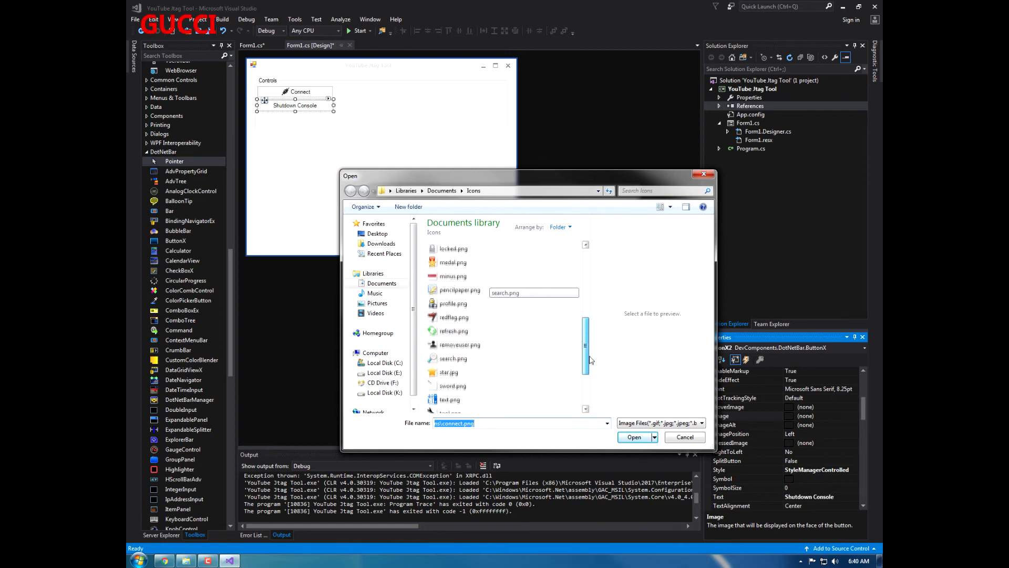
pyautogui.scroll(3)
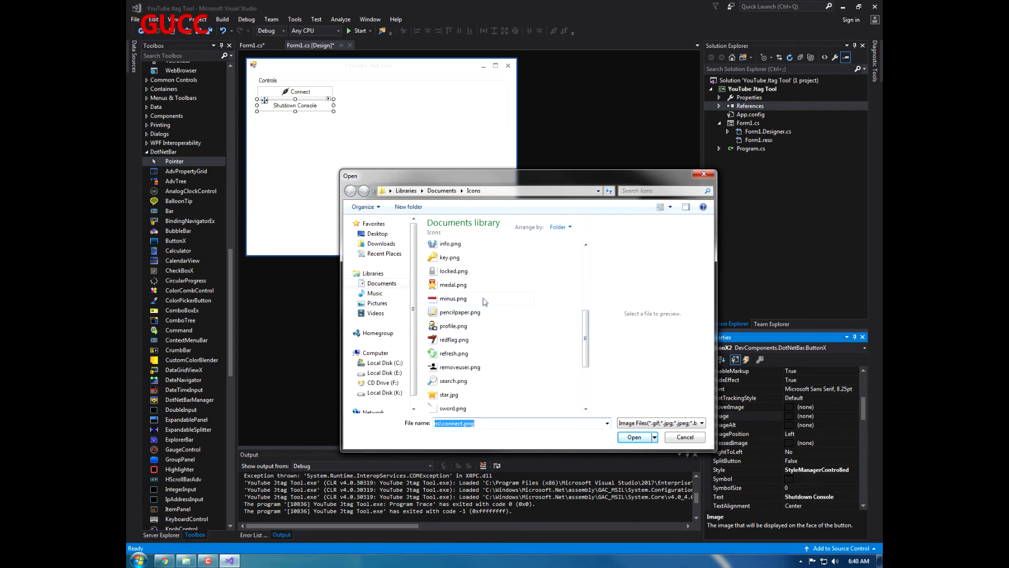
pyautogui.click(453, 298)
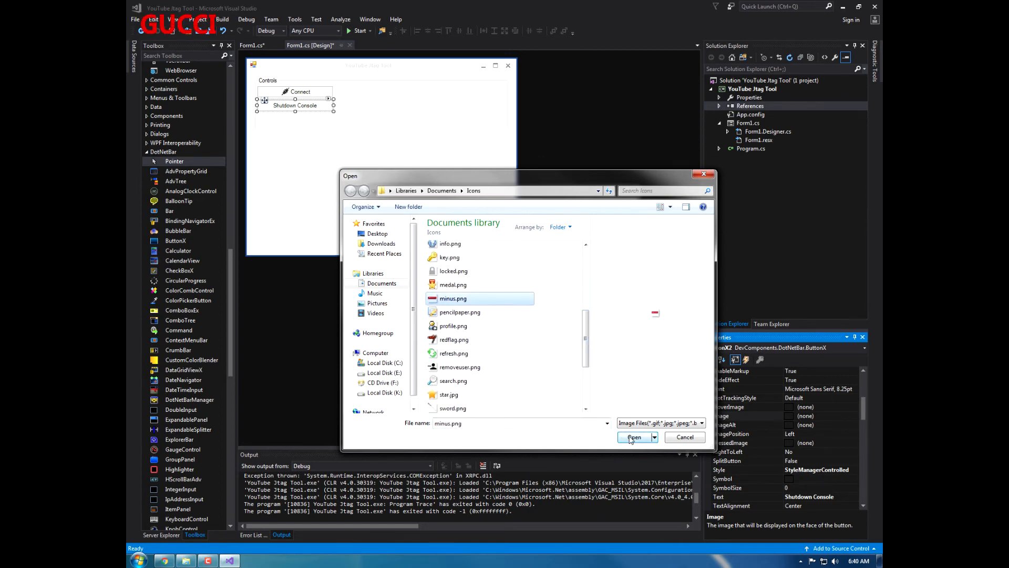
pyautogui.click(634, 437)
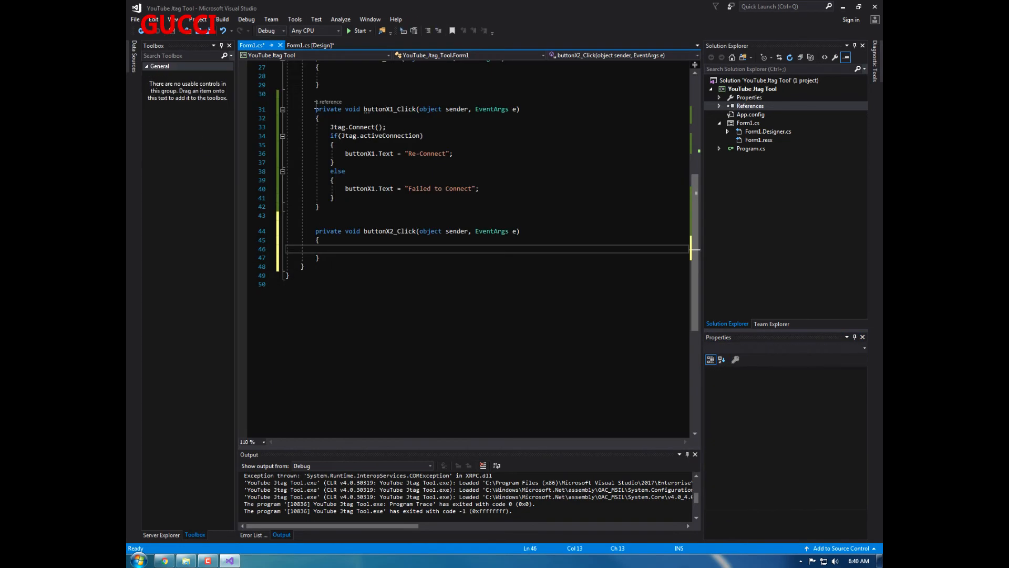
# Code buttonX2_Click to call Console.ShutDownConsole(), save Form1.cs, and return to the designer
pyautogui.write('Console')
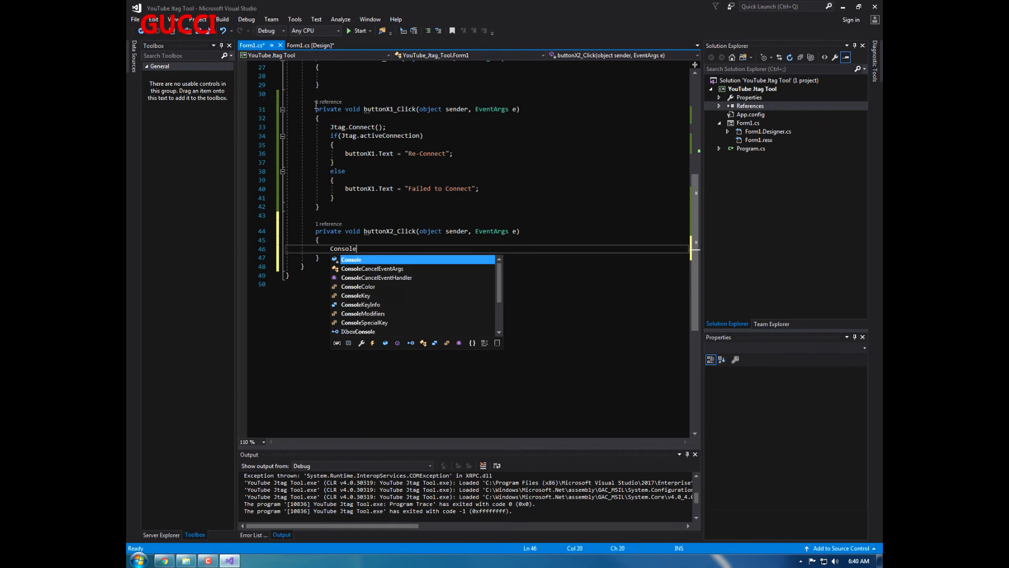
pyautogui.write('.SH')
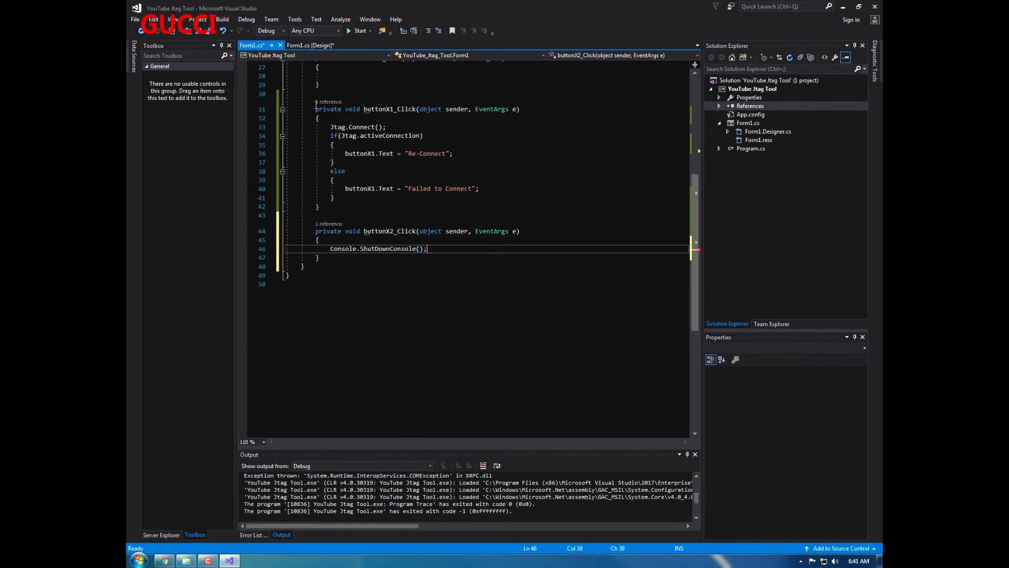
pyautogui.press('ctrl+s')
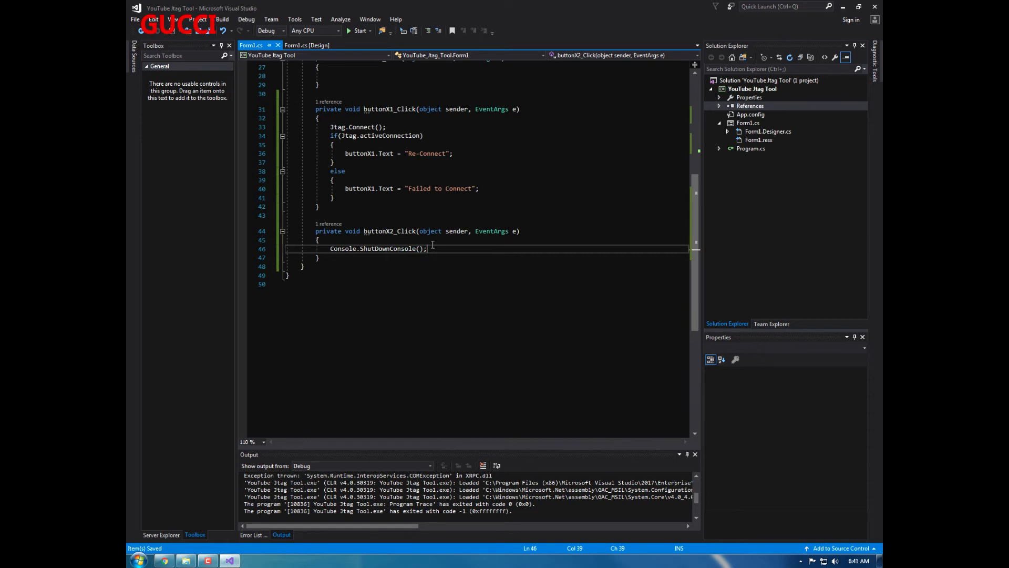
pyautogui.click(307, 45)
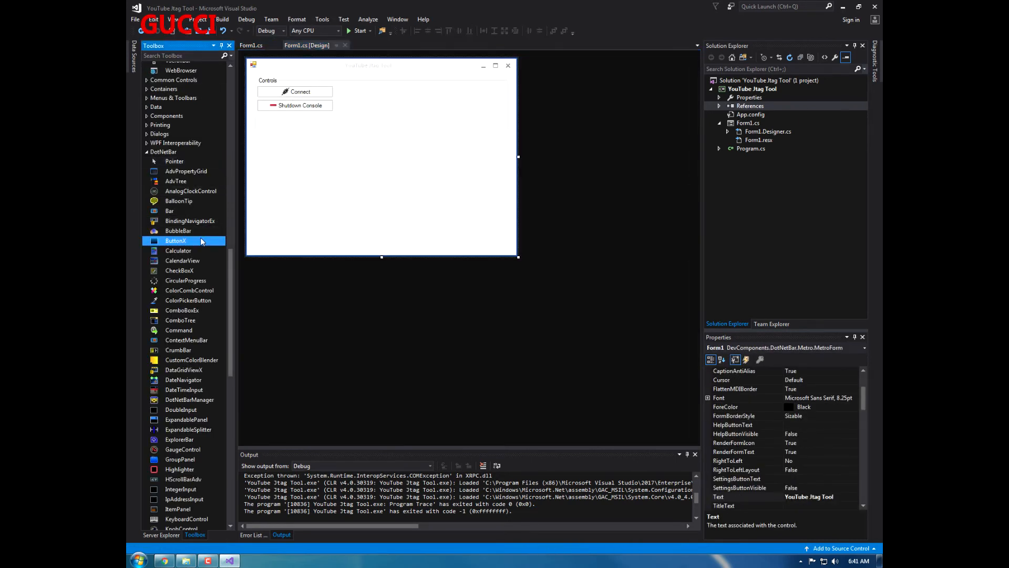
# Drag a third ButtonX onto the form below Shutdown Console
pyautogui.moveTo(175, 241); pyautogui.dragTo(266, 82)
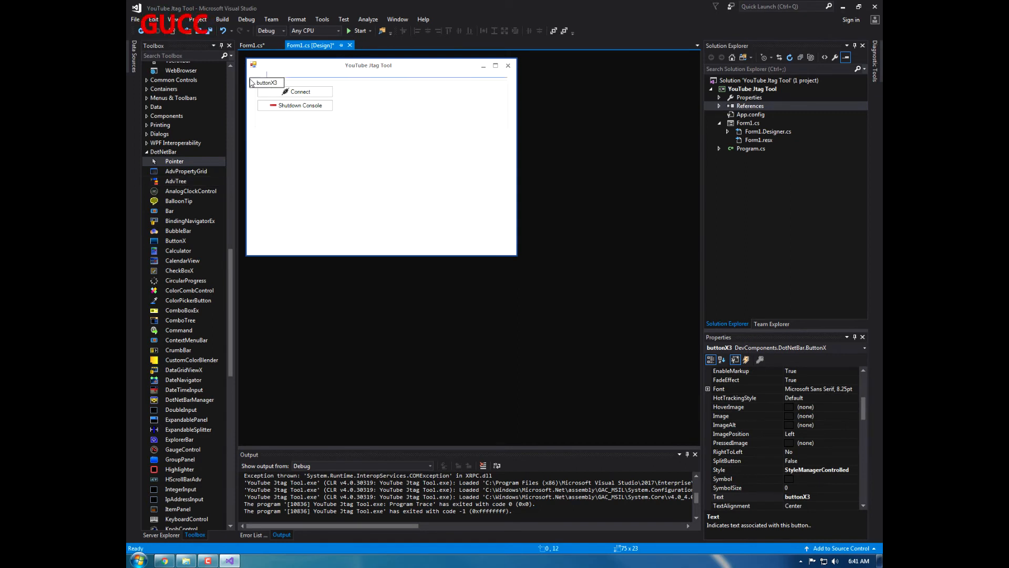
pyautogui.moveTo(267, 83); pyautogui.dragTo(275, 120)
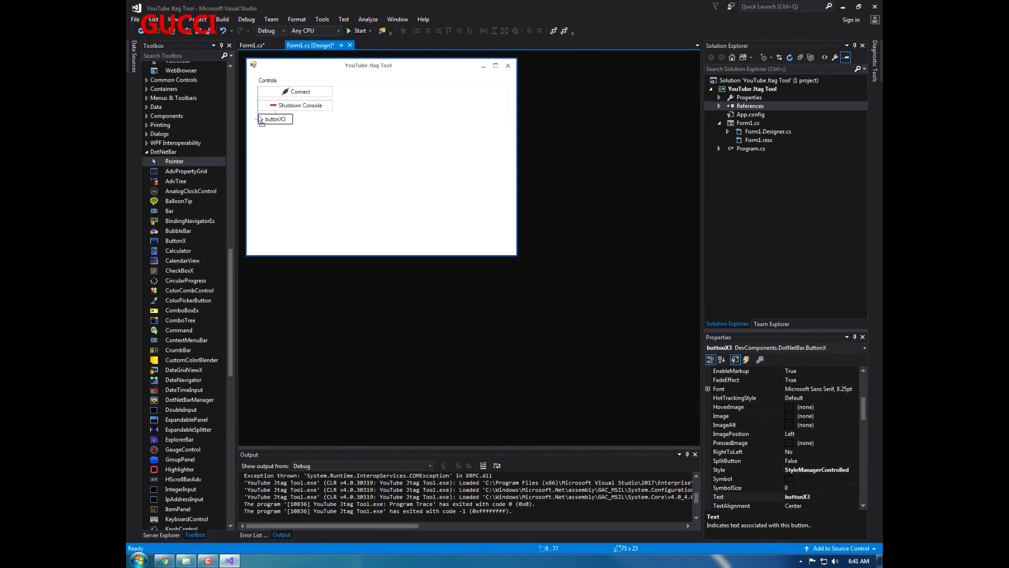
pyautogui.moveTo(275, 118); pyautogui.dragTo(352, 123)
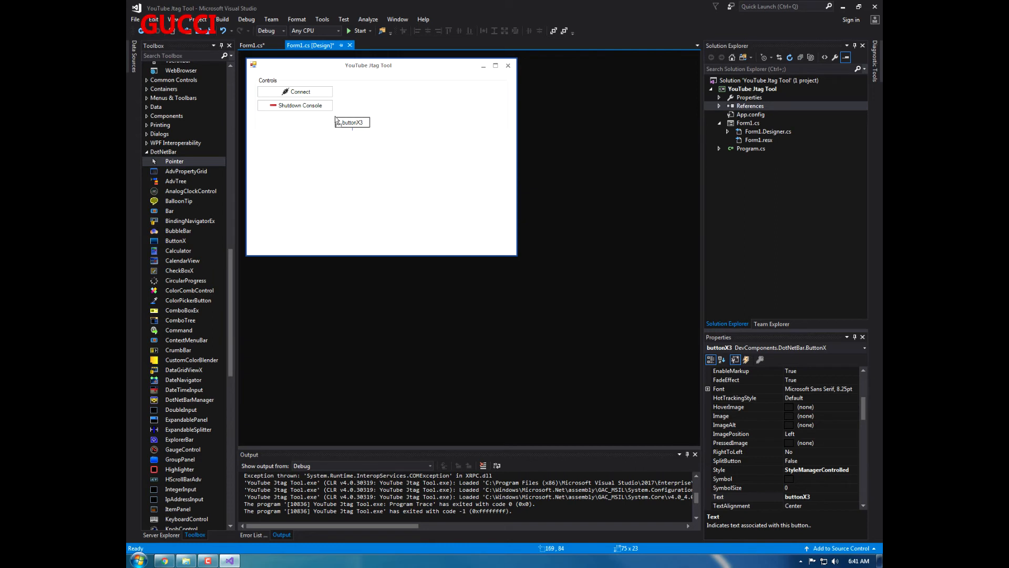
pyautogui.moveTo(352, 123); pyautogui.dragTo(275, 122)
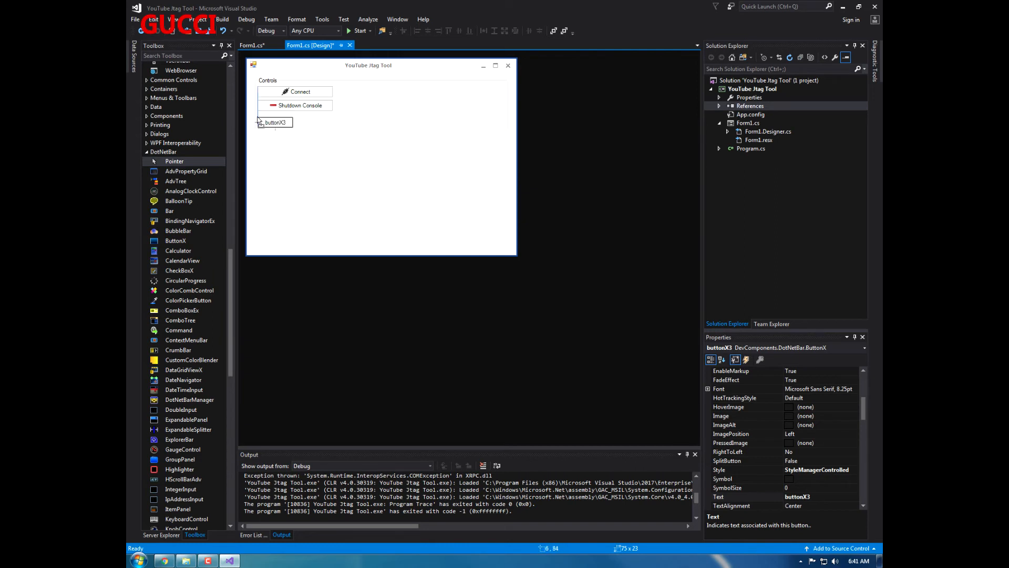
# Widen buttonX3 to match the other buttons and shift it right within the Controls group
pyautogui.moveTo(291, 122); pyautogui.dragTo(331, 118)
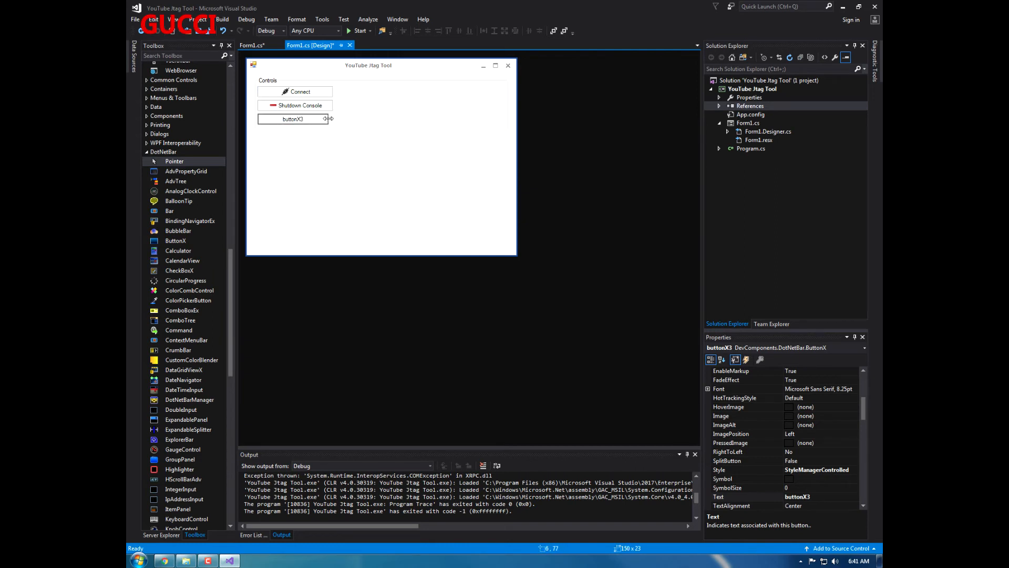
pyautogui.moveTo(293, 119); pyautogui.dragTo(371, 117)
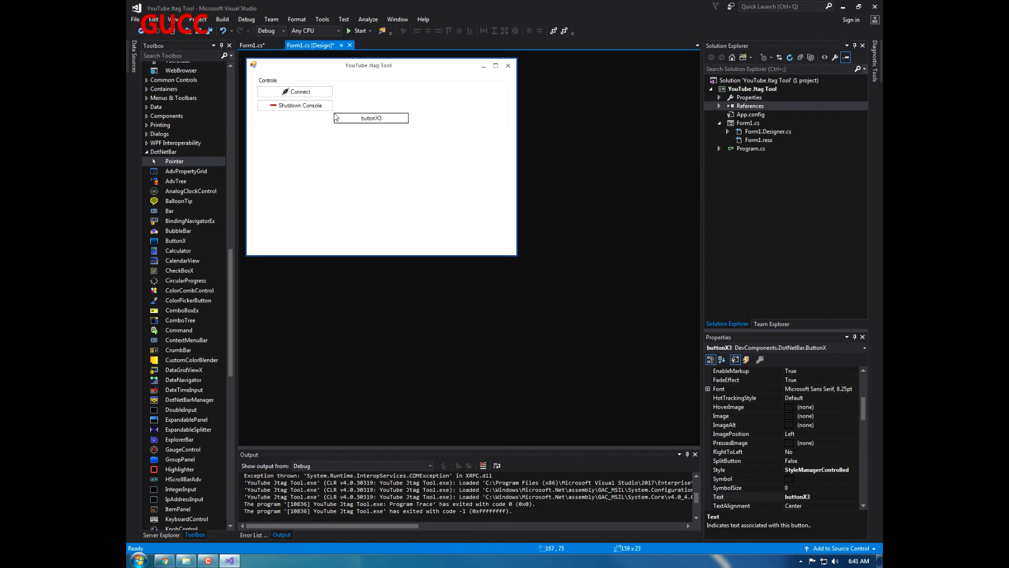
pyautogui.moveTo(371, 118); pyautogui.dragTo(373, 123)
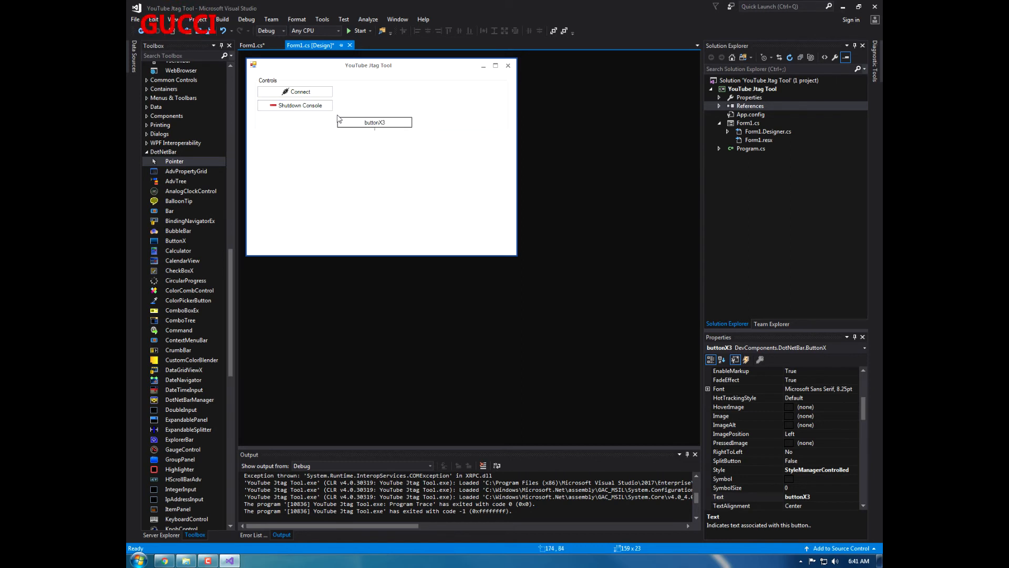
pyautogui.click(267, 80)
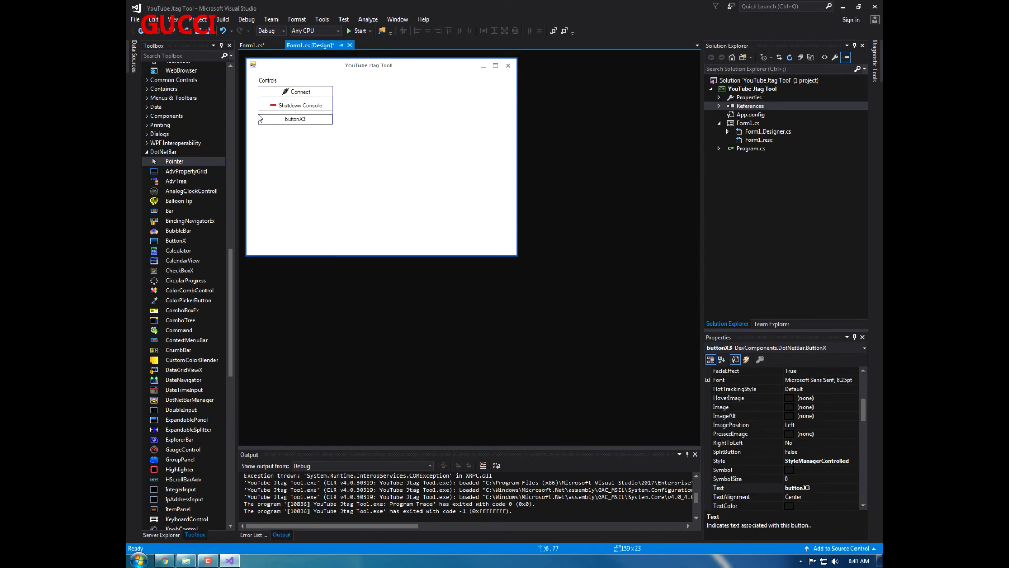
pyautogui.moveTo(294, 118); pyautogui.dragTo(370, 118)
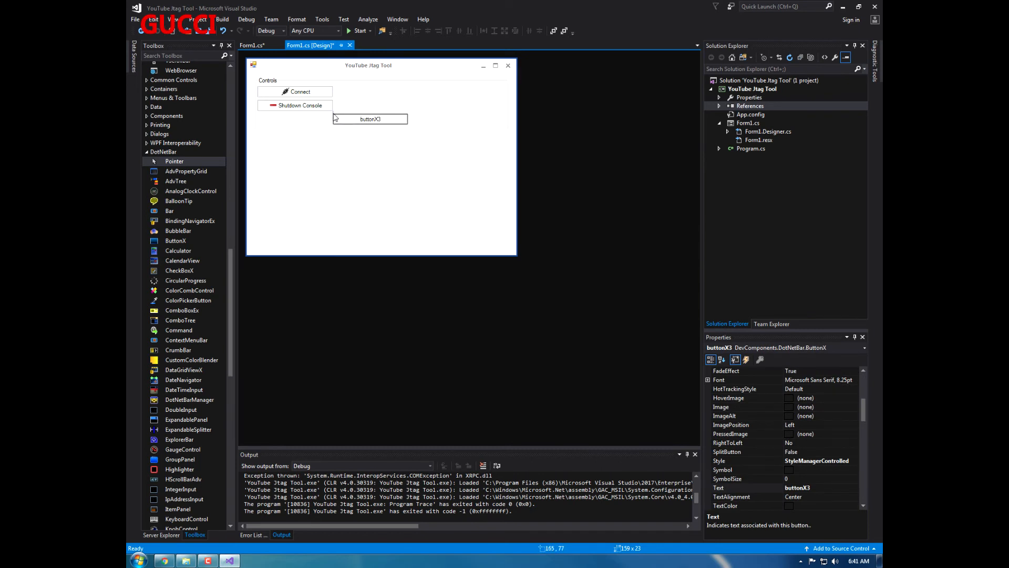
pyautogui.click(267, 80)
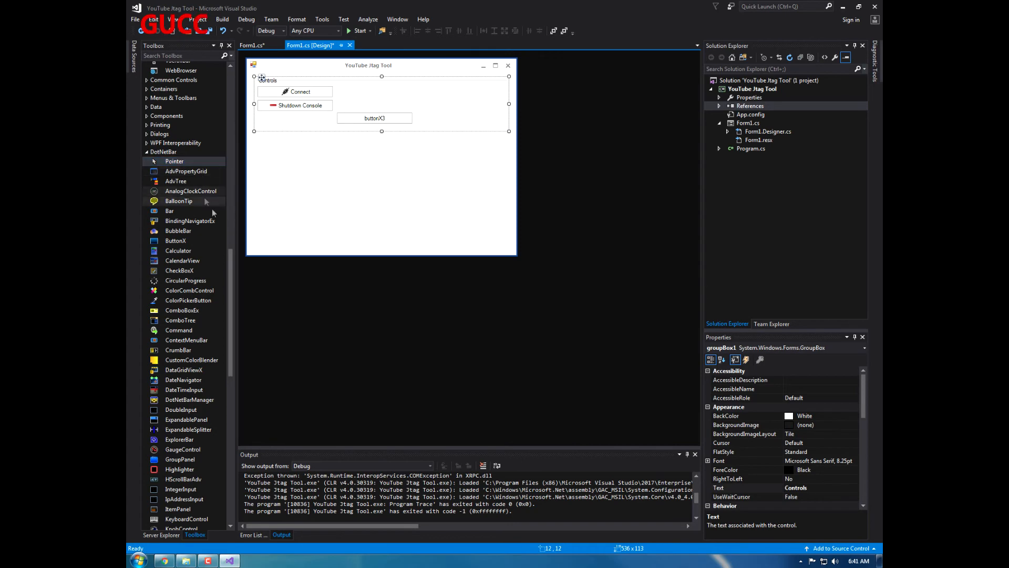
# Add a DotNetBar TextBoxX from the Toolbox onto the form
pyautogui.scroll(-3)
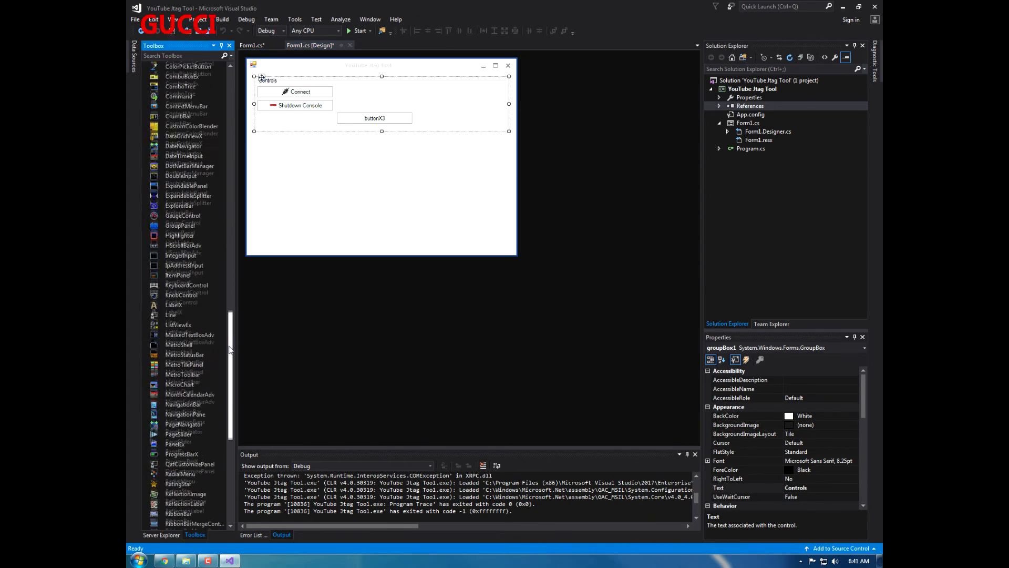
pyautogui.scroll(-3)
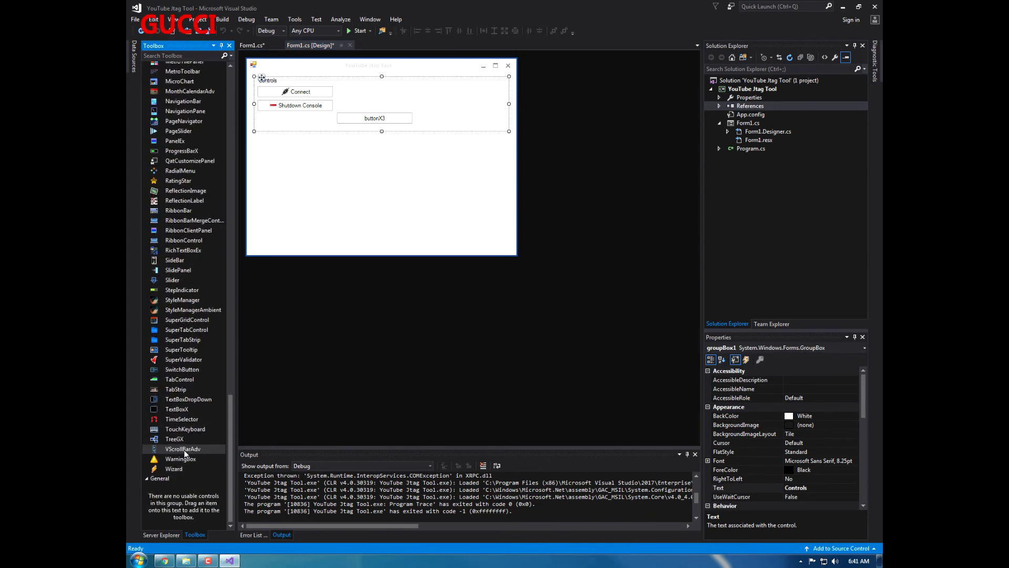
pyautogui.click(177, 409)
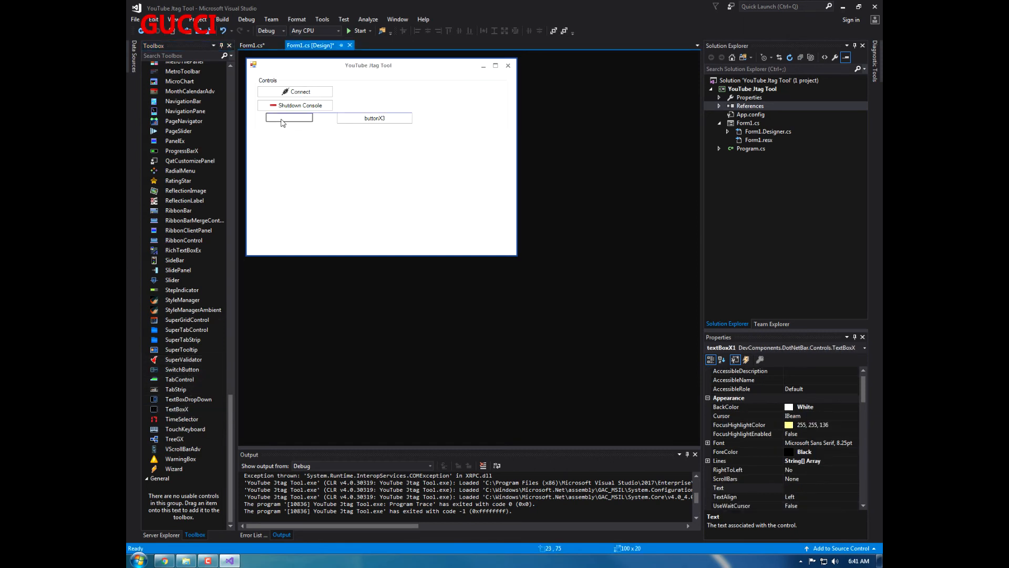
pyautogui.click(288, 118)
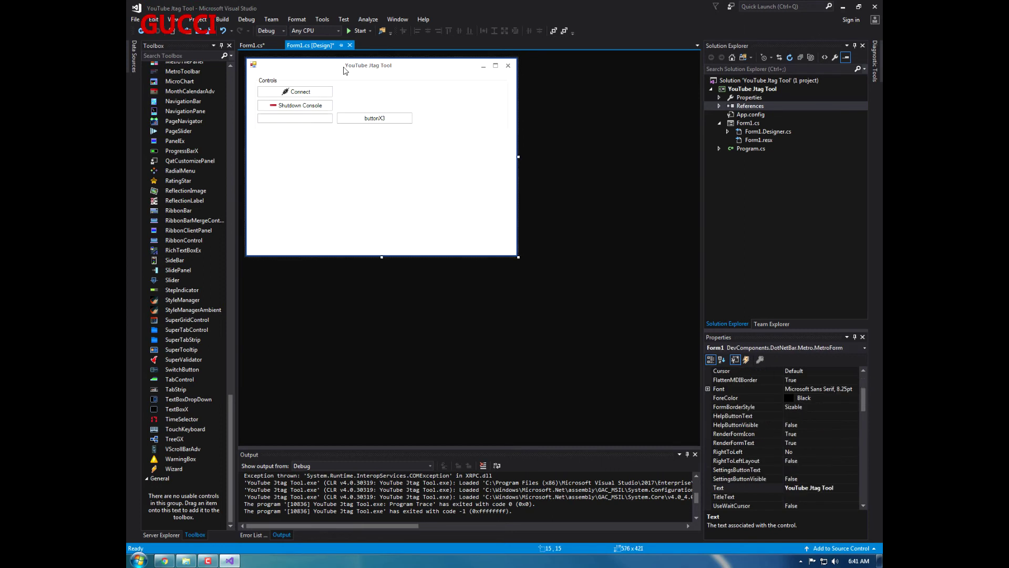
pyautogui.moveTo(322, 133)
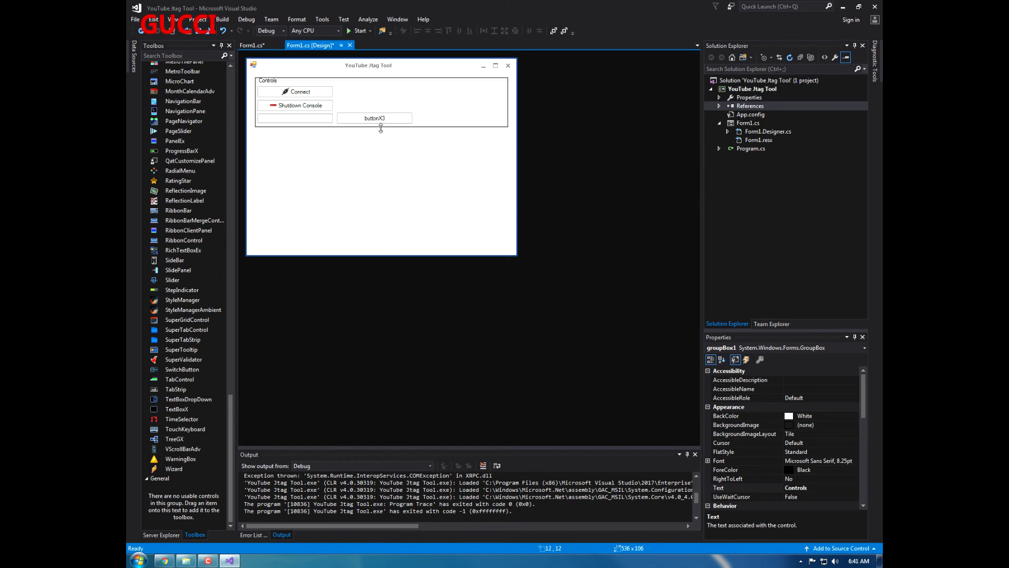
# Caption the third button Send XNotify
pyautogui.click(375, 118)
pyautogui.write('Send')
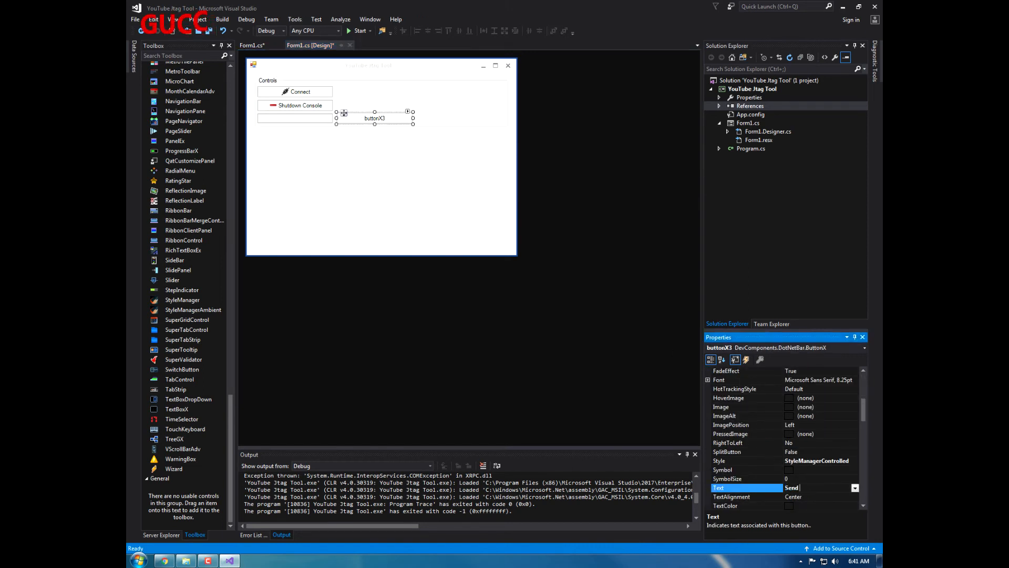
pyautogui.write('XNotify')
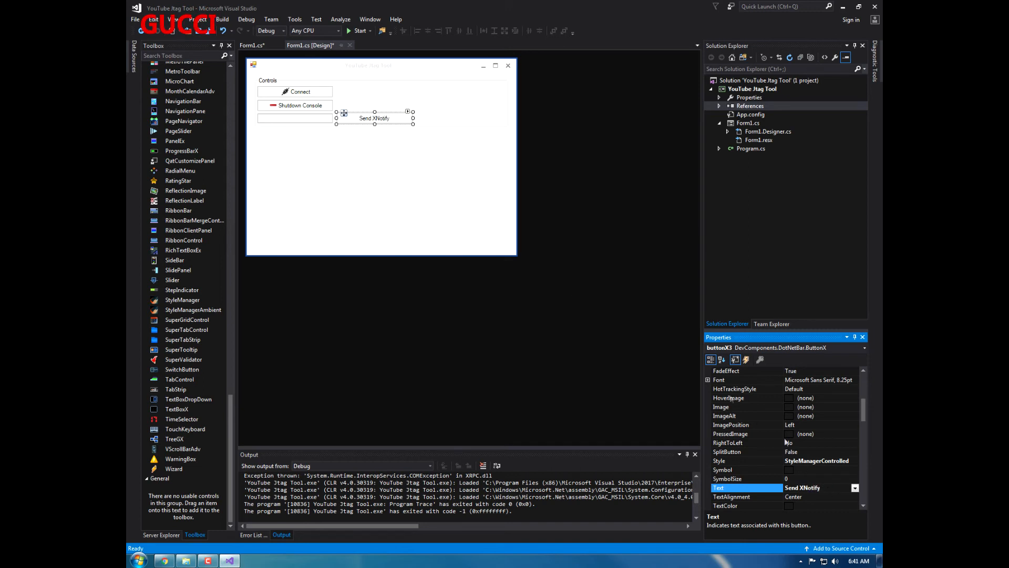
pyautogui.click(295, 118)
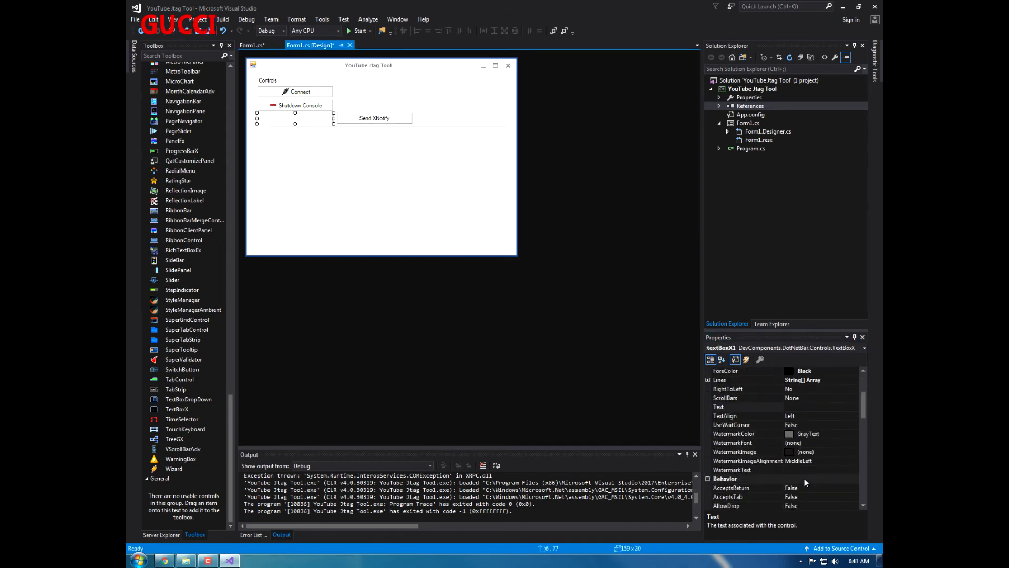
# Set textBoxX1's WatermarkText to 'Welcome to Gucci's YouTube Jtag Tool'
pyautogui.click(734, 469)
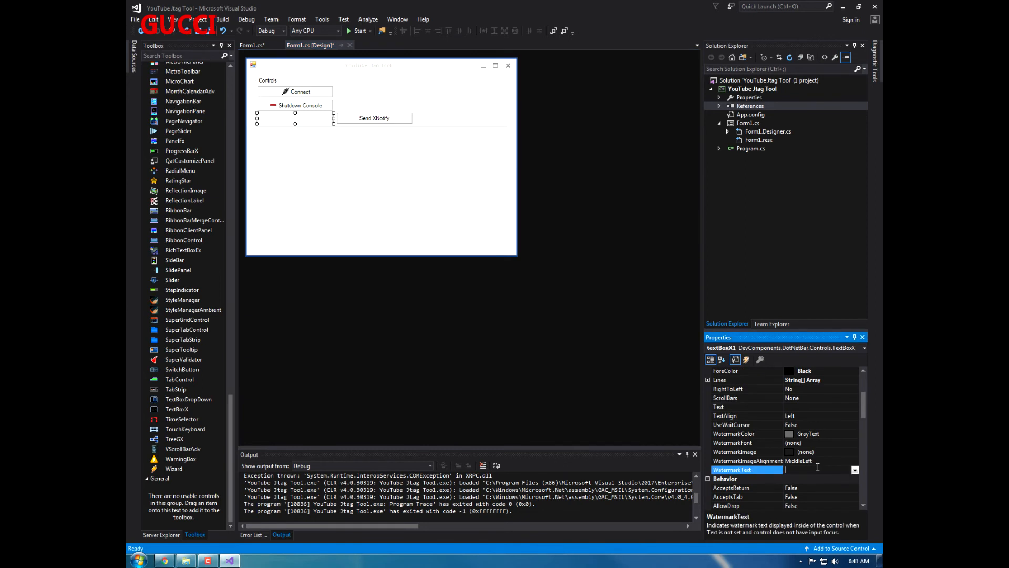
pyautogui.write('We')
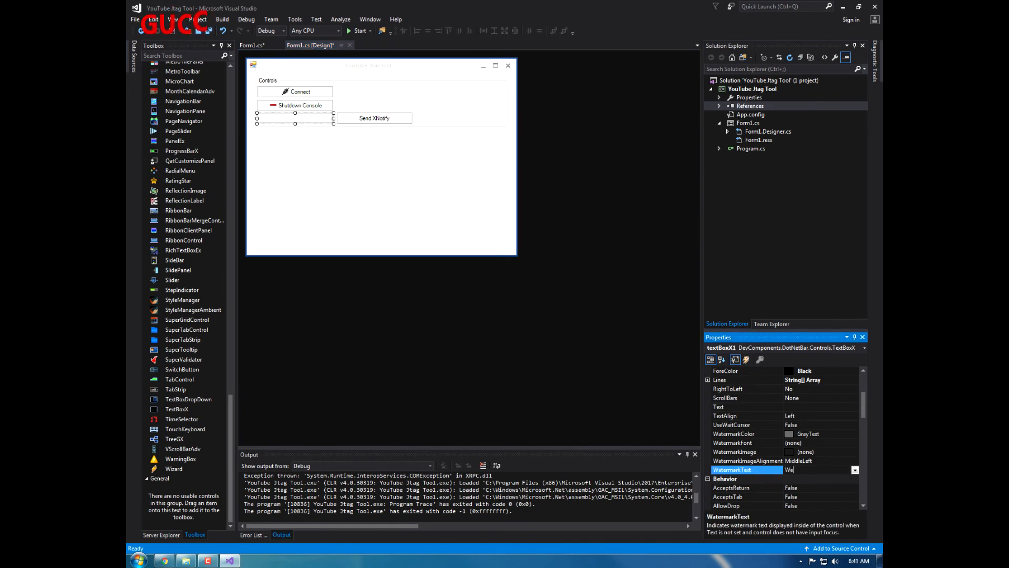
pyautogui.write('Welcome to Gu')
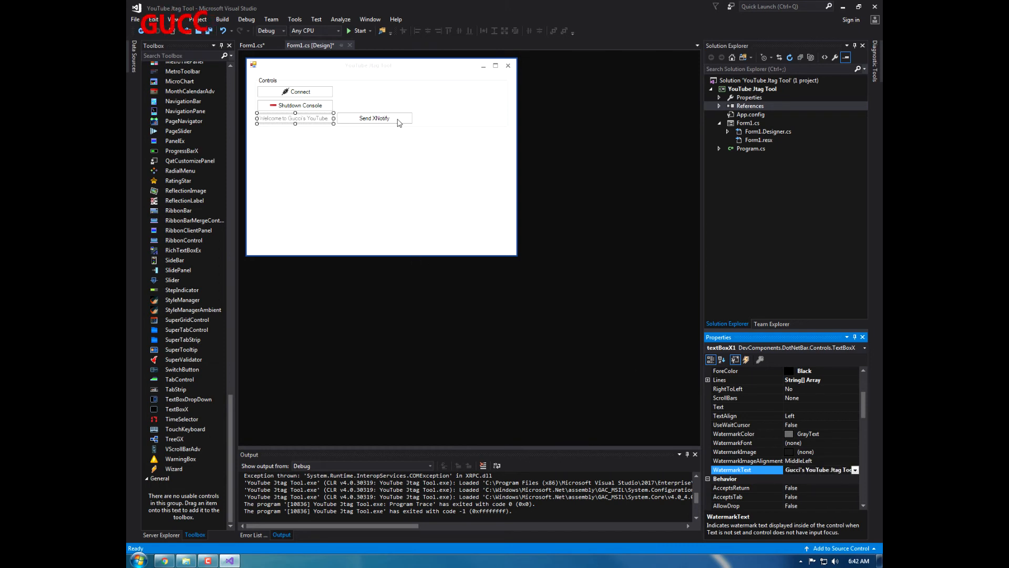
# Shift Send XNotify right and widen the text box to fit the message
pyautogui.click(375, 118)
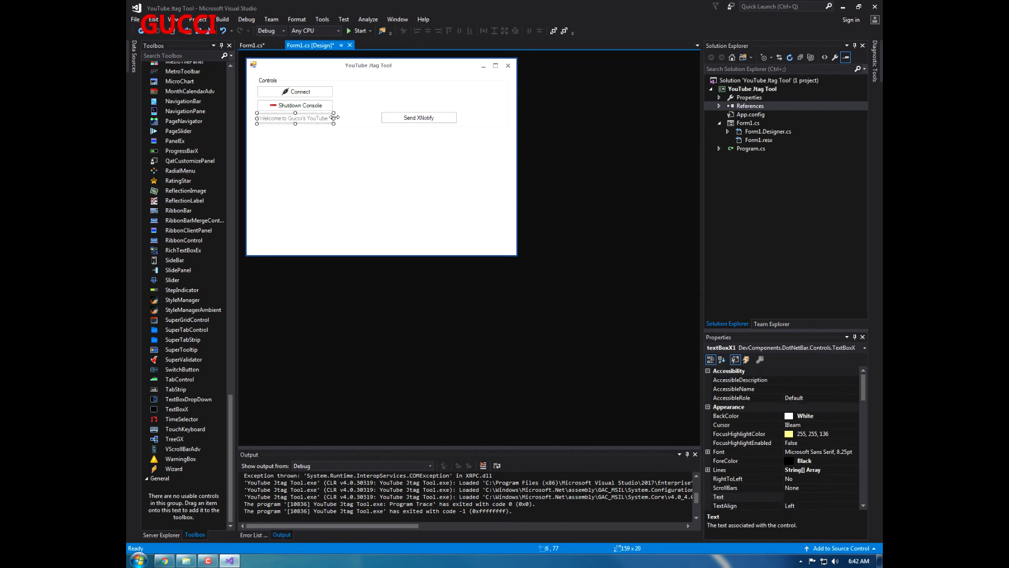
pyautogui.moveTo(333, 118); pyautogui.dragTo(359, 118)
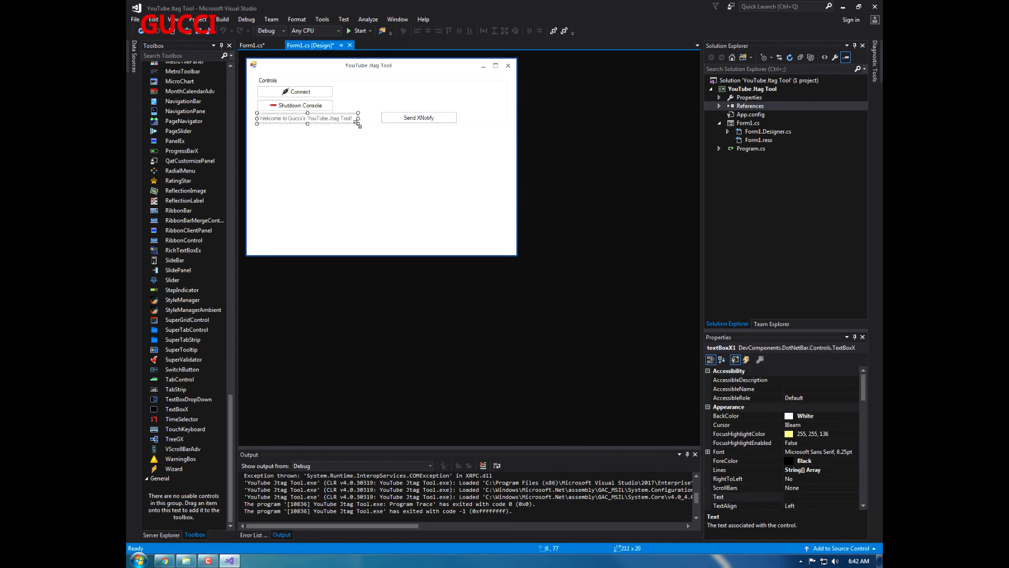
pyautogui.click(252, 45)
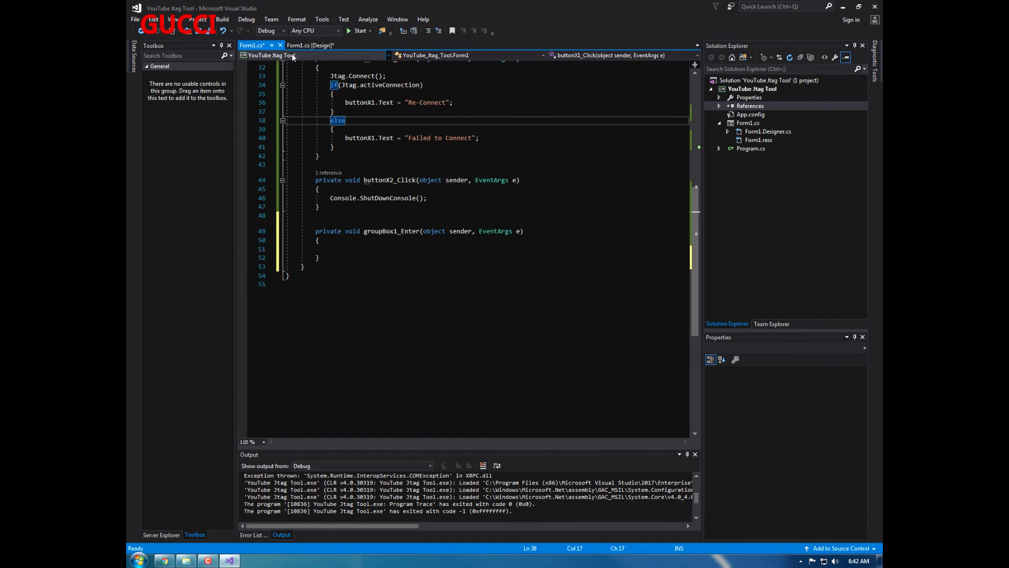
pyautogui.click(309, 45)
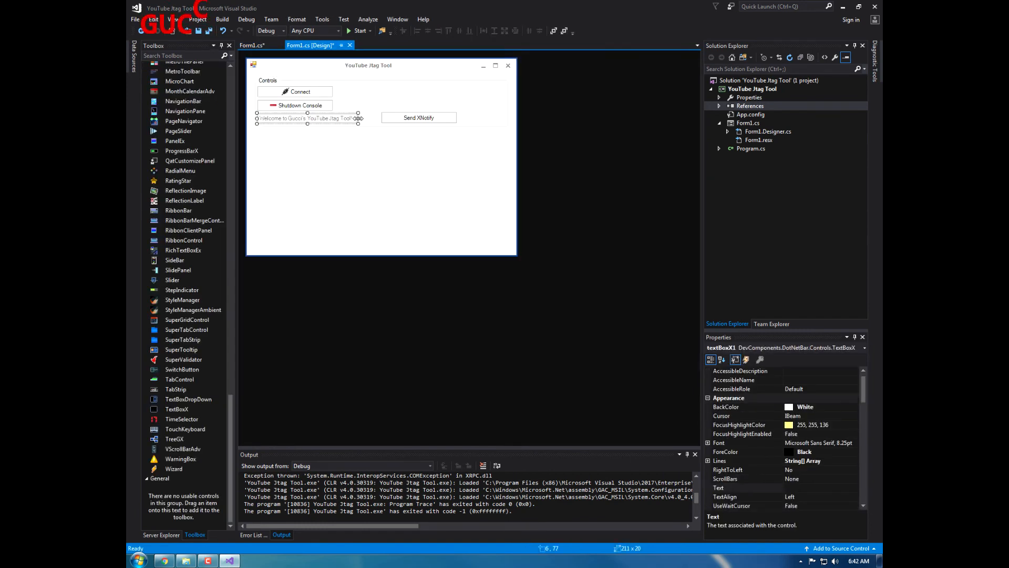
# Match the button widths, then widen Send XNotify and place it beside the text box
pyautogui.click(304, 105)
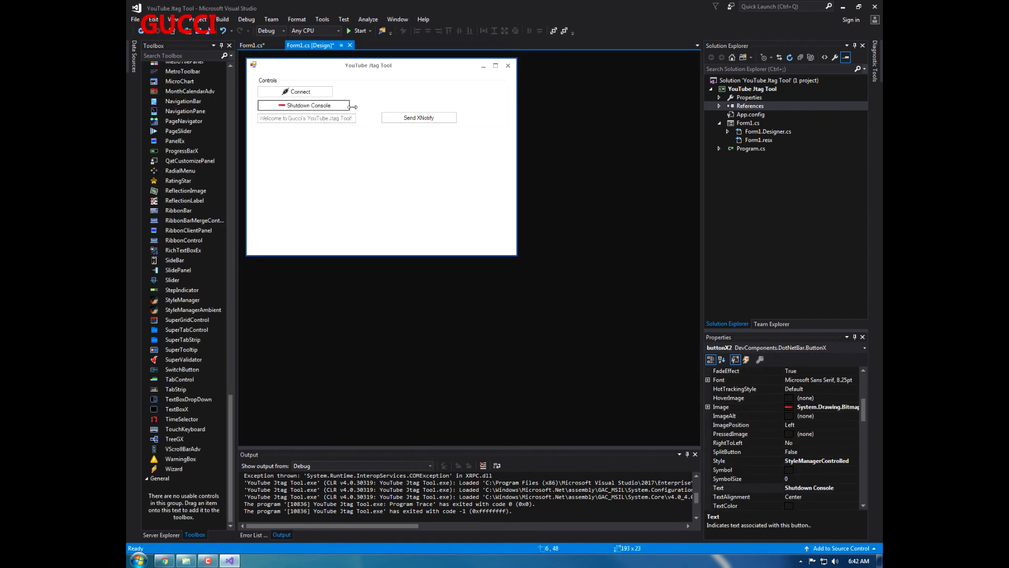
pyautogui.click(299, 91)
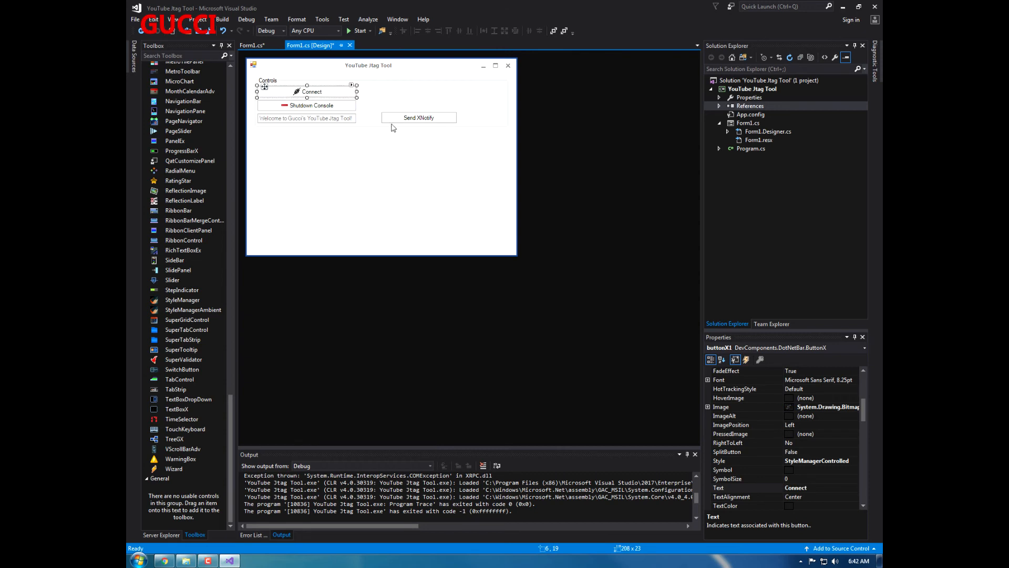
pyautogui.click(381, 193)
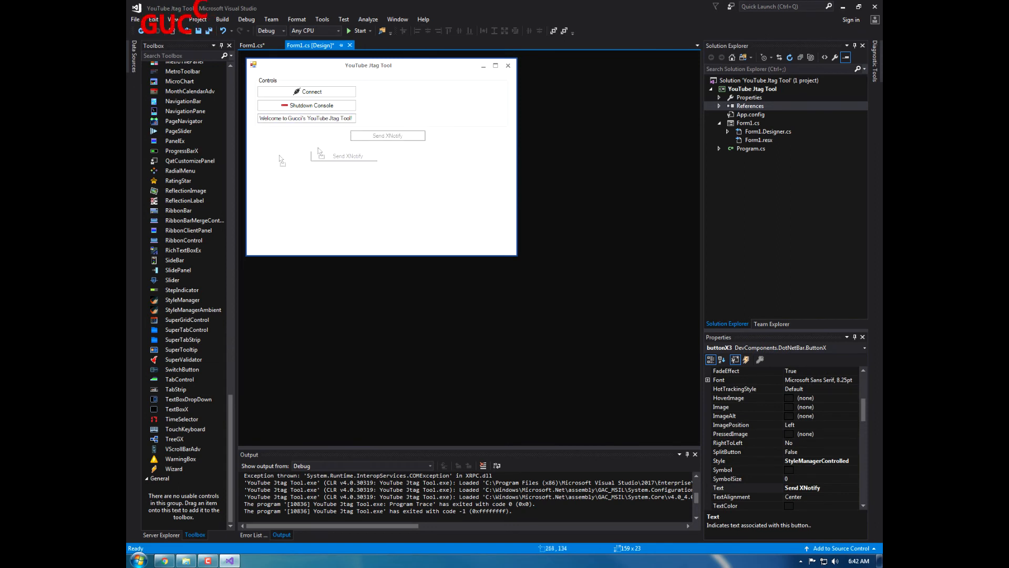
pyautogui.moveTo(344, 155); pyautogui.dragTo(296, 141)
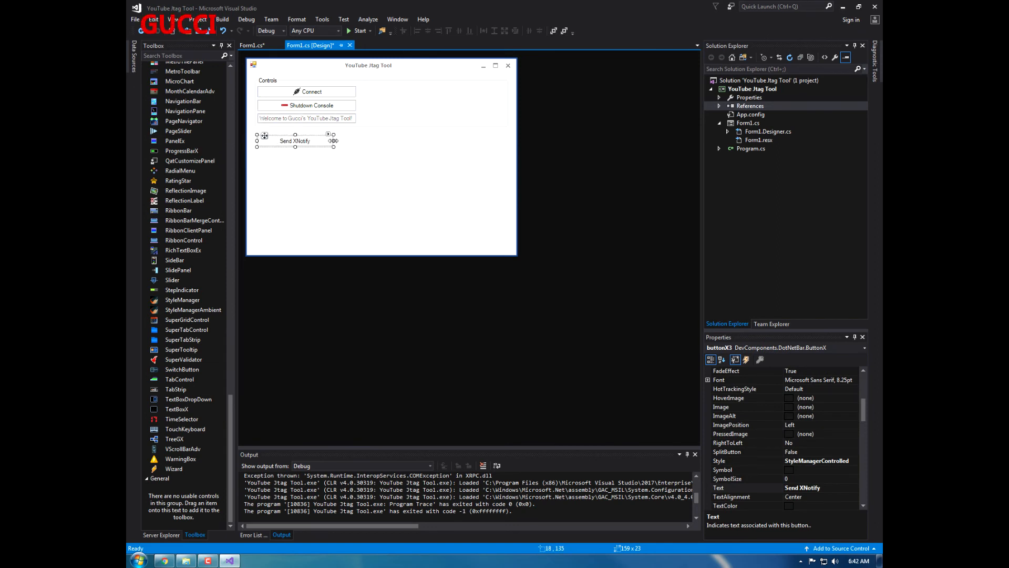
pyautogui.moveTo(335, 141); pyautogui.dragTo(355, 140)
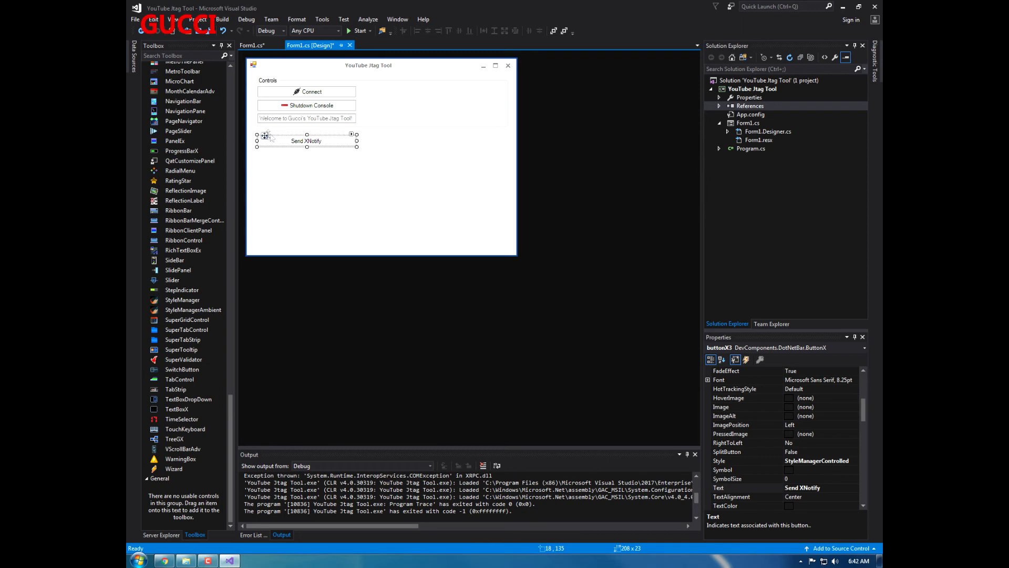
pyautogui.moveTo(307, 140); pyautogui.dragTo(408, 118)
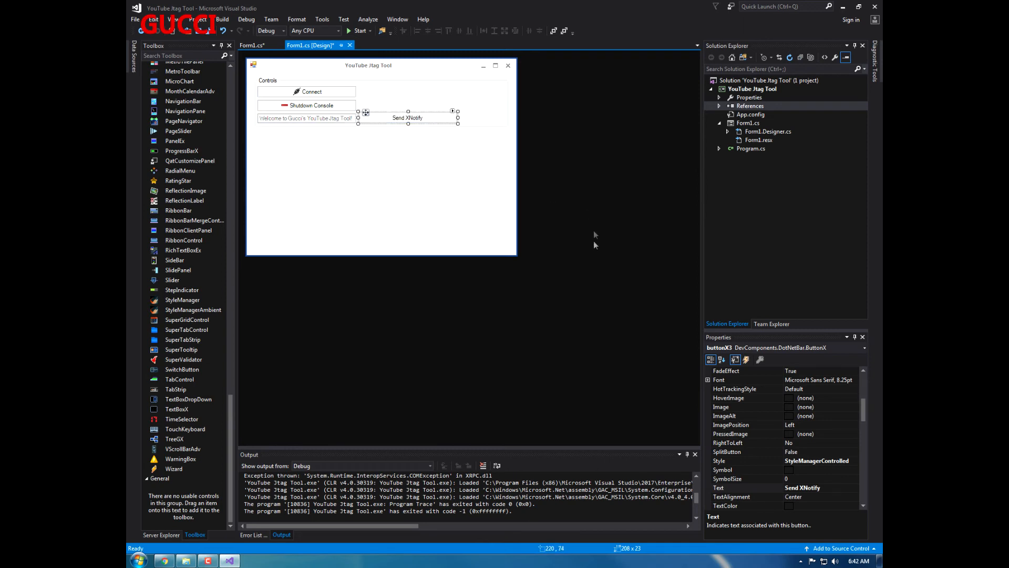
pyautogui.click(747, 406)
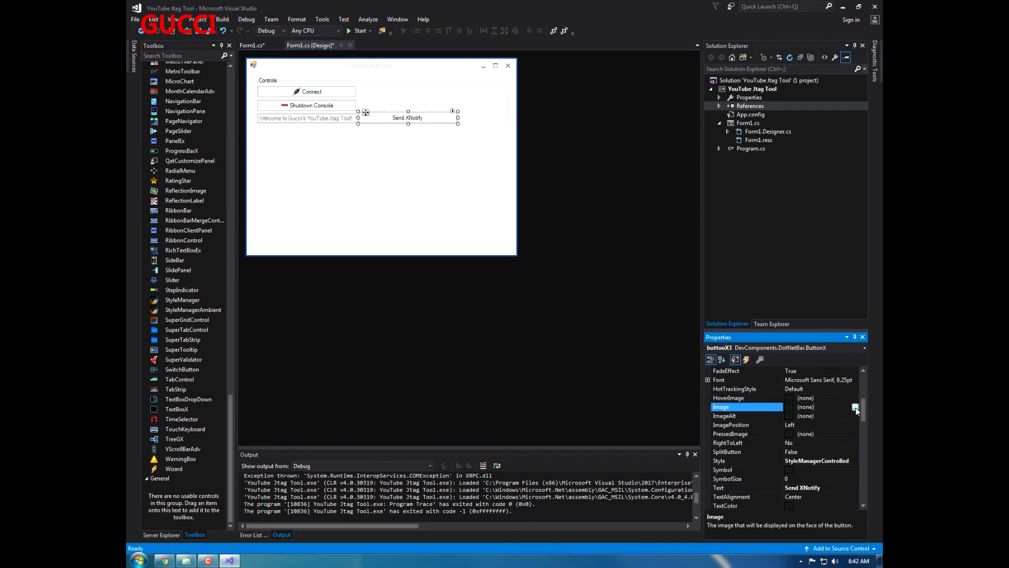
# Import eye.png from the Icons folder as the Send XNotify button image
pyautogui.click(857, 407)
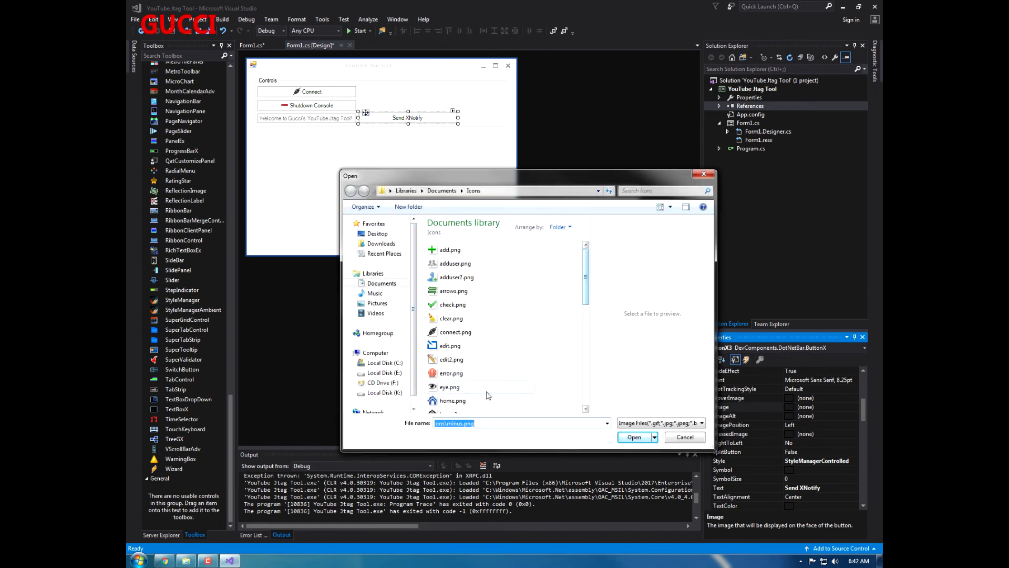
pyautogui.click(449, 387)
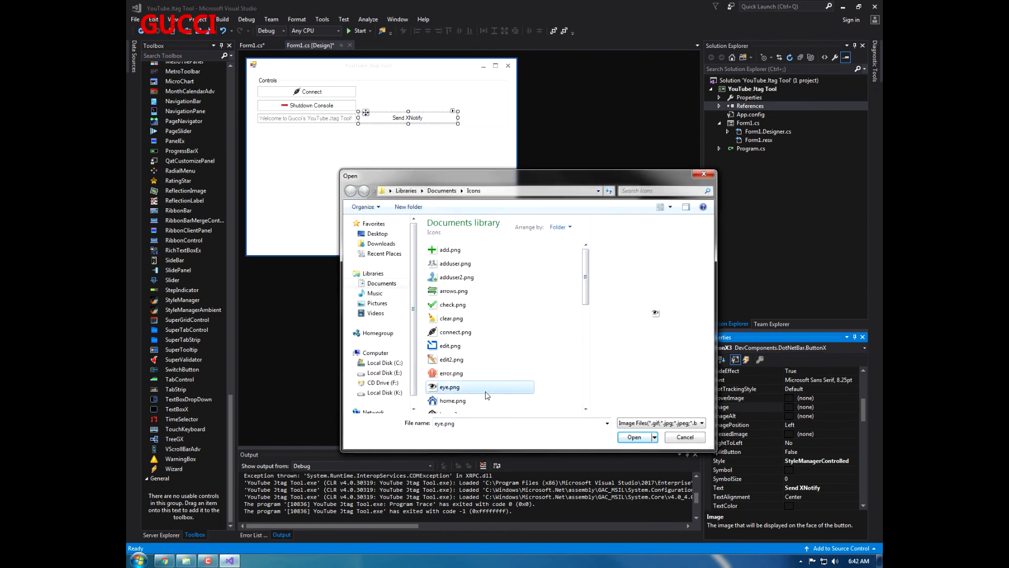
pyautogui.scroll(-3)
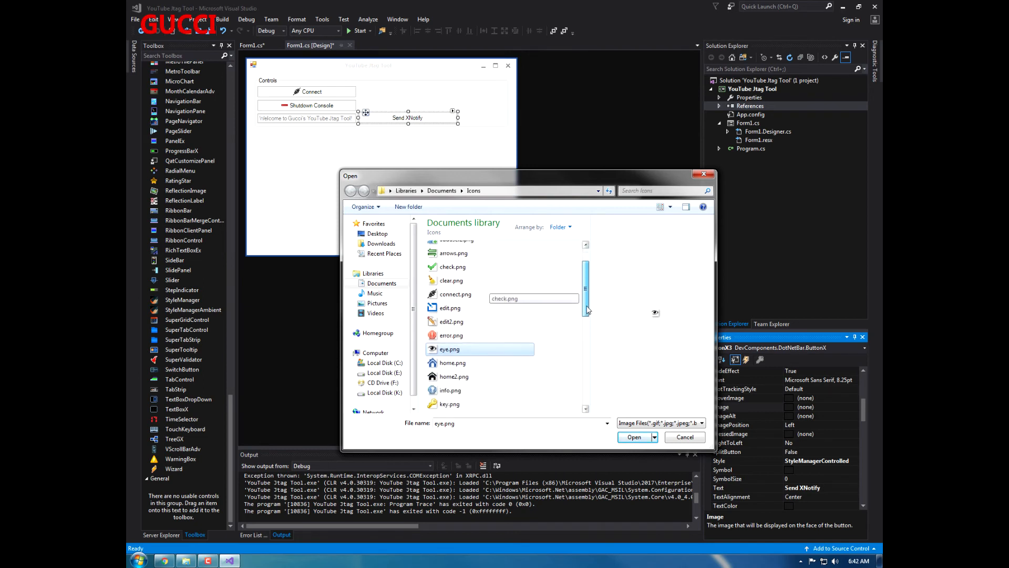
pyautogui.scroll(-3)
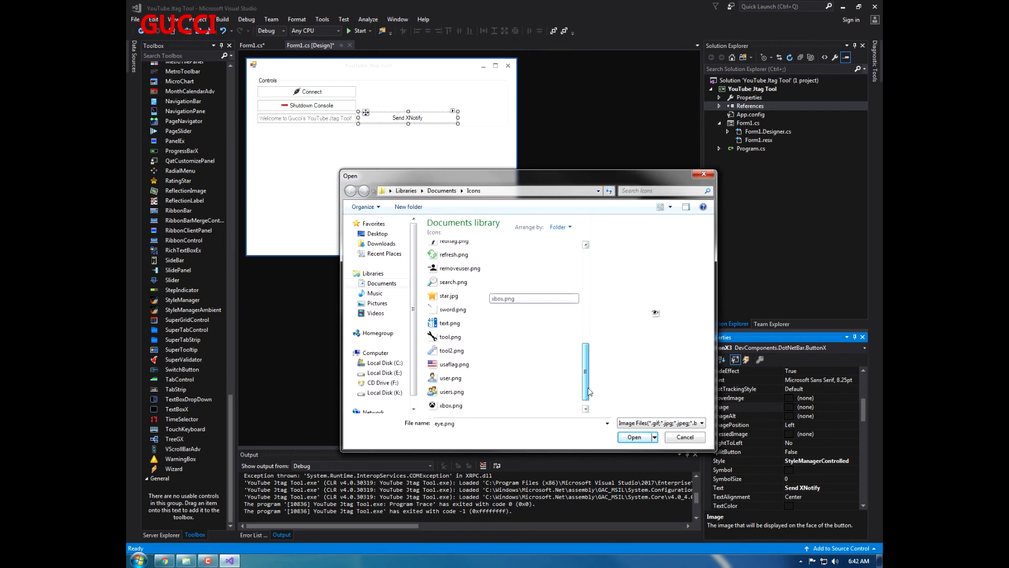
pyautogui.scroll(-3)
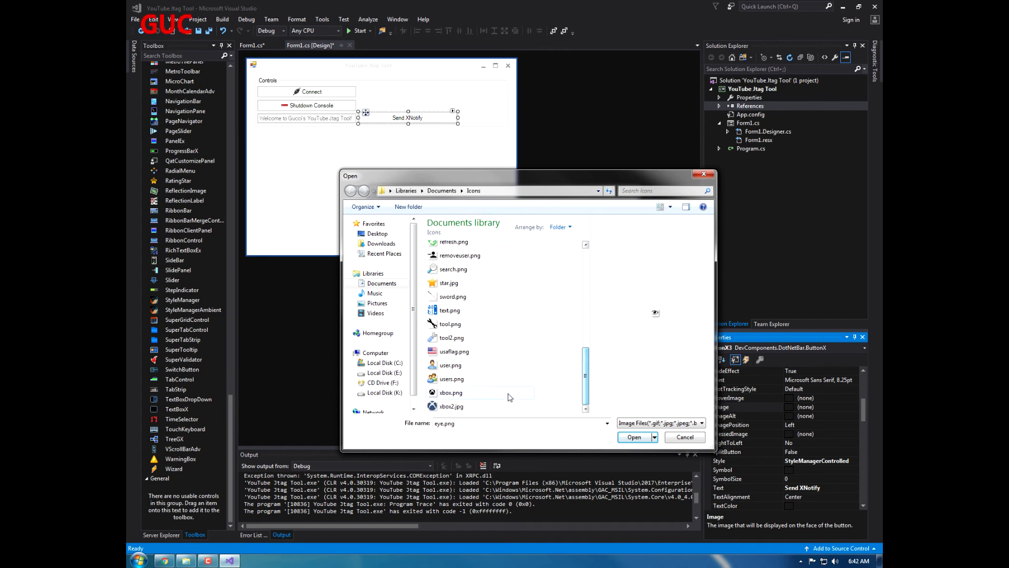
pyautogui.scroll(3)
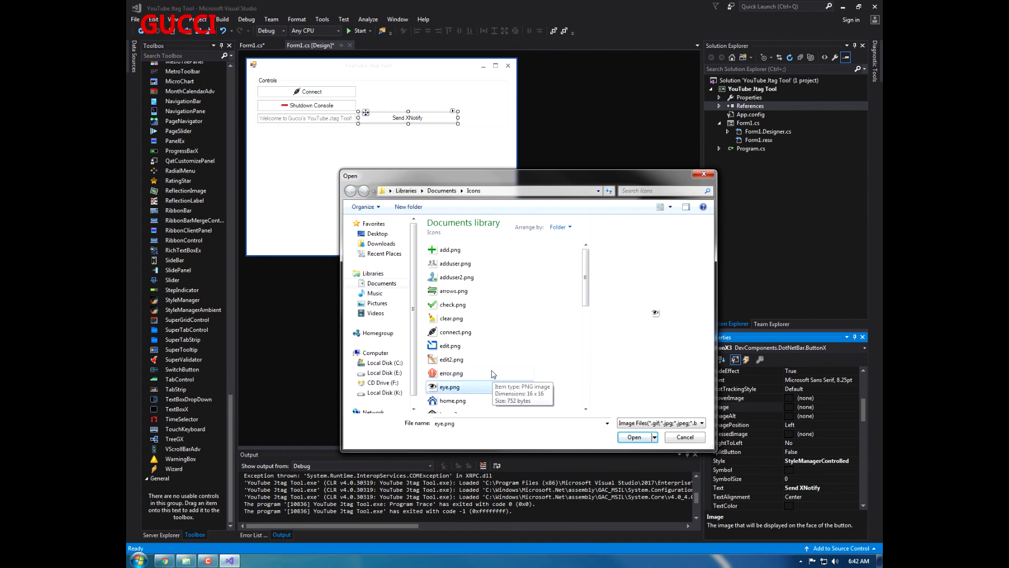
pyautogui.moveTo(470, 278)
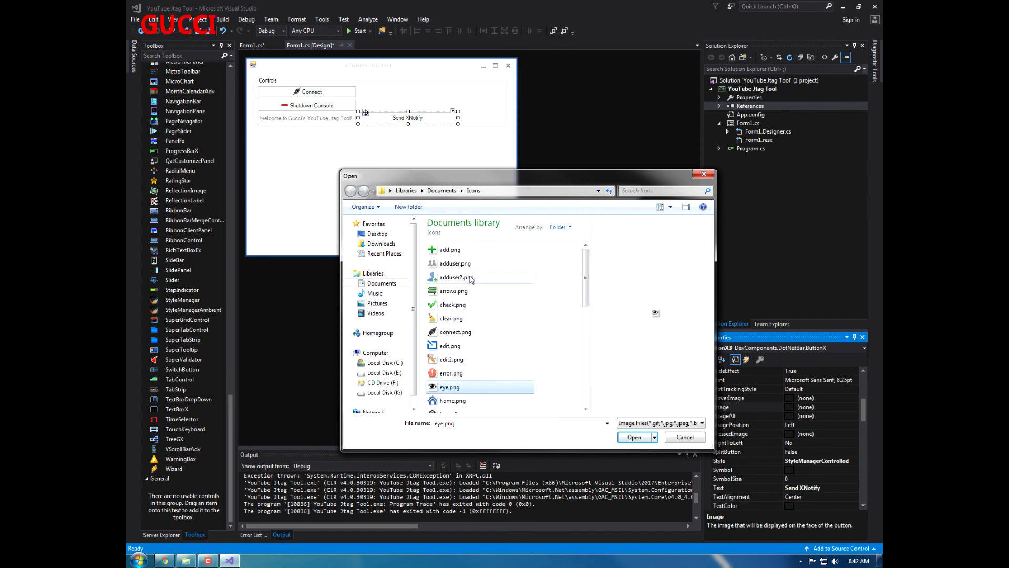
pyautogui.moveTo(472, 366)
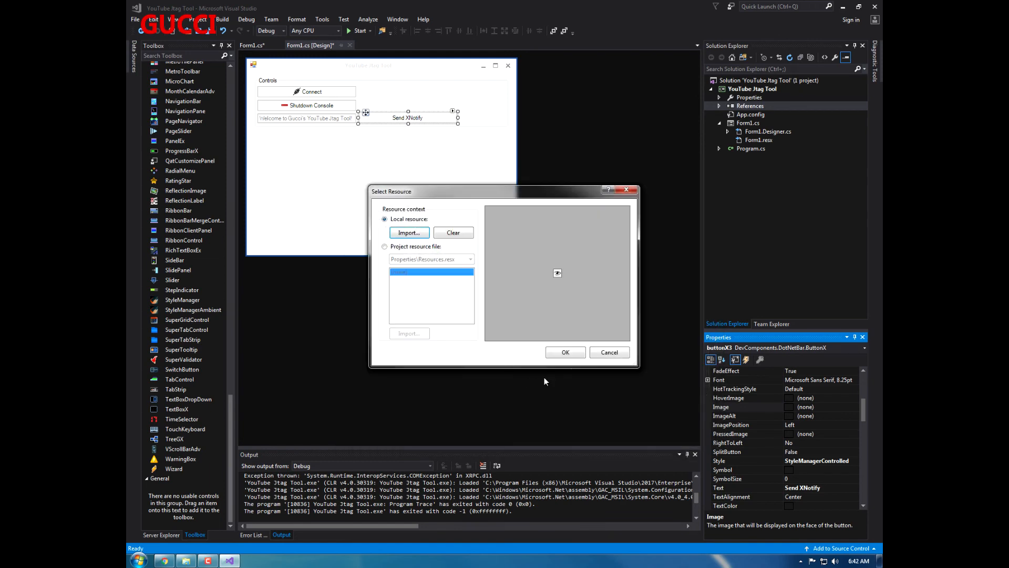
pyautogui.click(607, 352)
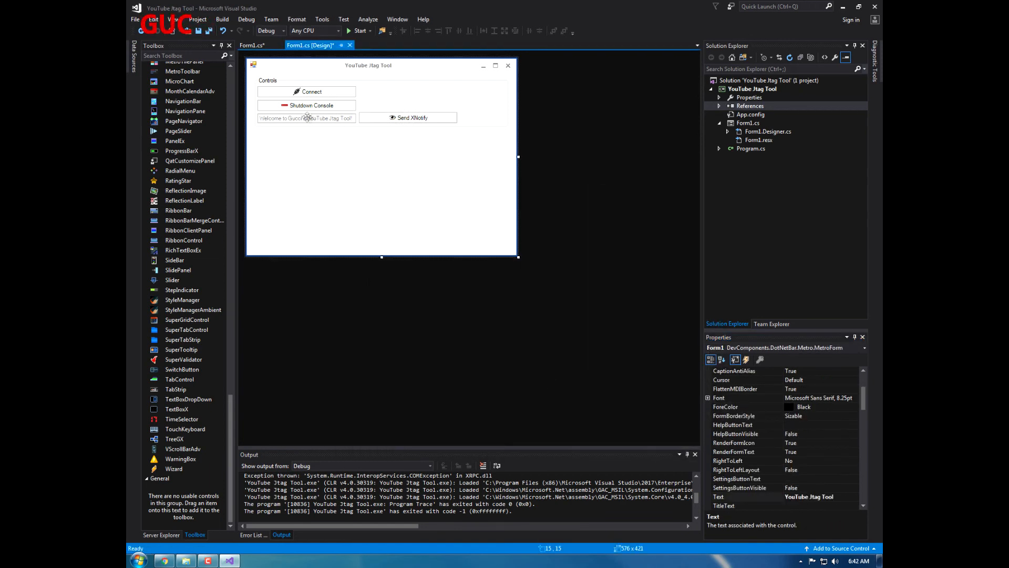
# In buttonX3_Click, write Jtag.Notify(XRPC.XNotiyLogo.FLASHING_HAPPY_FACE, textBoxX1.Text); and save
pyautogui.click(252, 45)
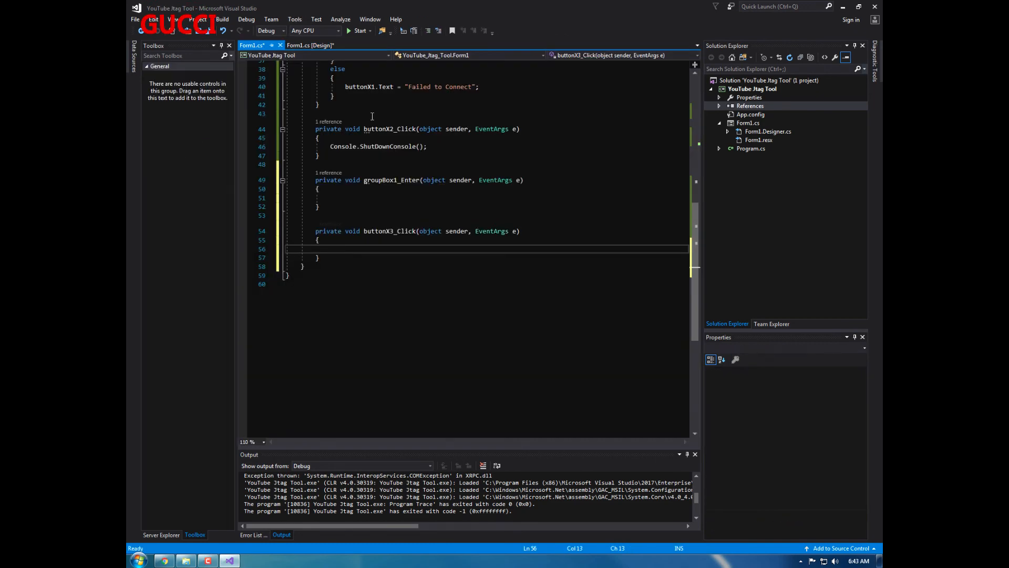
pyautogui.write('Jtag.')
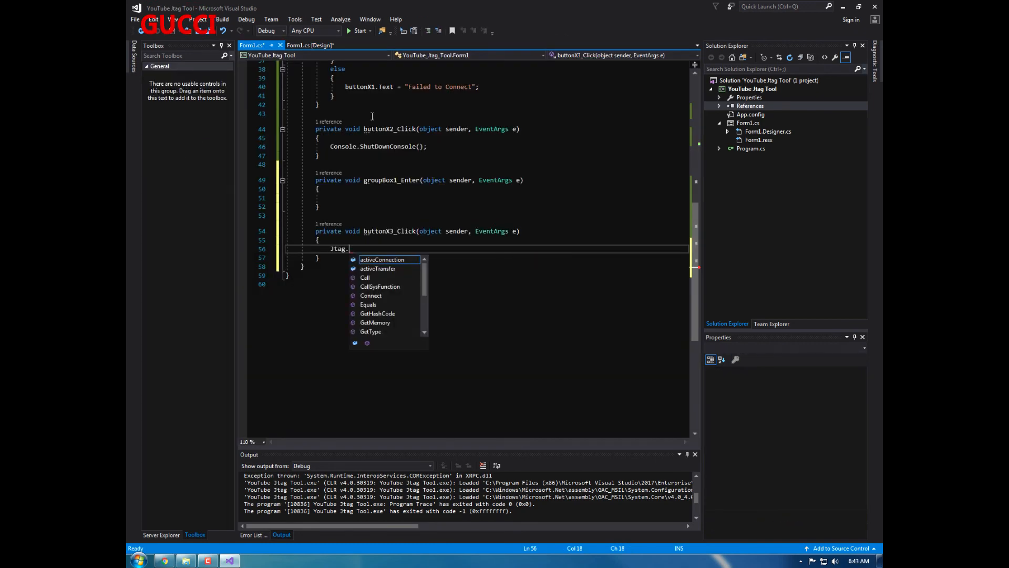
pyautogui.write('M')
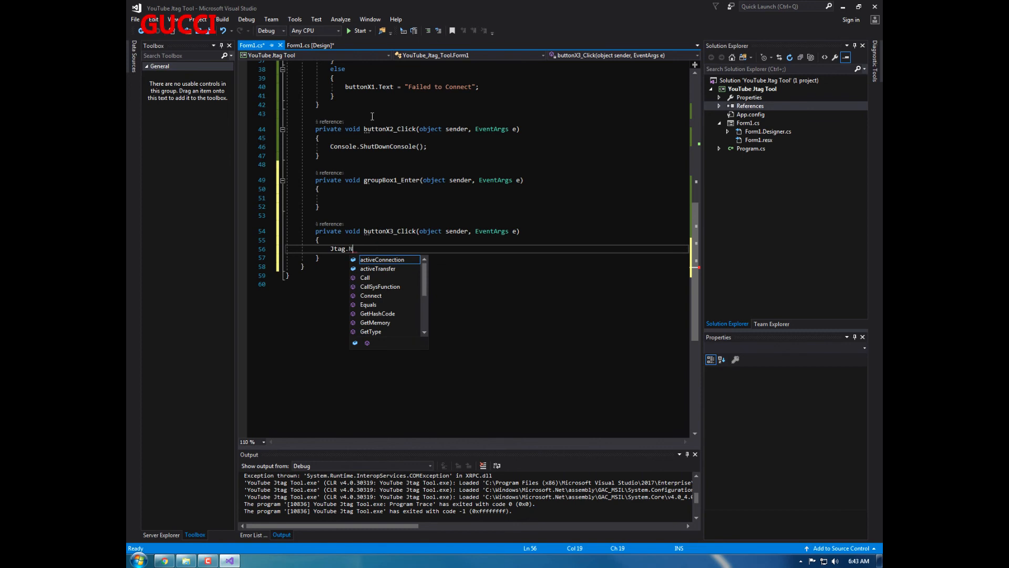
pyautogui.write('otify')
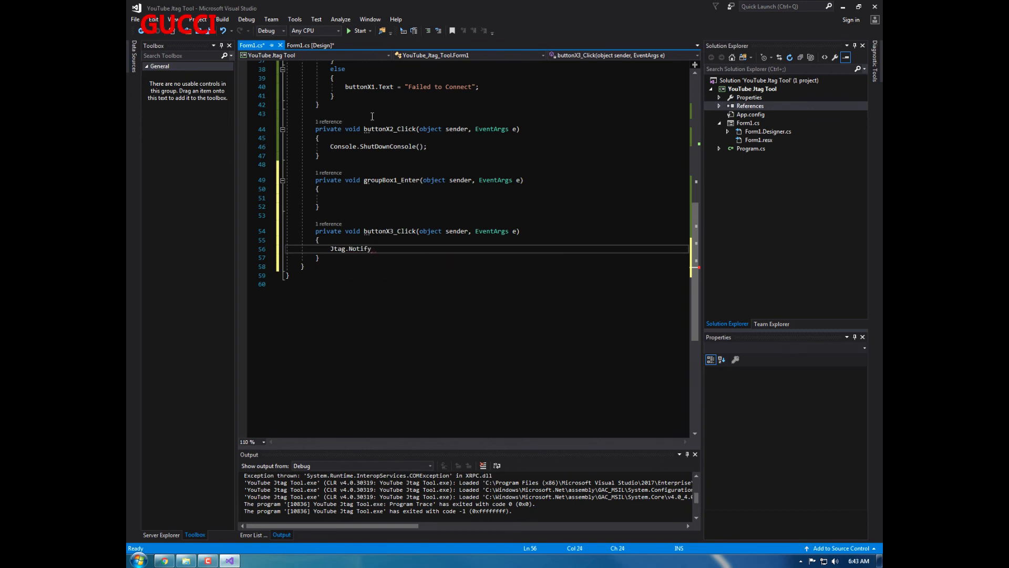
pyautogui.write('(XRPC.XNotiyLogo')
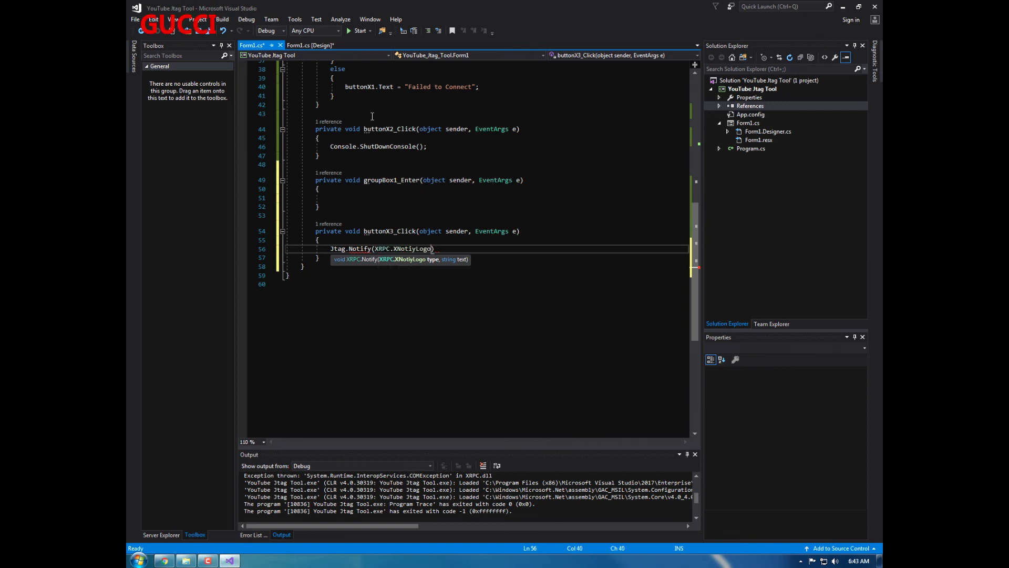
pyautogui.write('.')
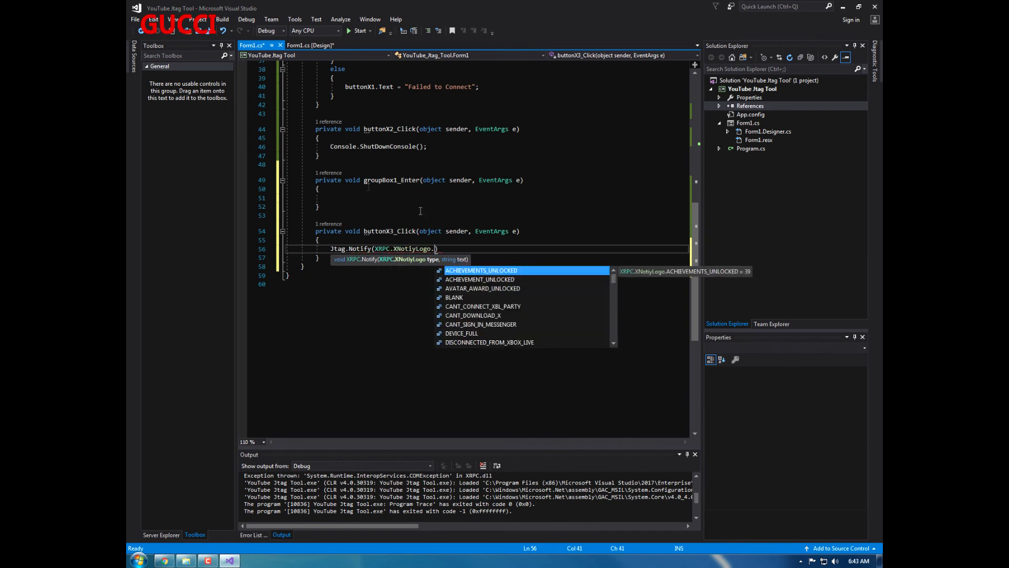
pyautogui.scroll(-3)
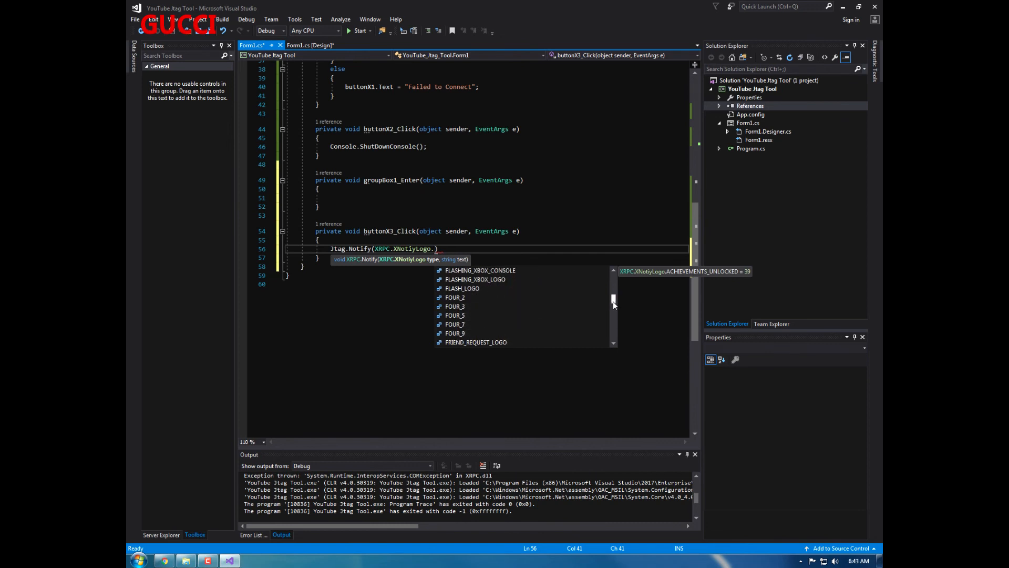
pyautogui.scroll(3)
pyautogui.write('FLASHING_HAPPY_FACE, ')
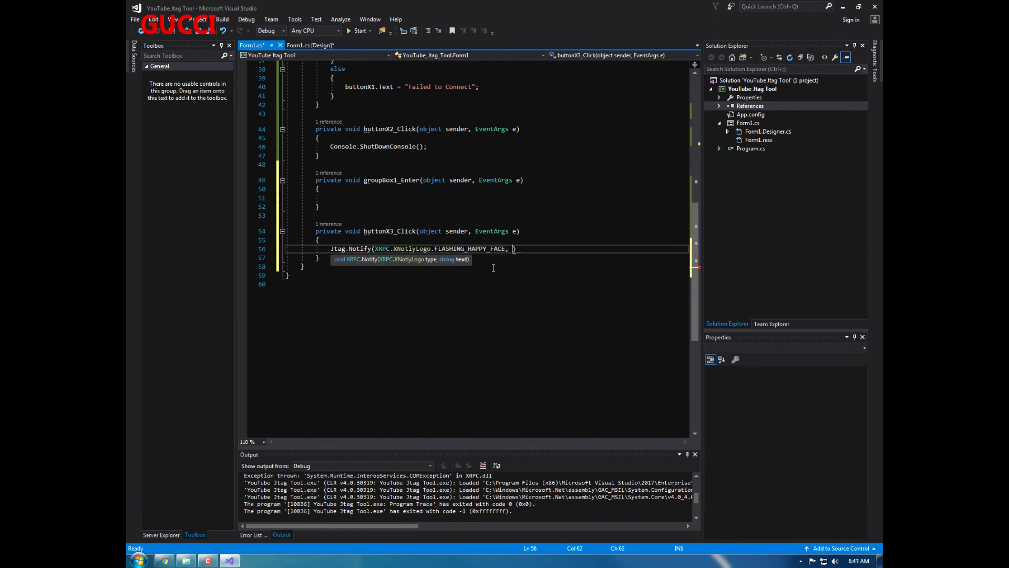
pyautogui.write('textBoxX1.text')
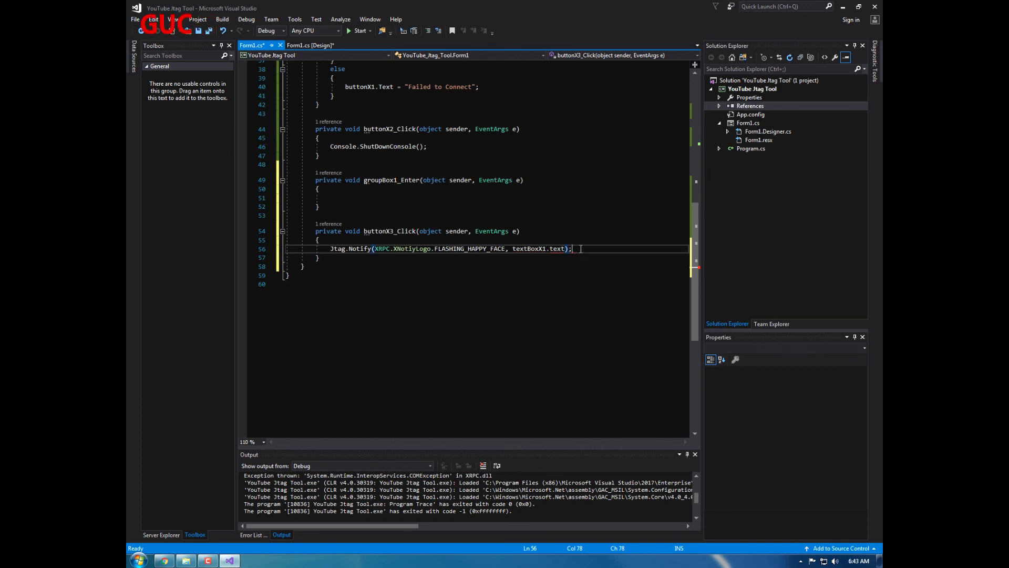
pyautogui.moveTo(561, 248)
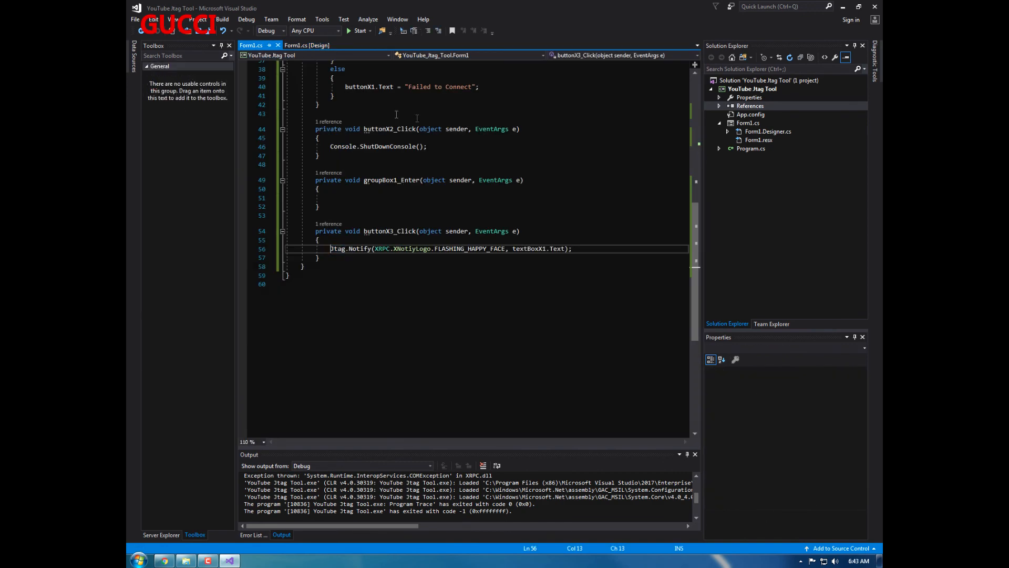
pyautogui.doubleClick(352, 249)
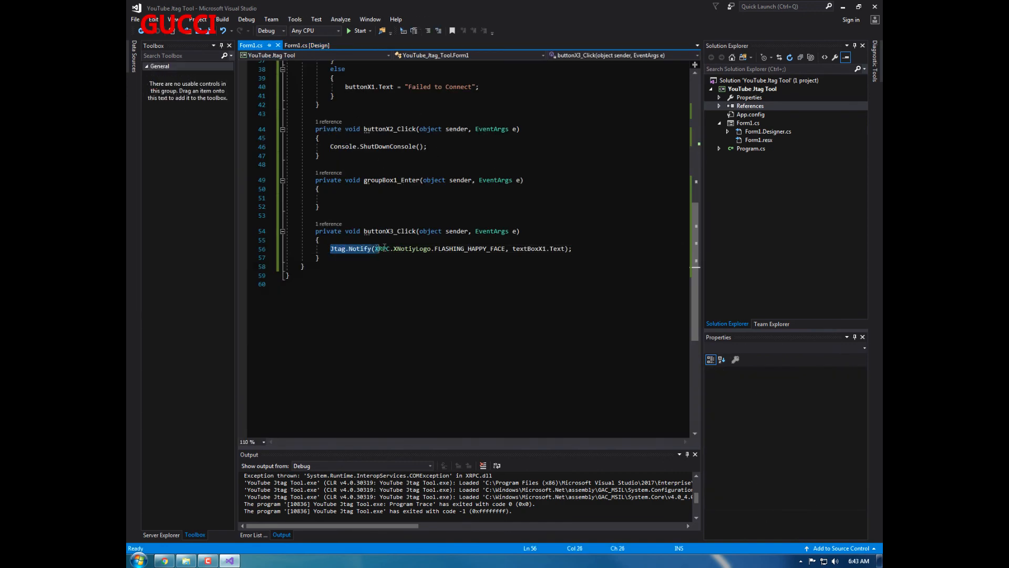
# Select the Notify line, then build and run the Jtag tool project
pyautogui.click(571, 248)
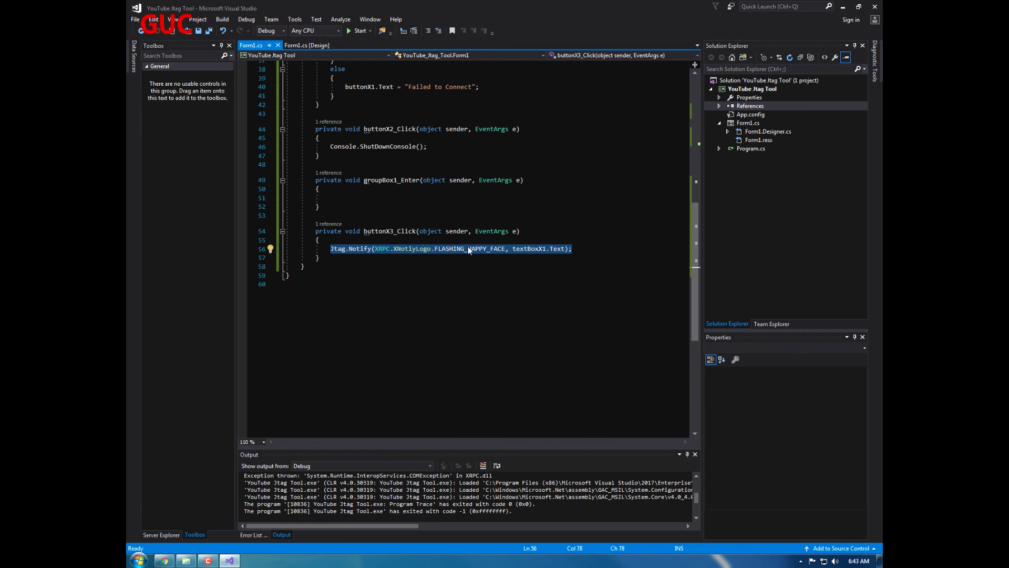
pyautogui.click(306, 45)
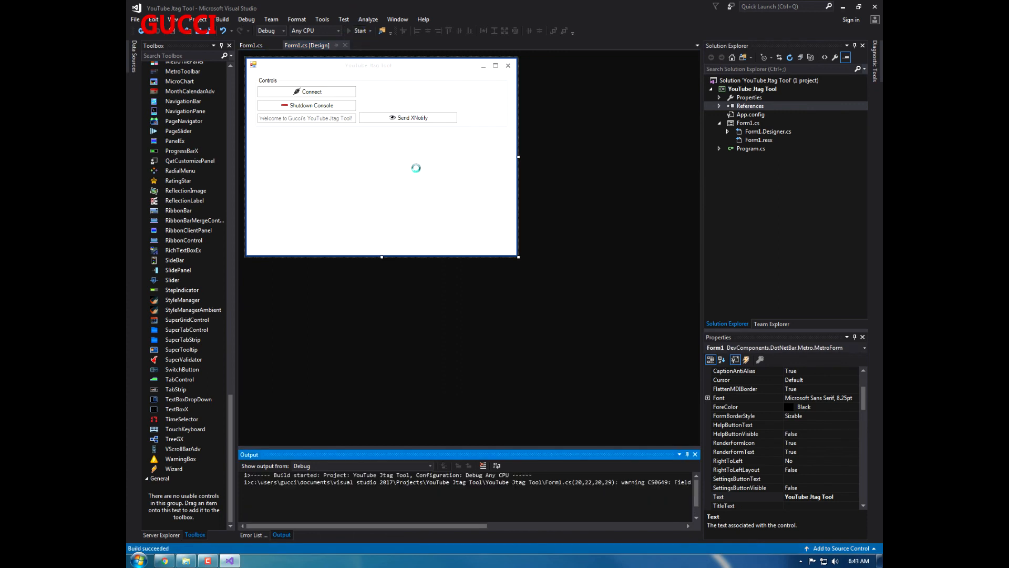
pyautogui.click(360, 30)
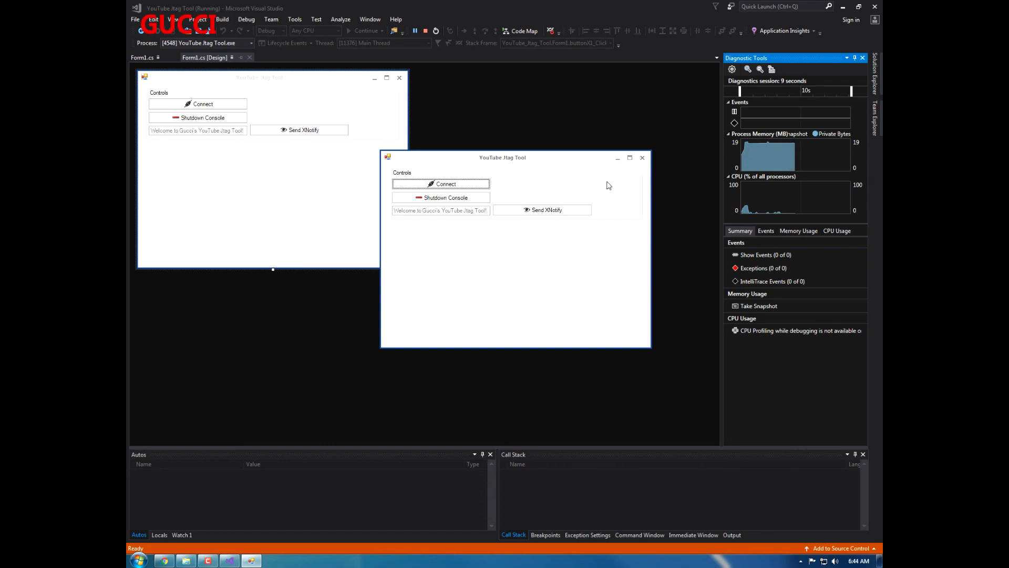
pyautogui.moveTo(642, 158)
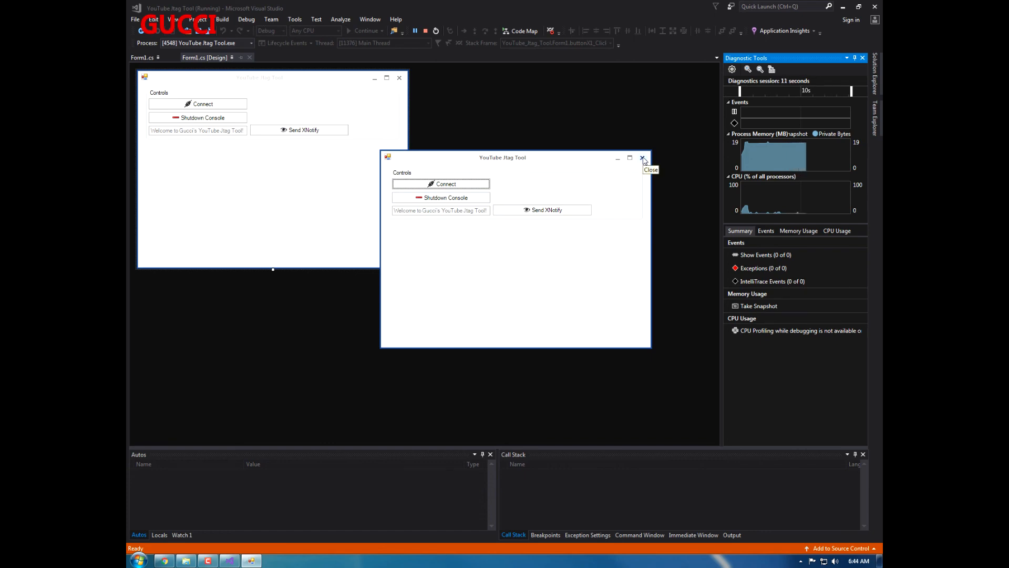
pyautogui.click(642, 158)
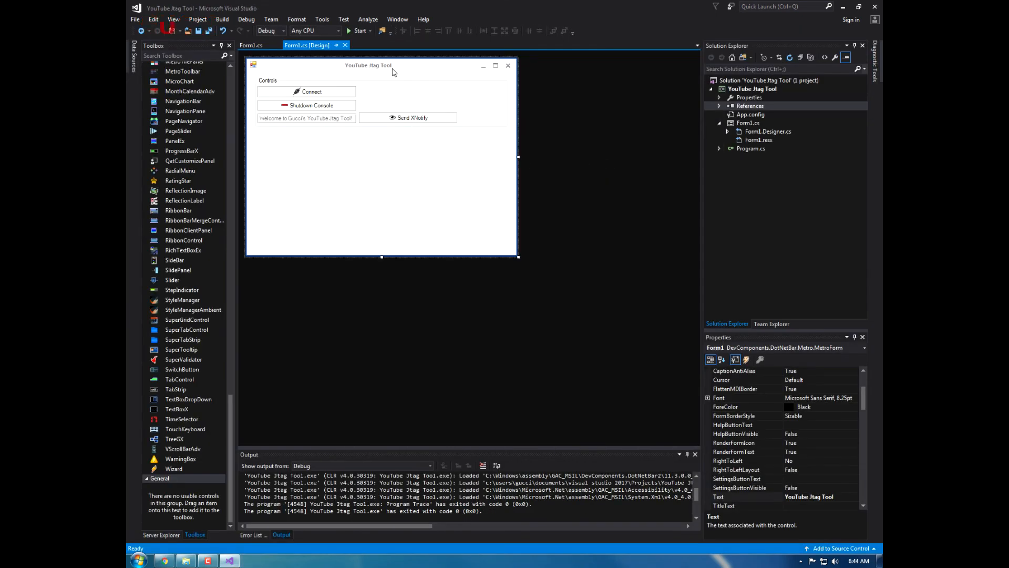
pyautogui.click(252, 45)
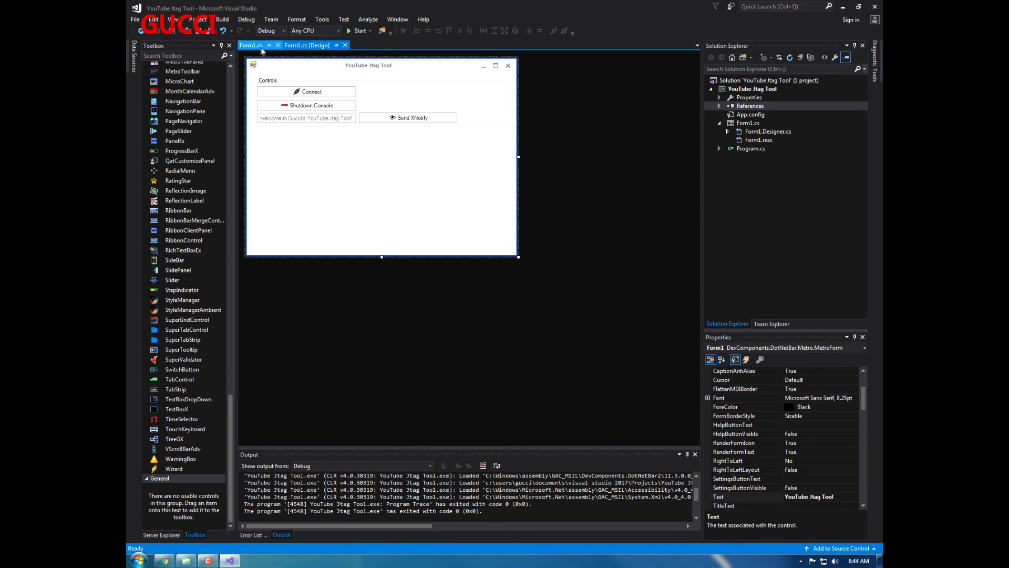
pyautogui.moveTo(251, 45)
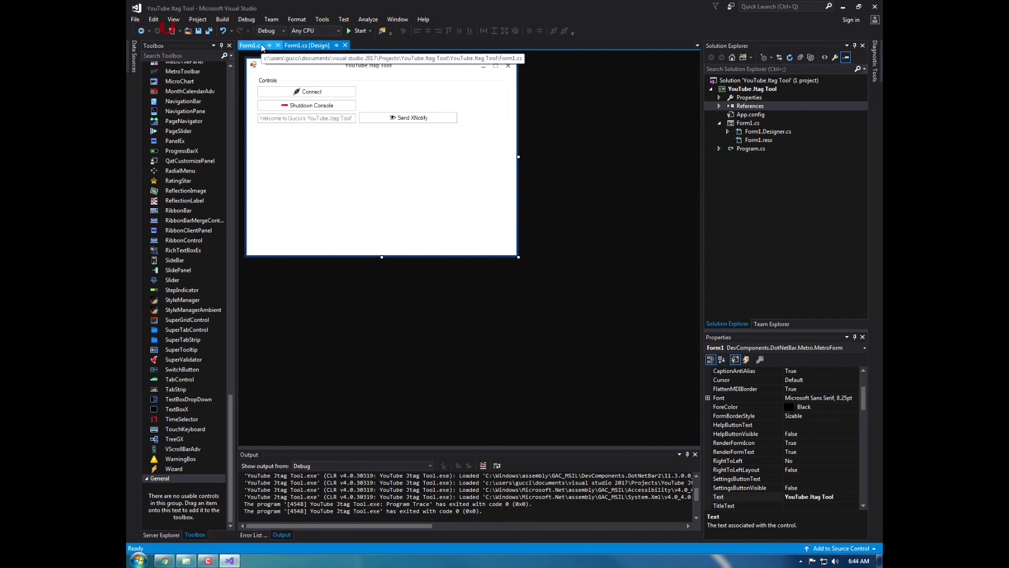
pyautogui.click(251, 45)
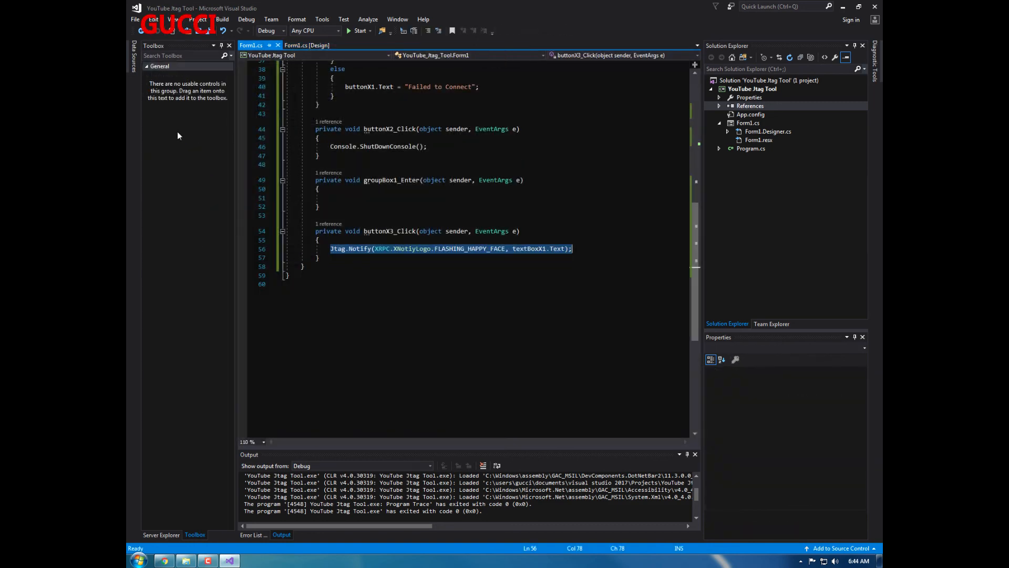
pyautogui.scroll(3)
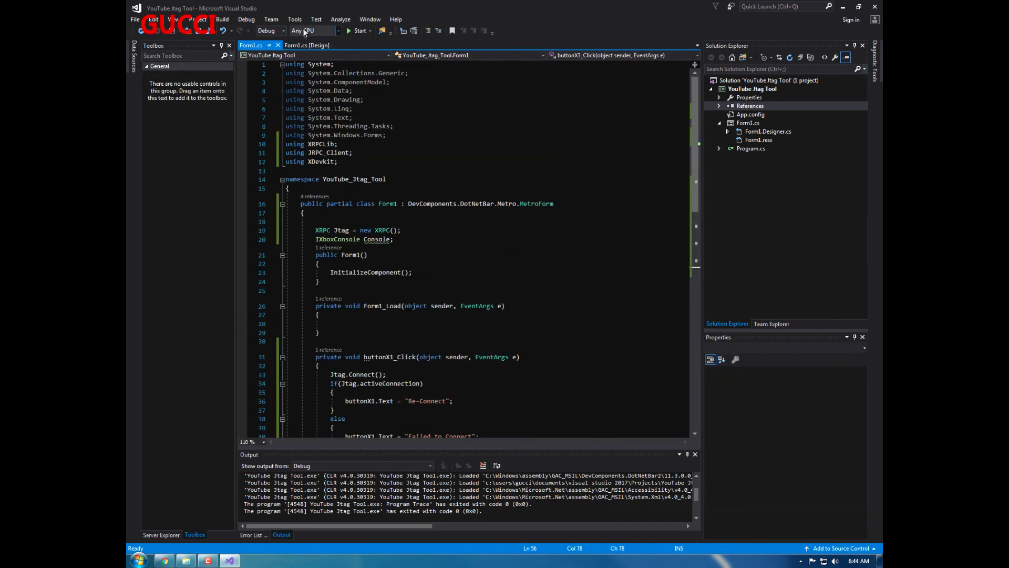
pyautogui.click(307, 46)
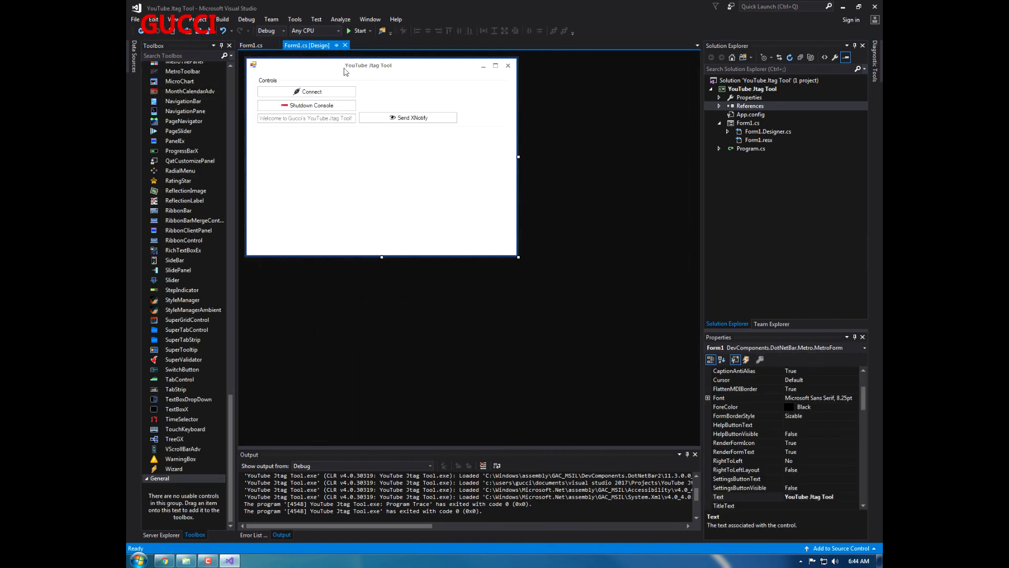